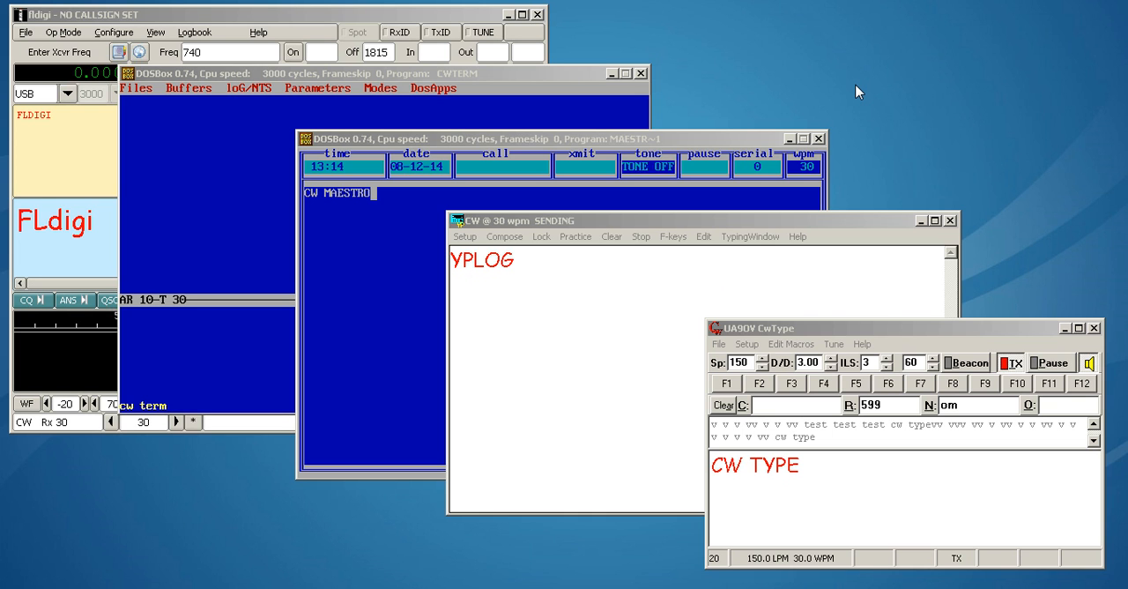
pyautogui.moveTo(705, 289)
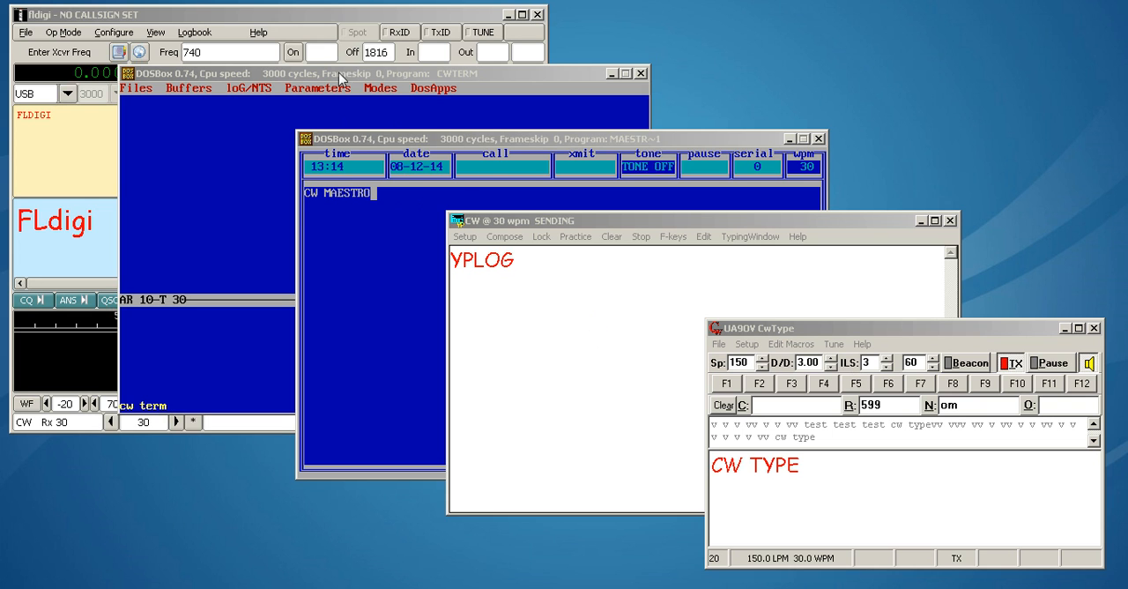
pyautogui.moveTo(797, 333)
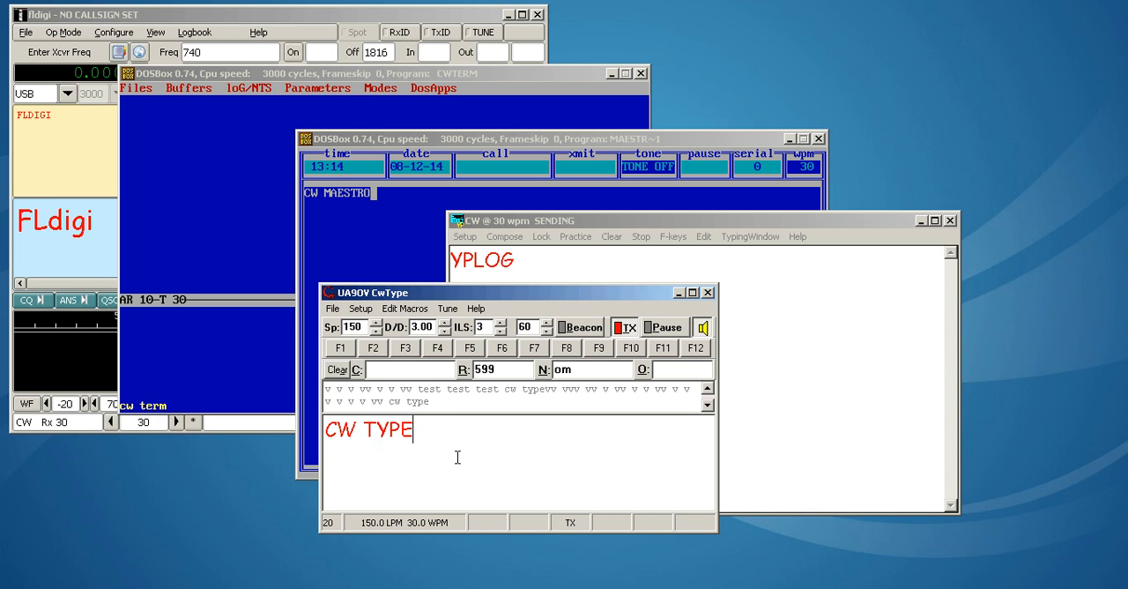
# Send VVV, then review CwType setup with Key/PTT port NONE and the Sound settings (740 Hz, 5 ms).
pyautogui.write('VVV')
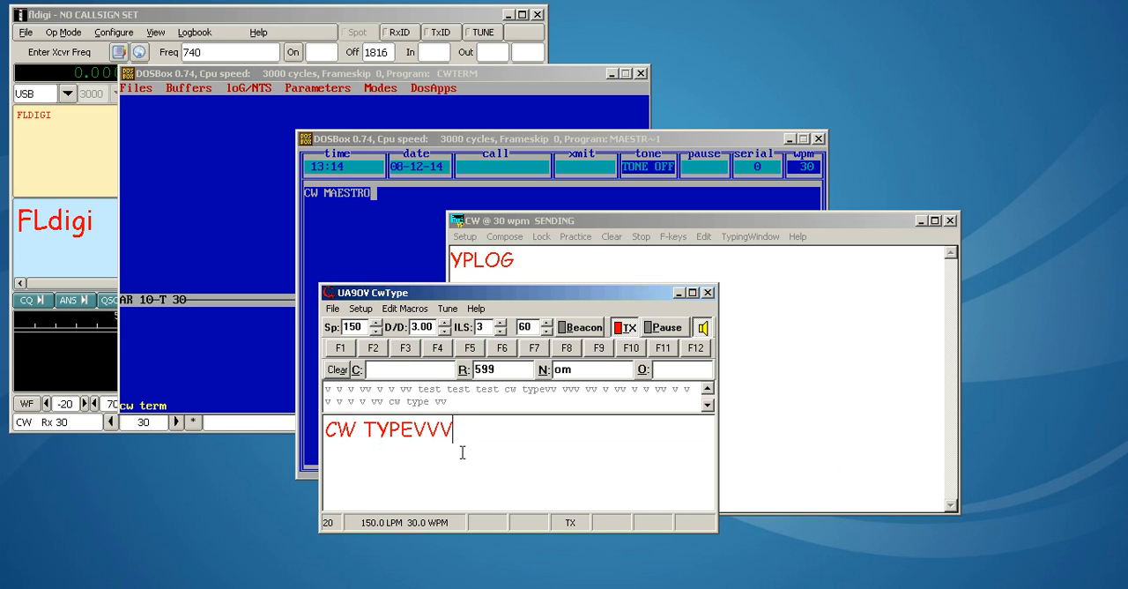
pyautogui.click(360, 309)
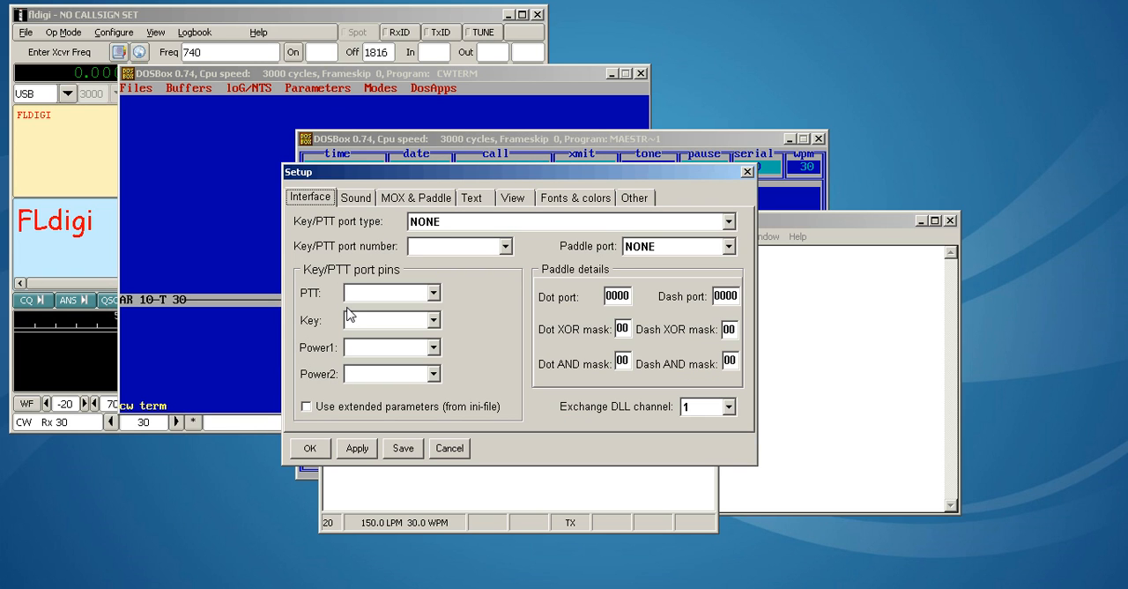
pyautogui.moveTo(363, 247)
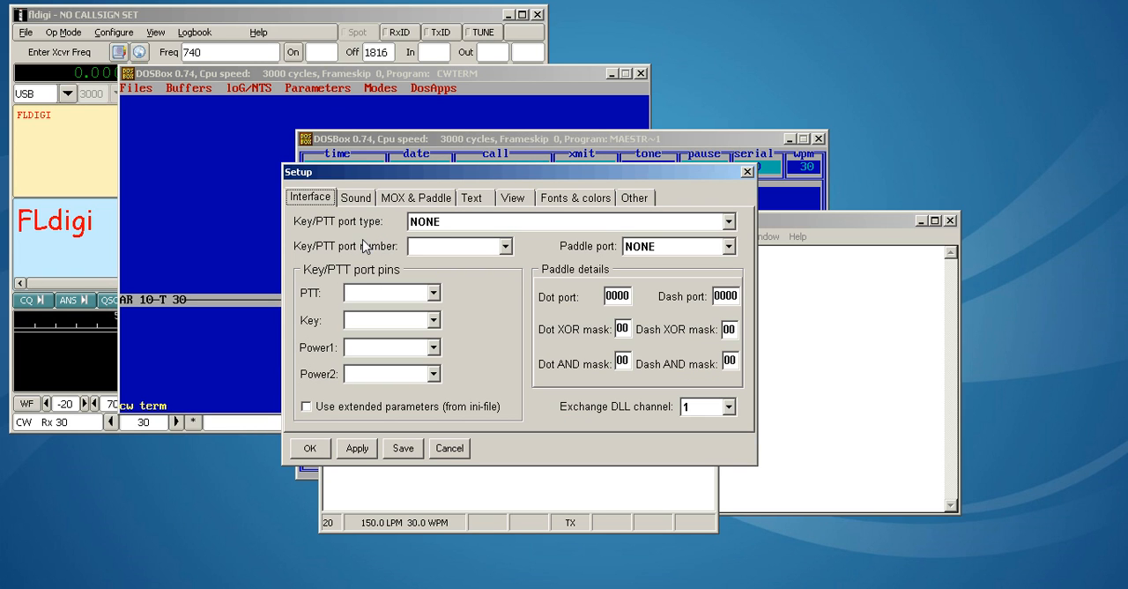
pyautogui.moveTo(384, 247)
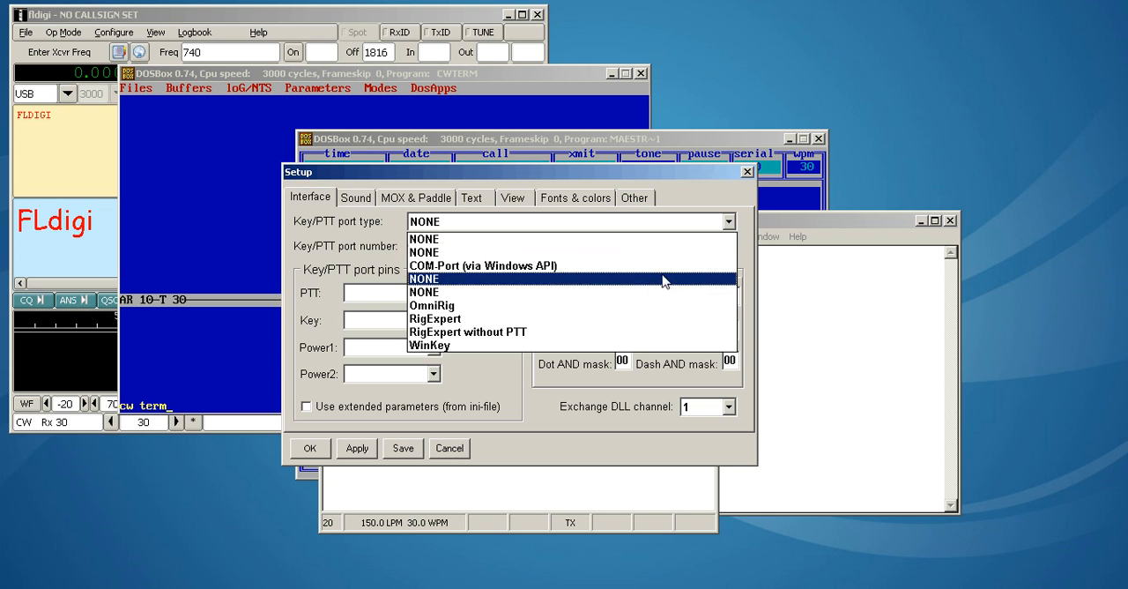
pyautogui.moveTo(497, 305)
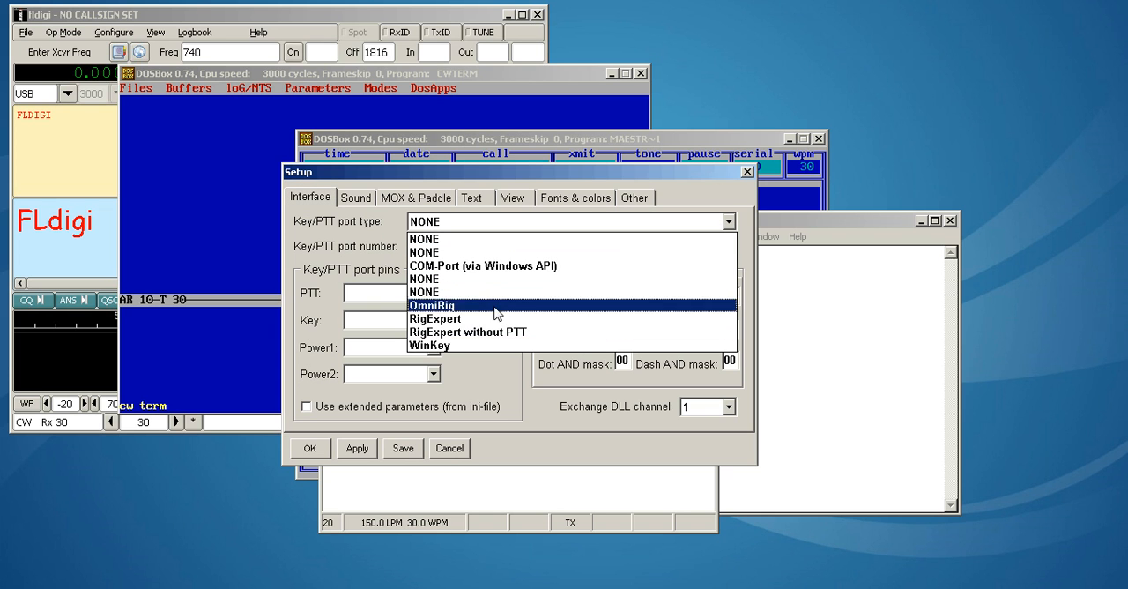
pyautogui.click(424, 240)
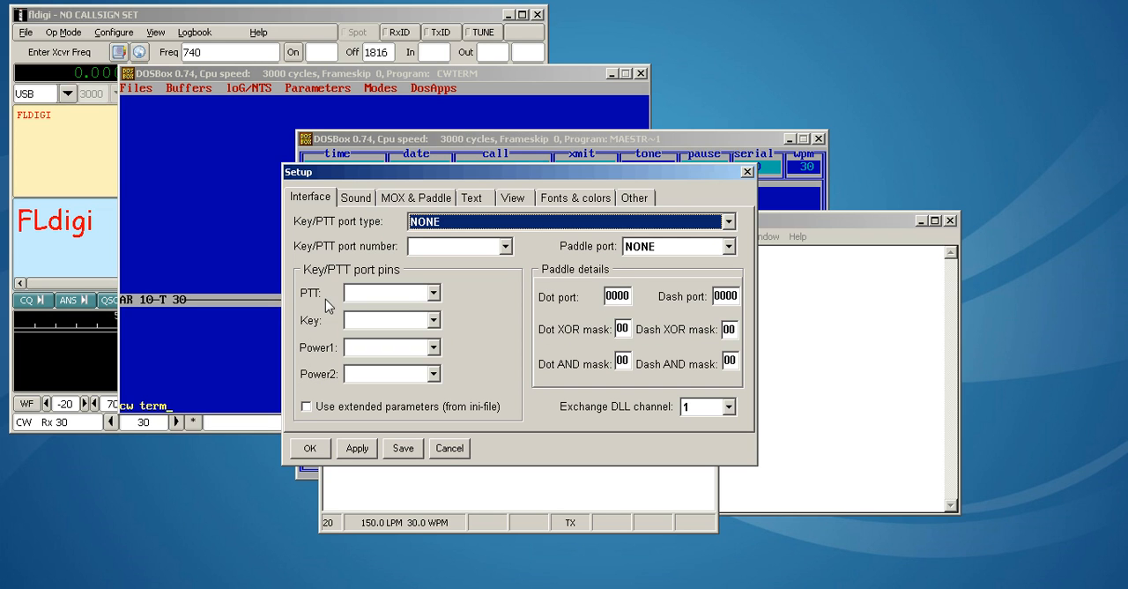
pyautogui.click(357, 197)
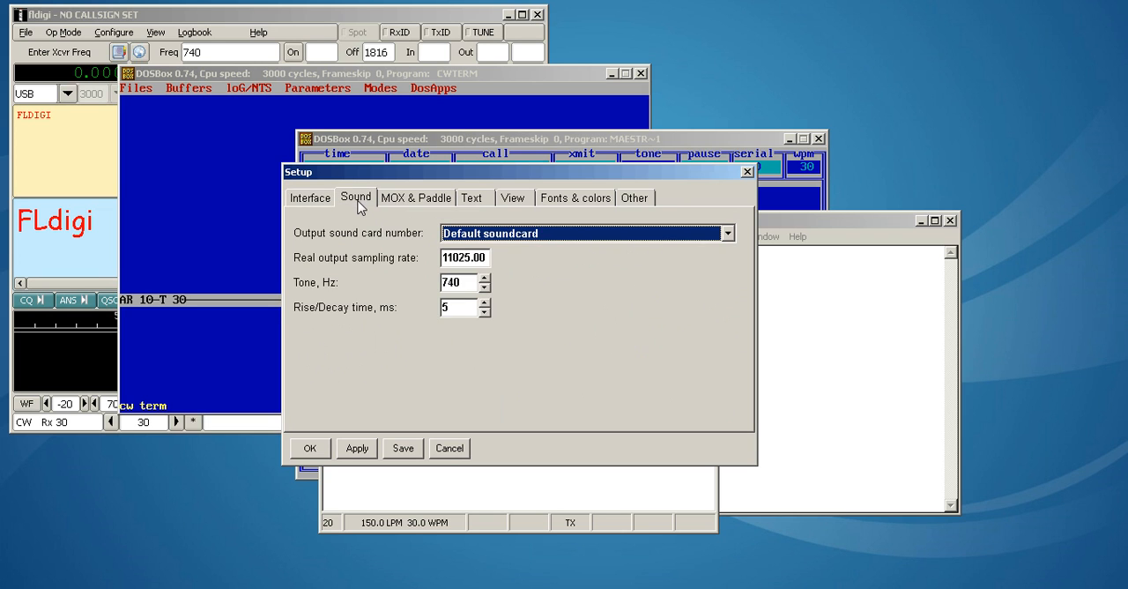
pyautogui.moveTo(328, 245)
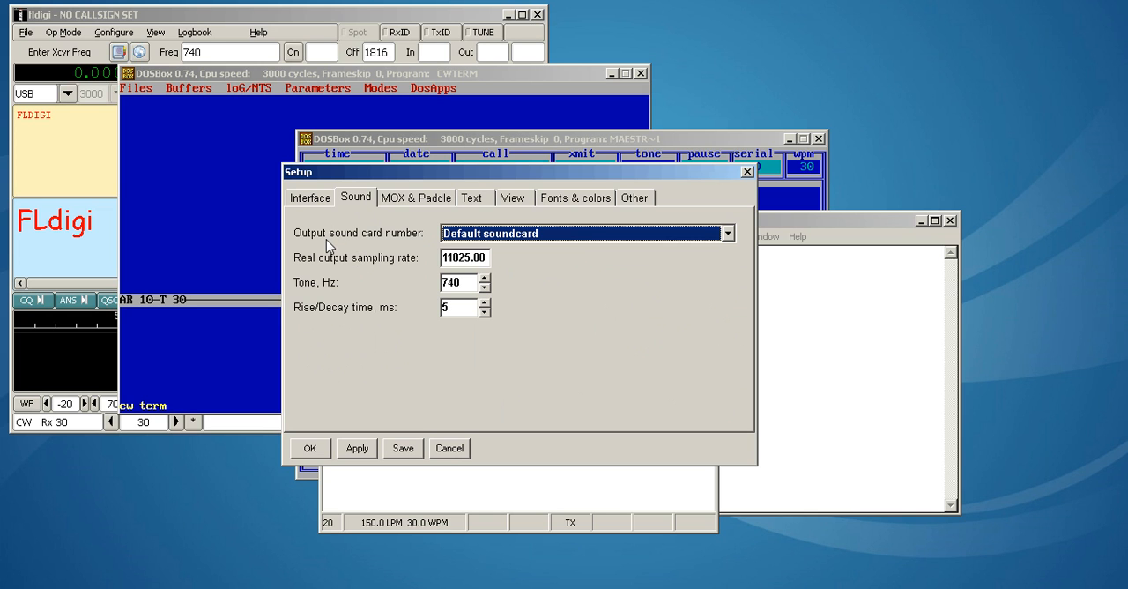
pyautogui.moveTo(339, 292)
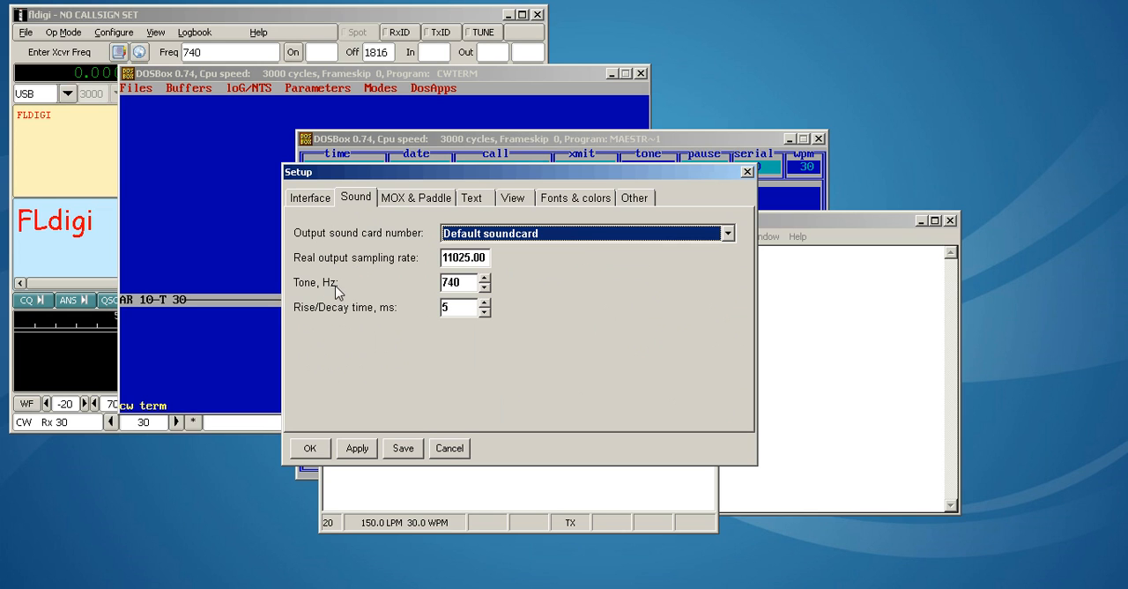
pyautogui.moveTo(370, 319)
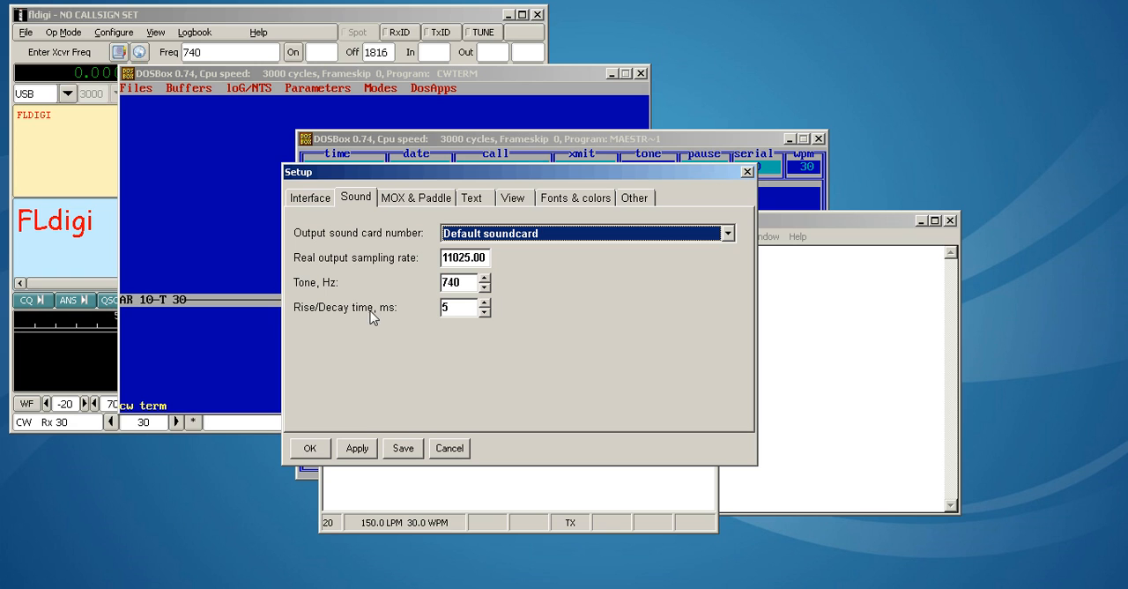
pyautogui.moveTo(416, 395)
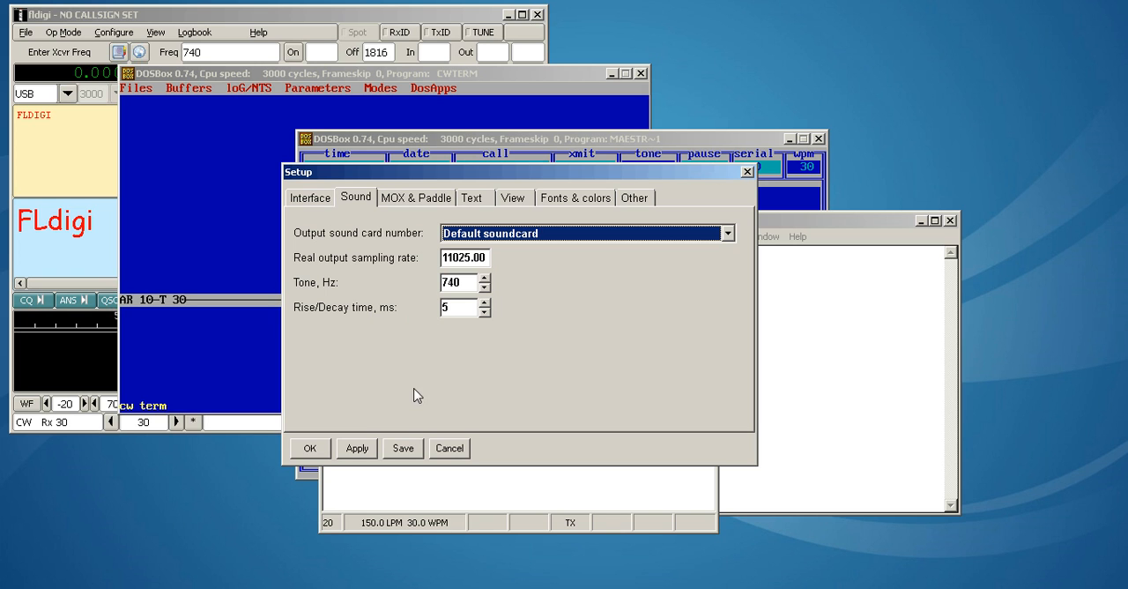
# Review the MOX & Paddle, Text, Fonts & colors and Other settings, then close CwType setup.
pyautogui.click(416, 197)
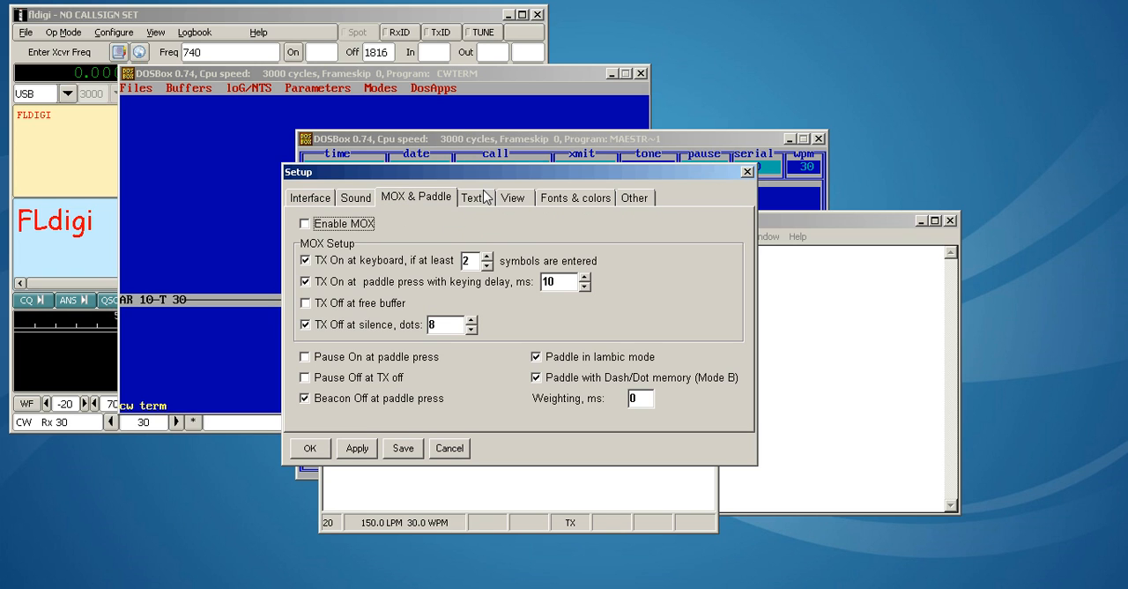
pyautogui.click(473, 197)
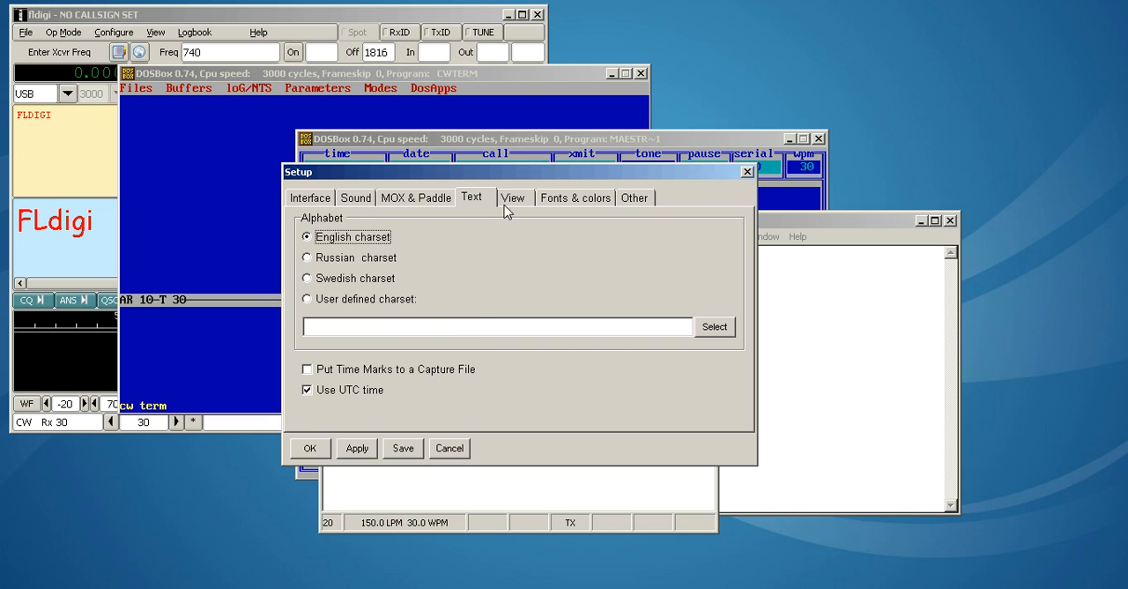
pyautogui.click(574, 197)
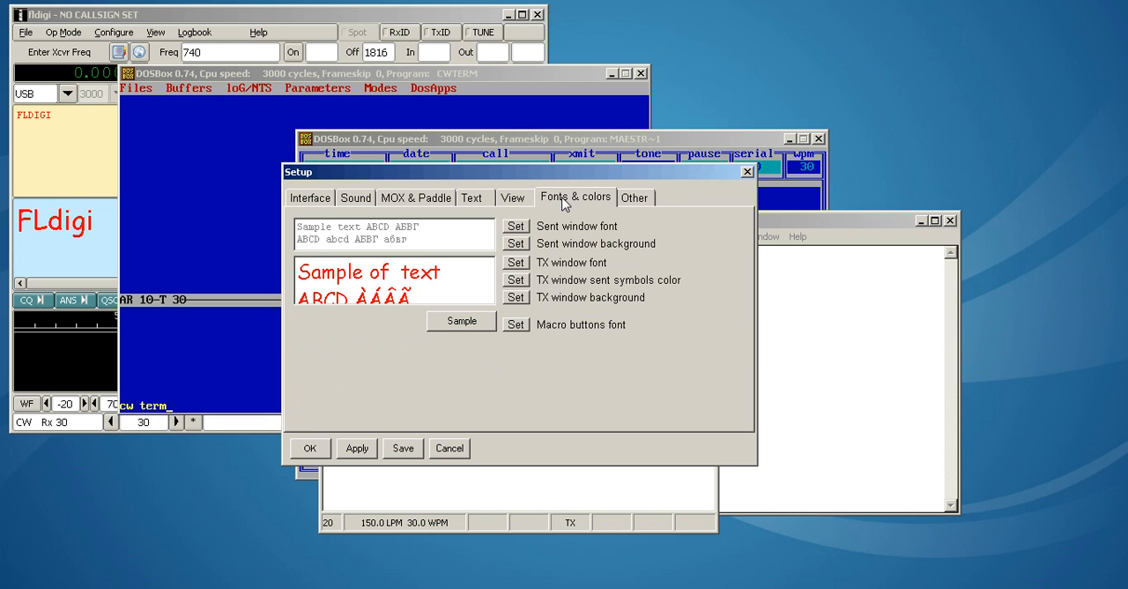
pyautogui.moveTo(405, 238)
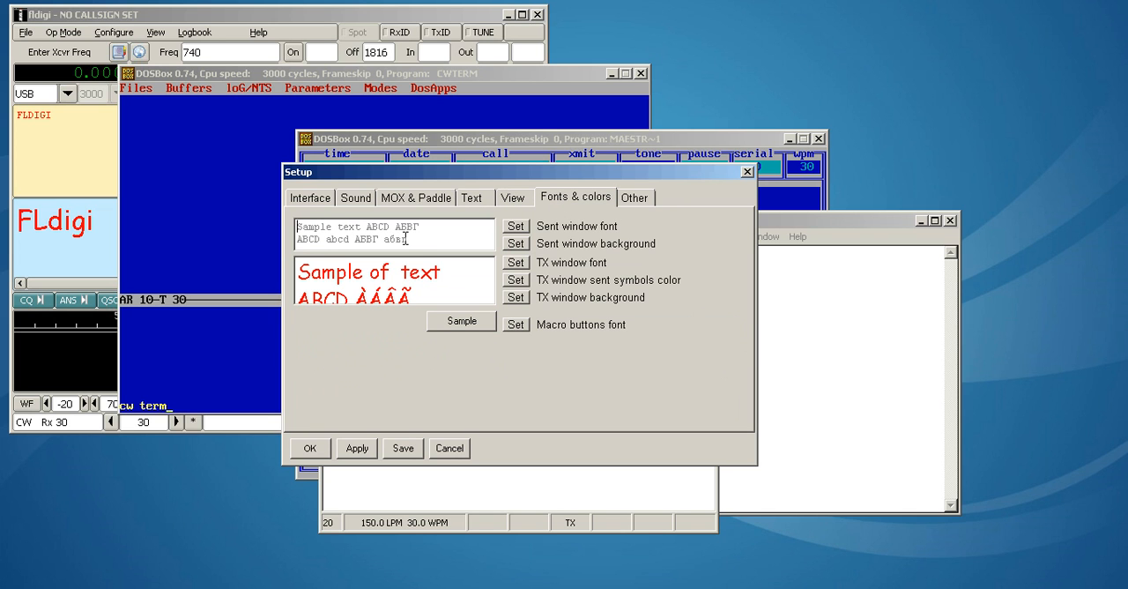
pyautogui.click(634, 197)
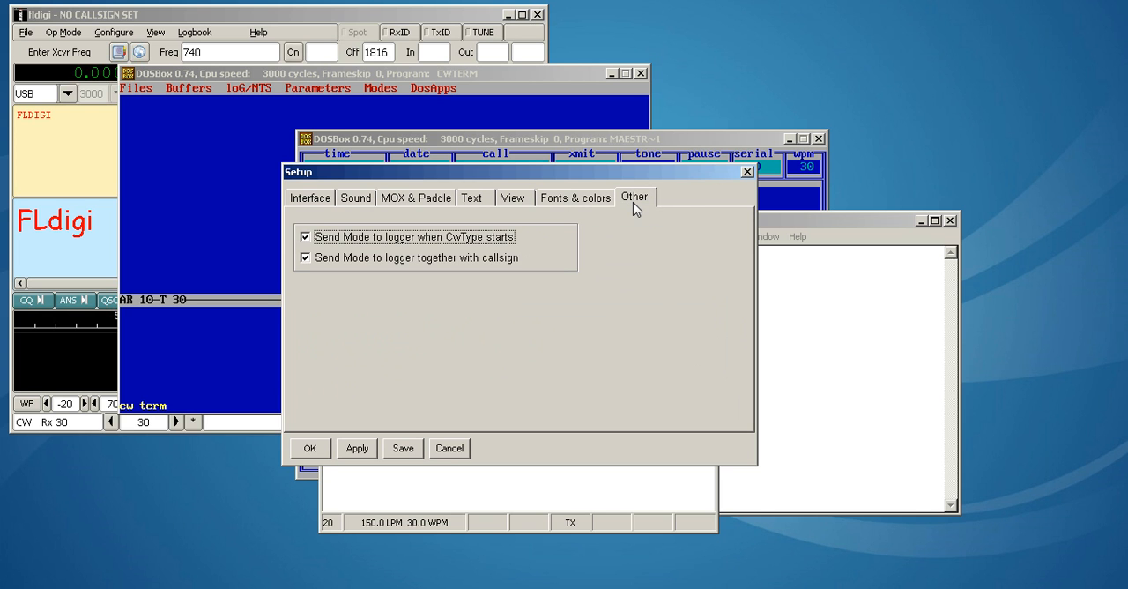
pyautogui.click(311, 198)
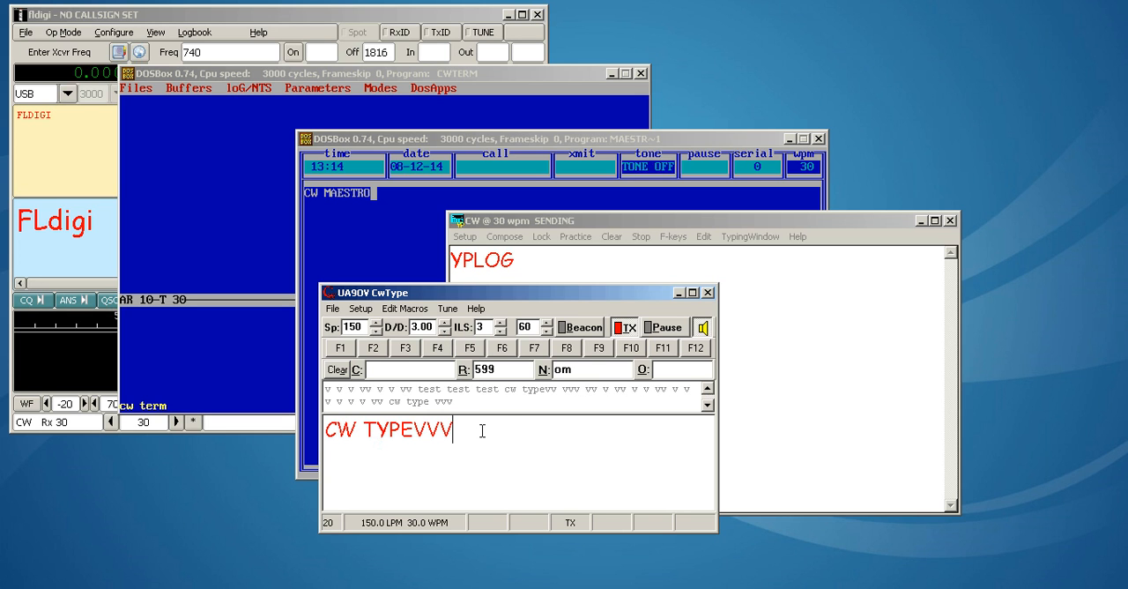
# Send TESTING USING CWTYPE from the CwType send area.
pyautogui.write('TESTING USING C')
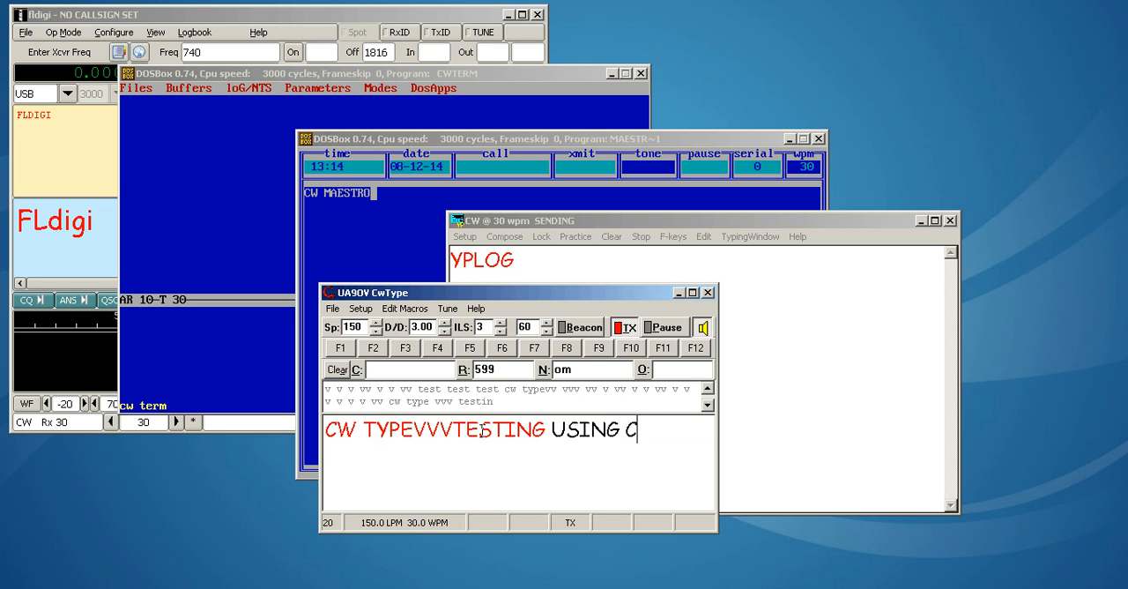
pyautogui.write('WTYPE')
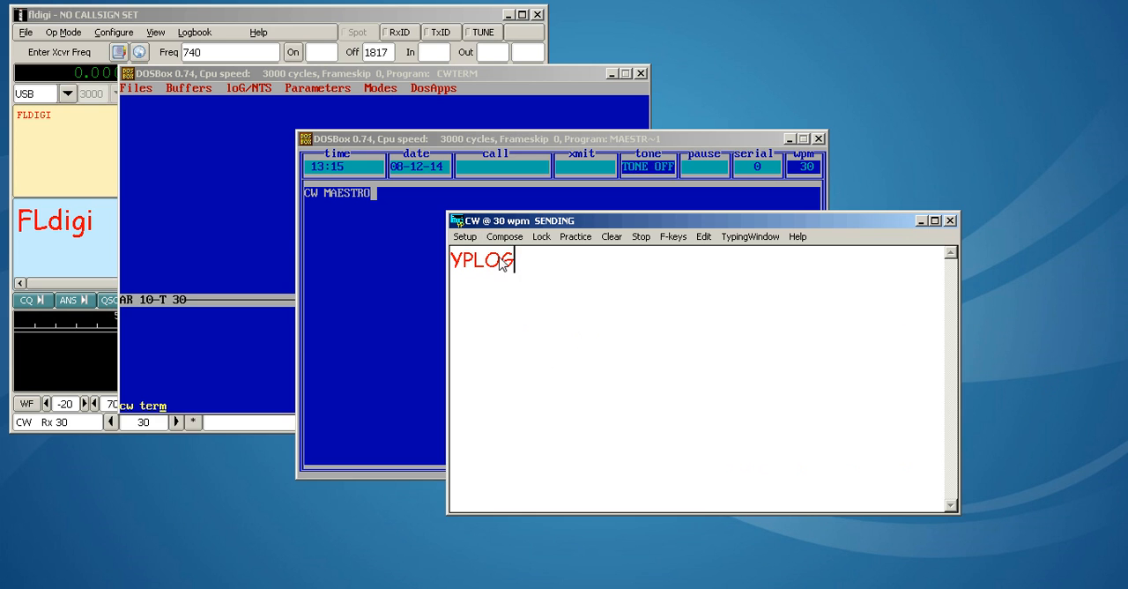
# Show YPLOG's CW and SSB message setup with sound-card keying at 30 wpm, 740 Hz.
pyautogui.click(466, 236)
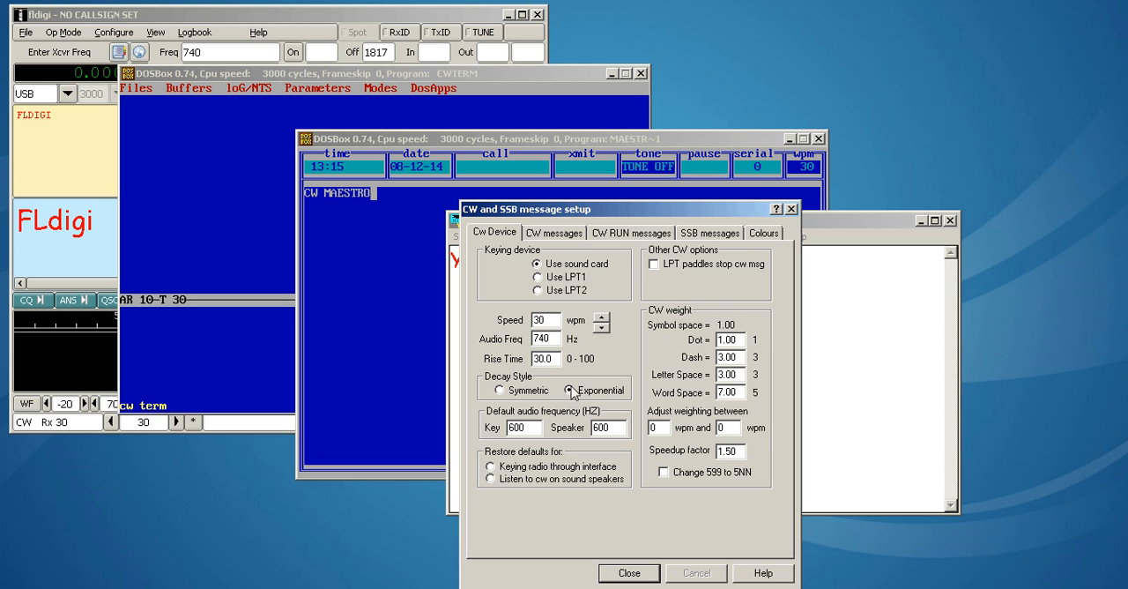
pyautogui.moveTo(603, 409)
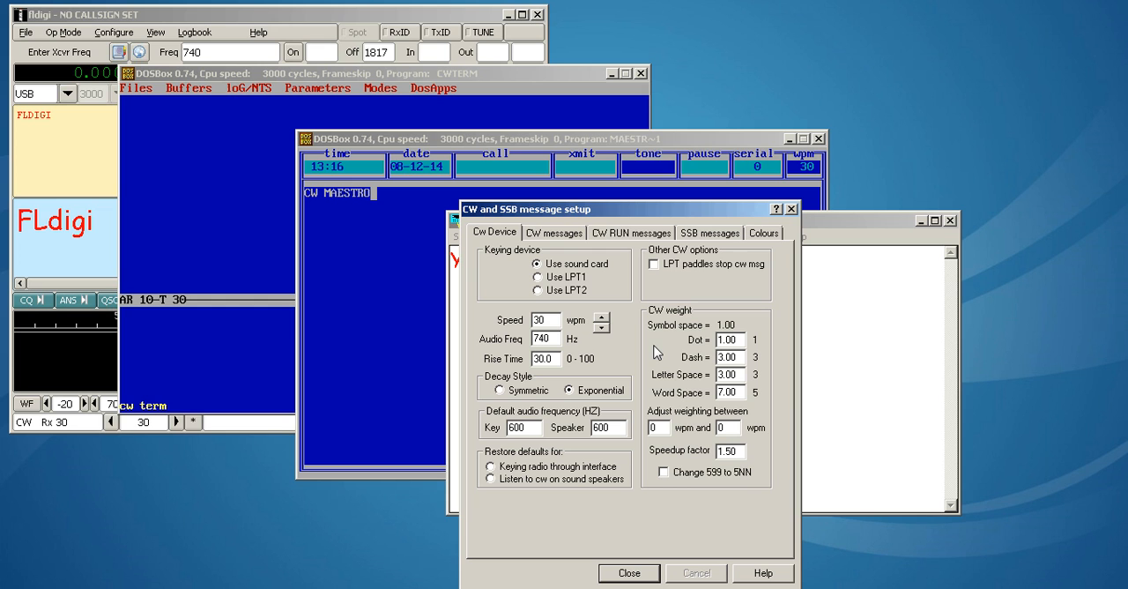
pyautogui.moveTo(768, 356)
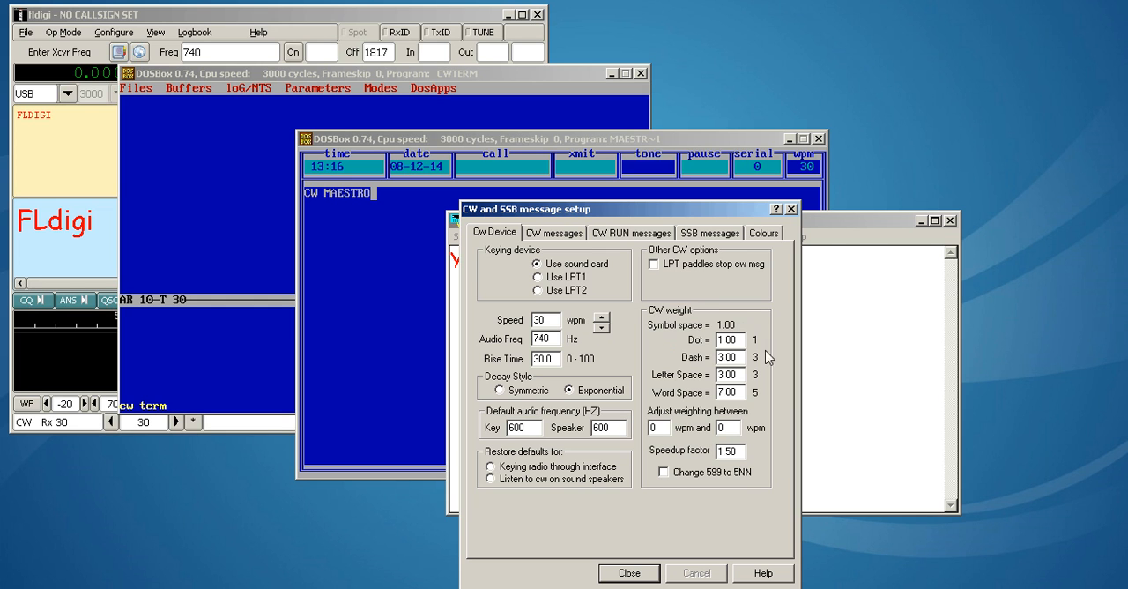
# Close the message setup and send VVV TESTING USING YPLOG from the CW sending window.
pyautogui.click(628, 573)
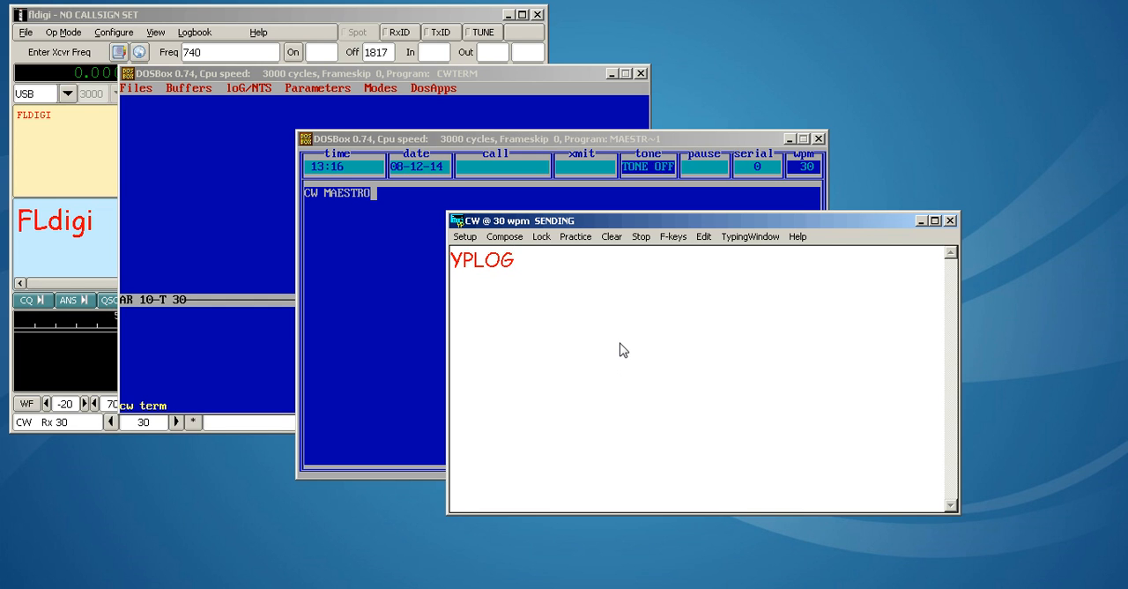
pyautogui.write('VVV')
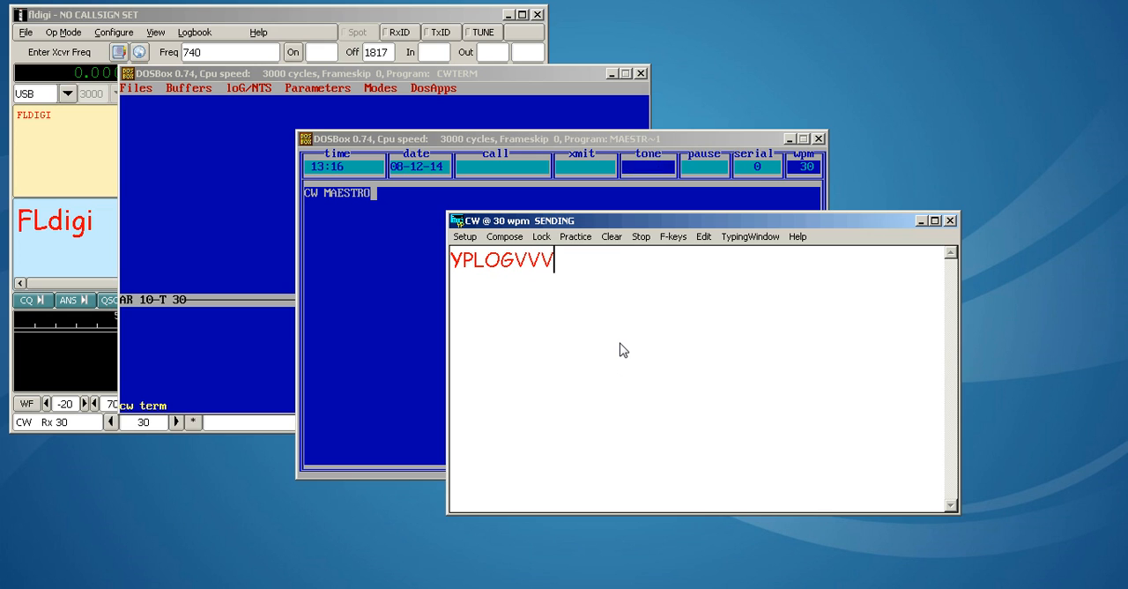
pyautogui.write('TESTING USING YP')
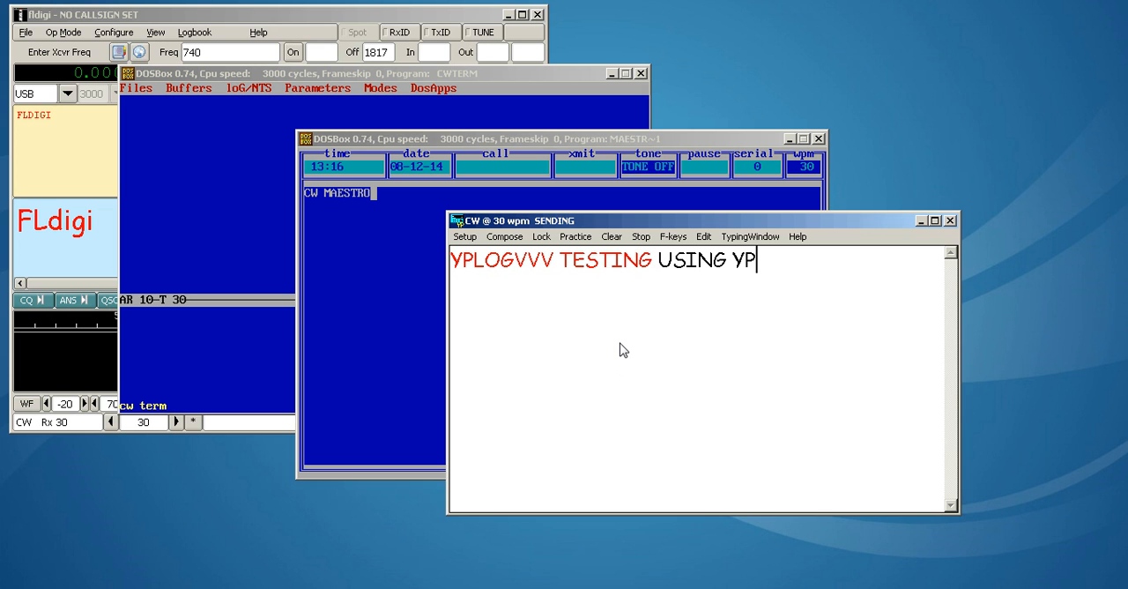
pyautogui.write('LOG')
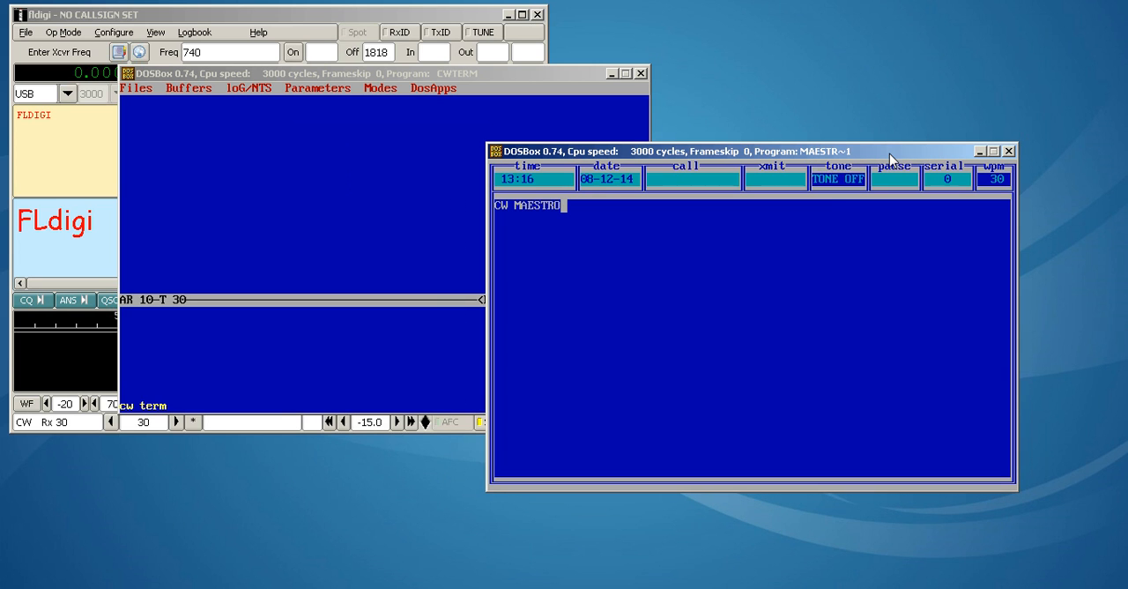
pyautogui.moveTo(589, 246)
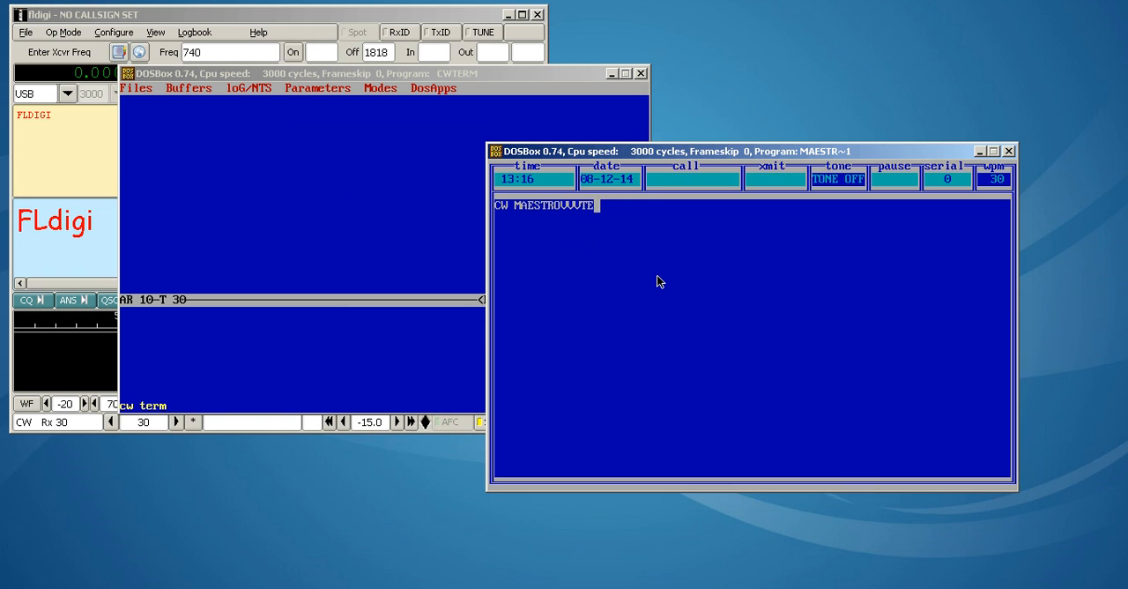
# Send TESTING USING CW MAE on the CW Maestro sending line.
pyautogui.write('TESTING USING CW MAE')
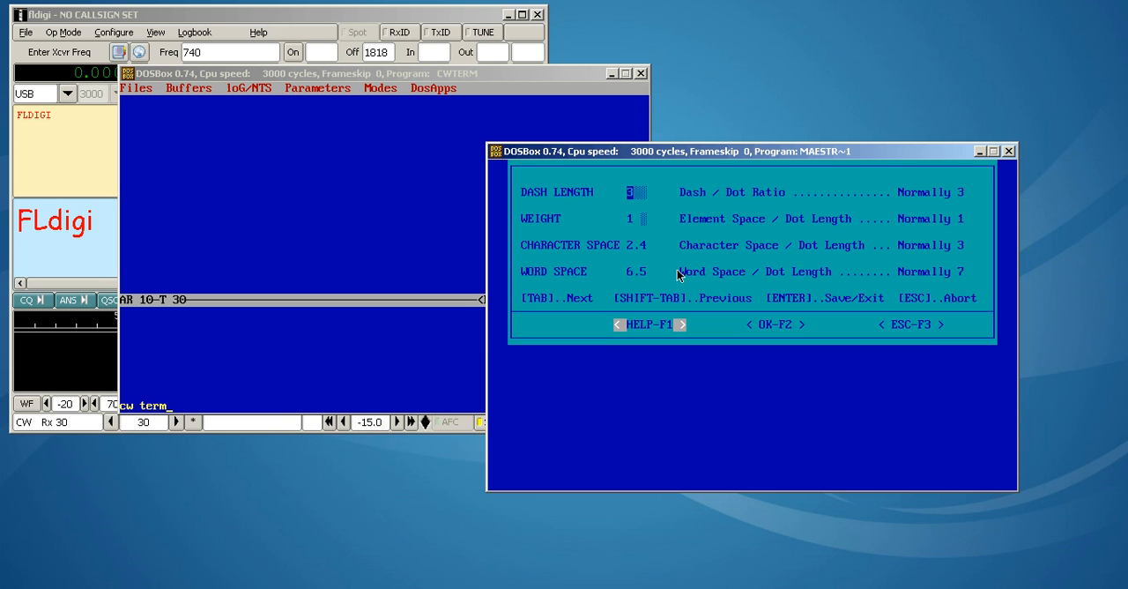
pyautogui.moveTo(633, 257)
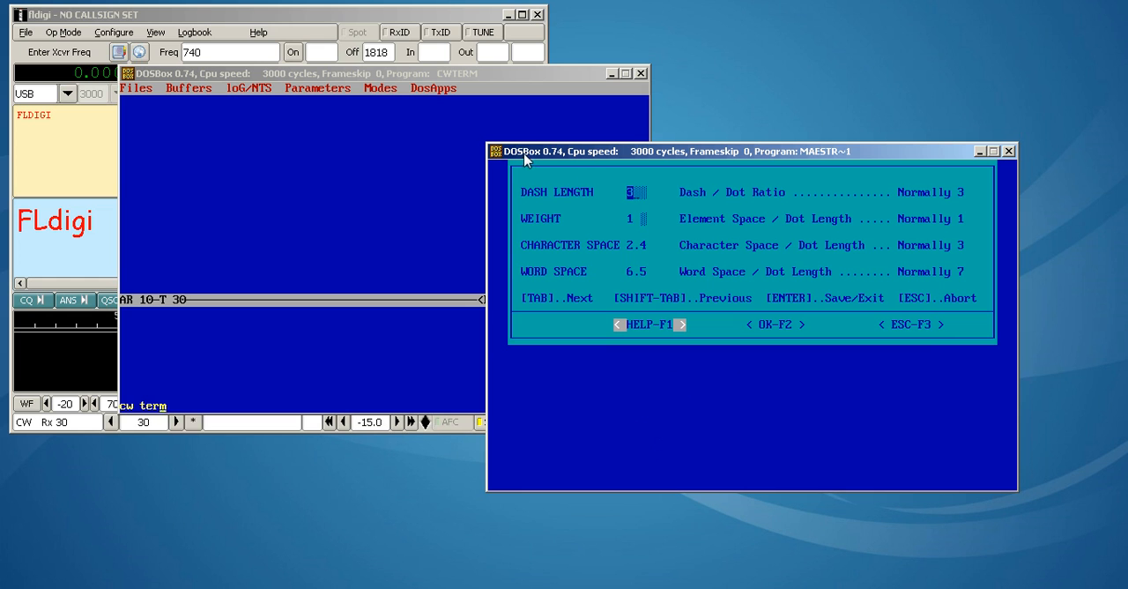
pyautogui.moveTo(613, 251)
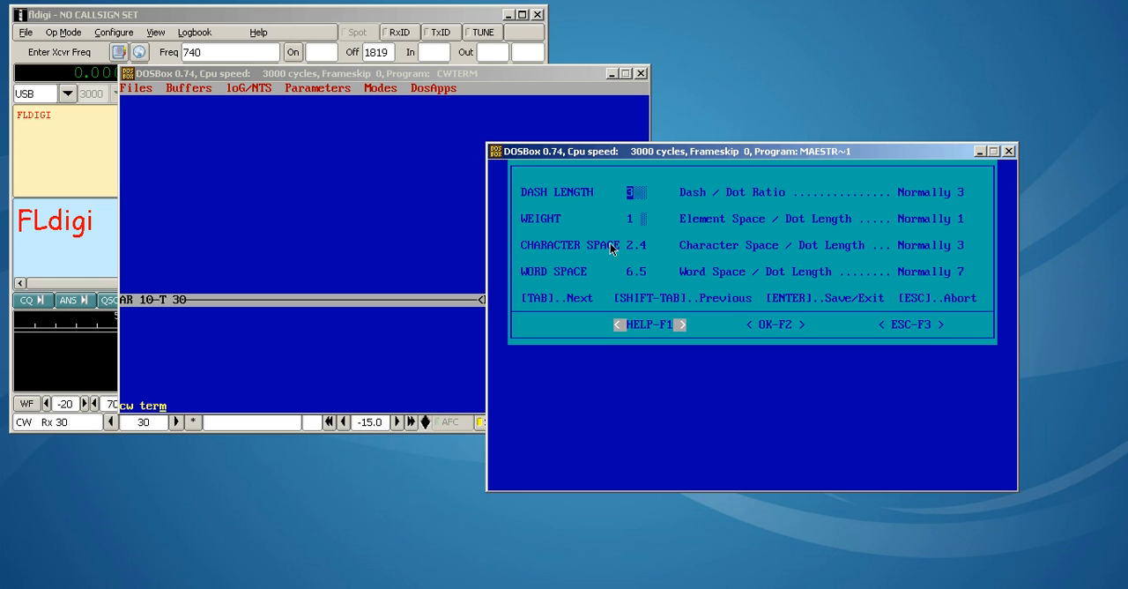
pyautogui.moveTo(659, 166)
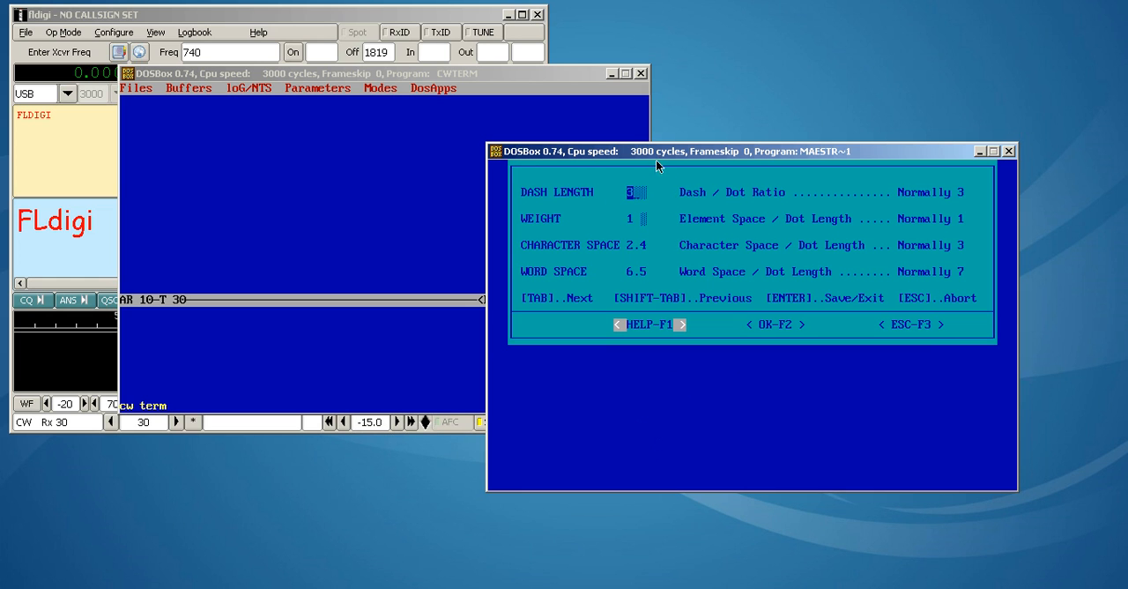
pyautogui.moveTo(617, 261)
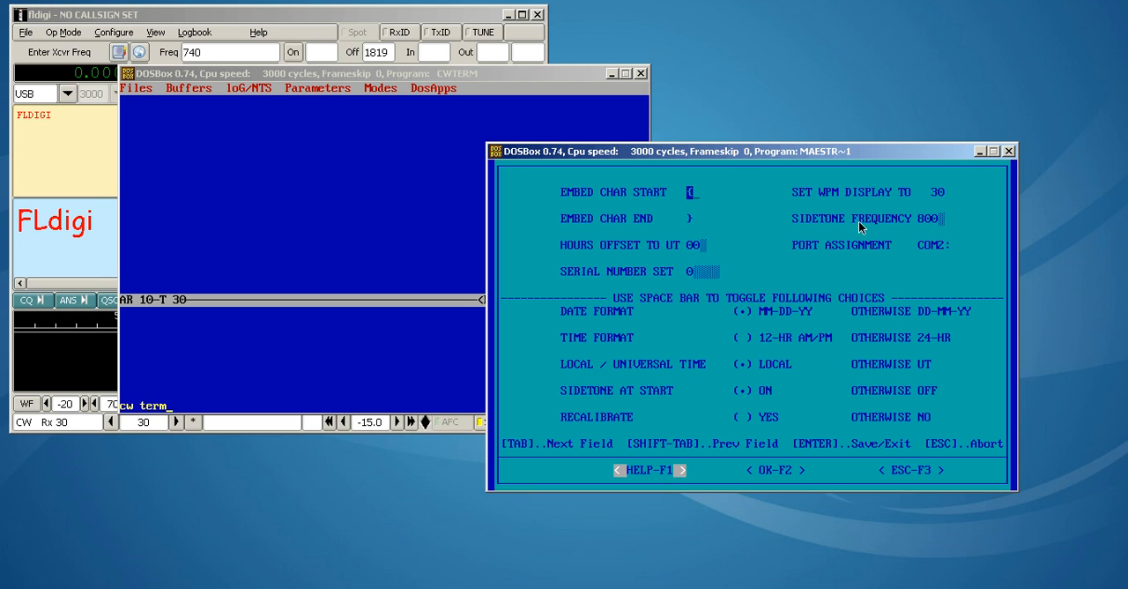
pyautogui.moveTo(943, 253)
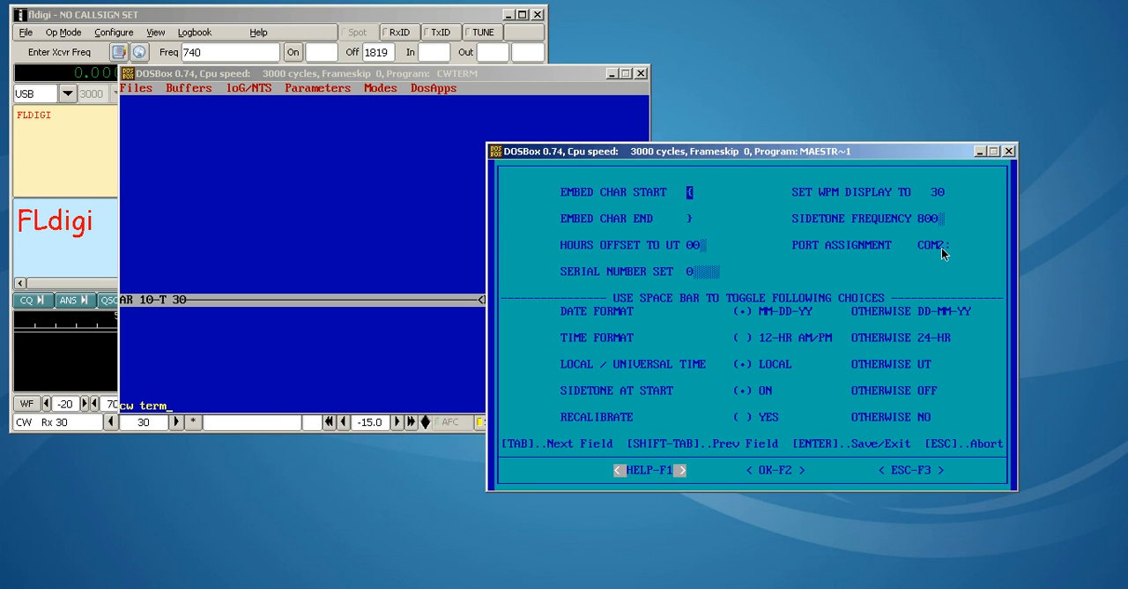
pyautogui.moveTo(779, 268)
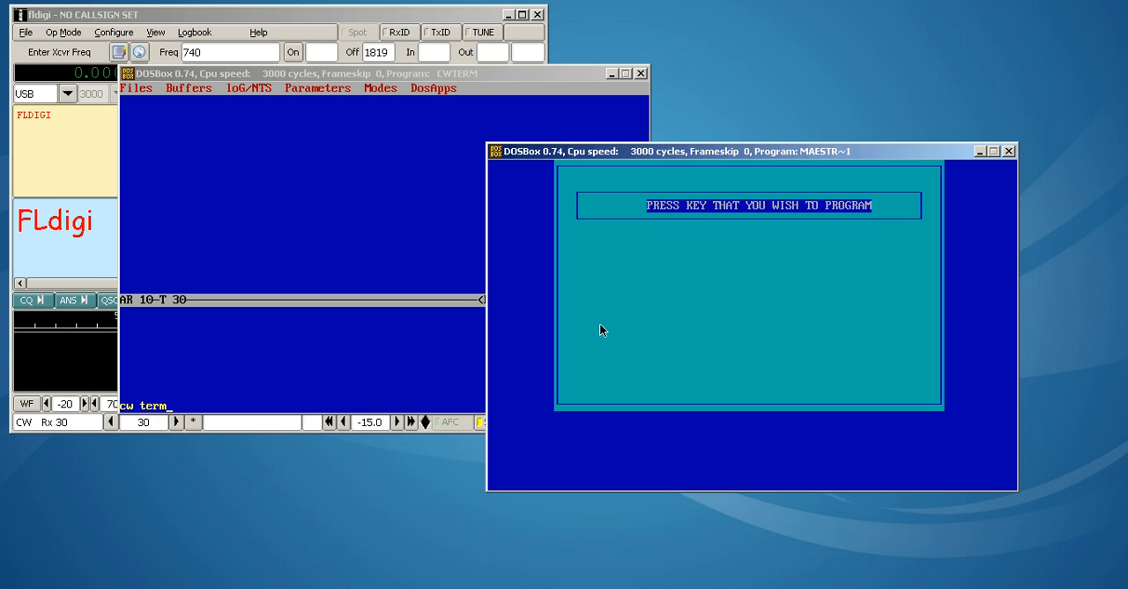
# Answer the program-a-key prompt with z before returning to the main sending screen.
pyautogui.press('z')
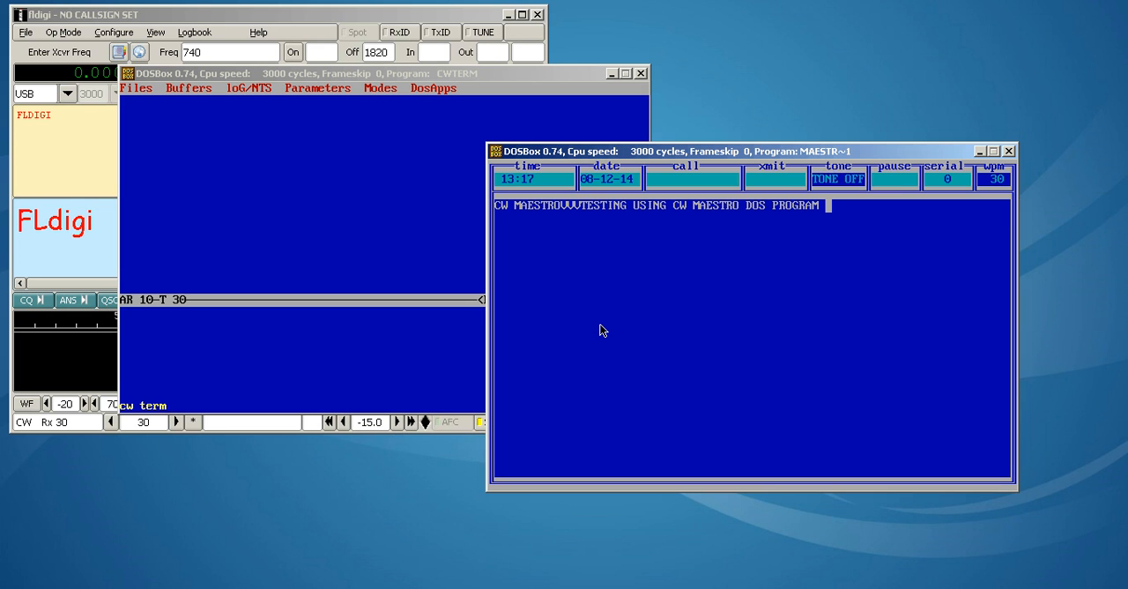
# Append T ? to the CW Maestro sending line.
pyautogui.write('T ?    T ?    T ?')
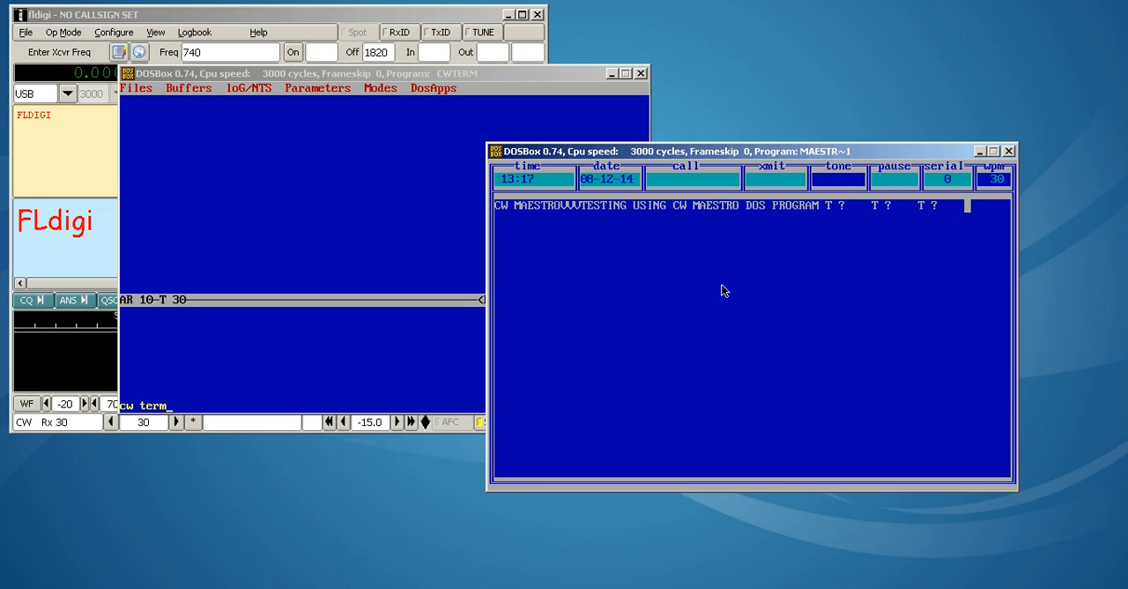
pyautogui.moveTo(680, 290)
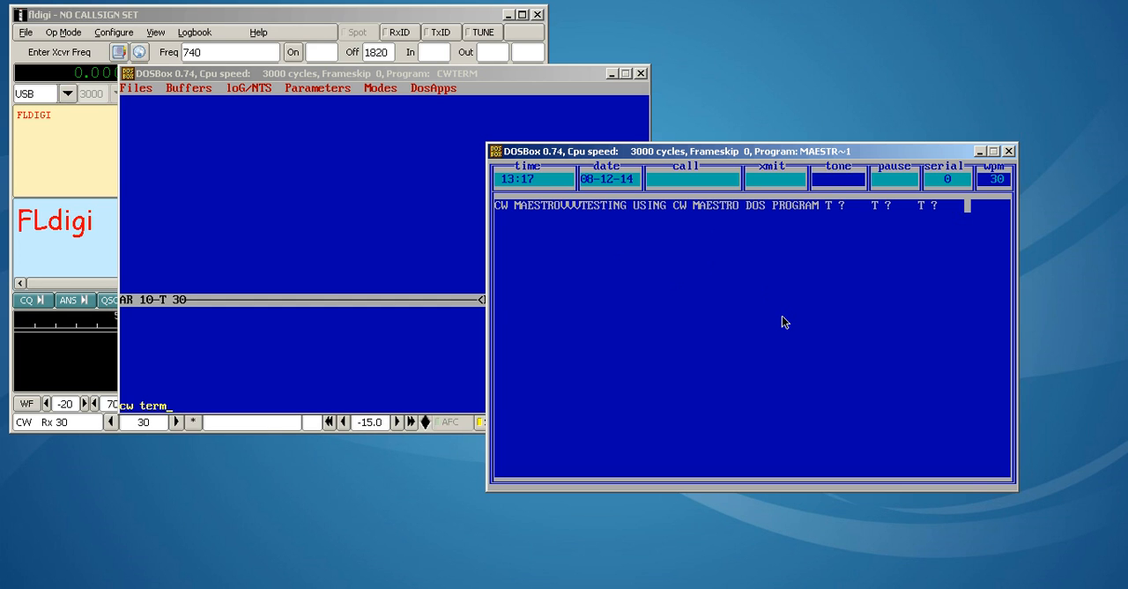
pyautogui.moveTo(773, 324)
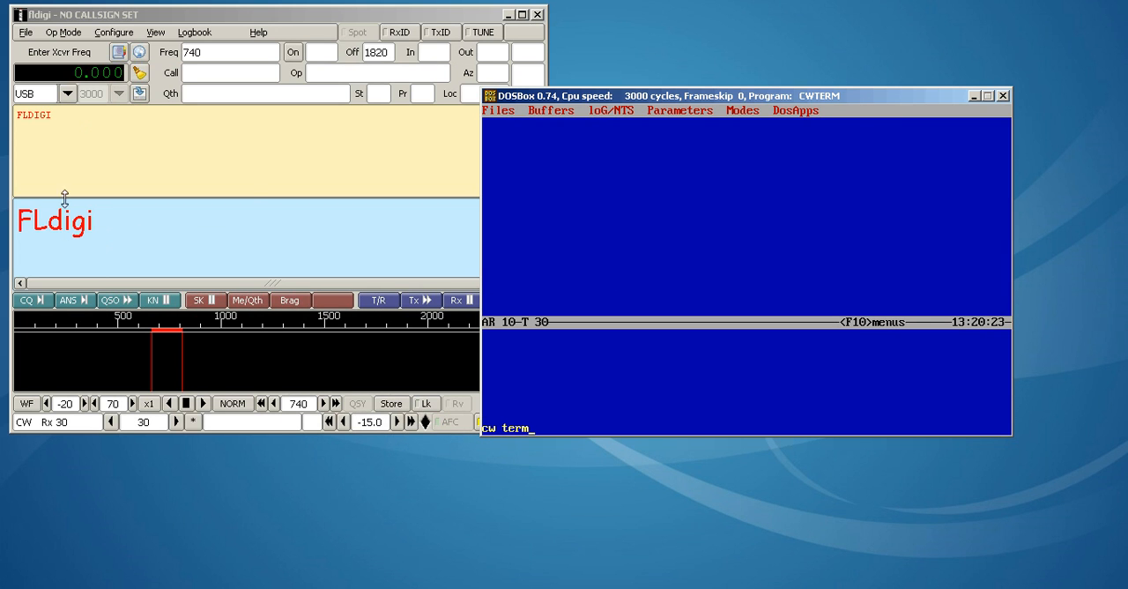
pyautogui.moveTo(580, 102)
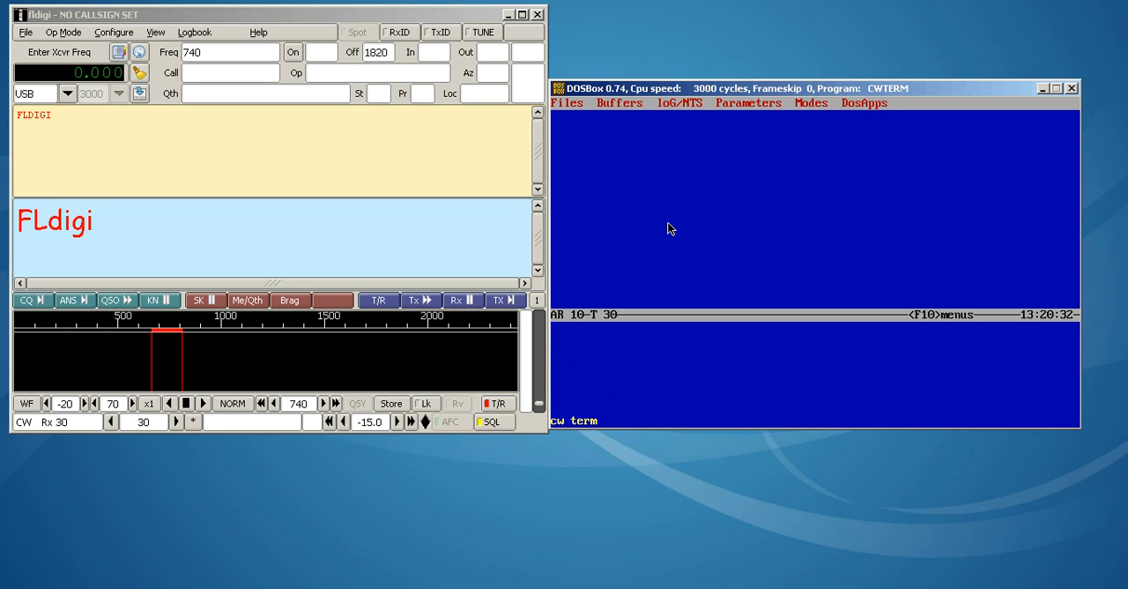
pyautogui.moveTo(712, 254)
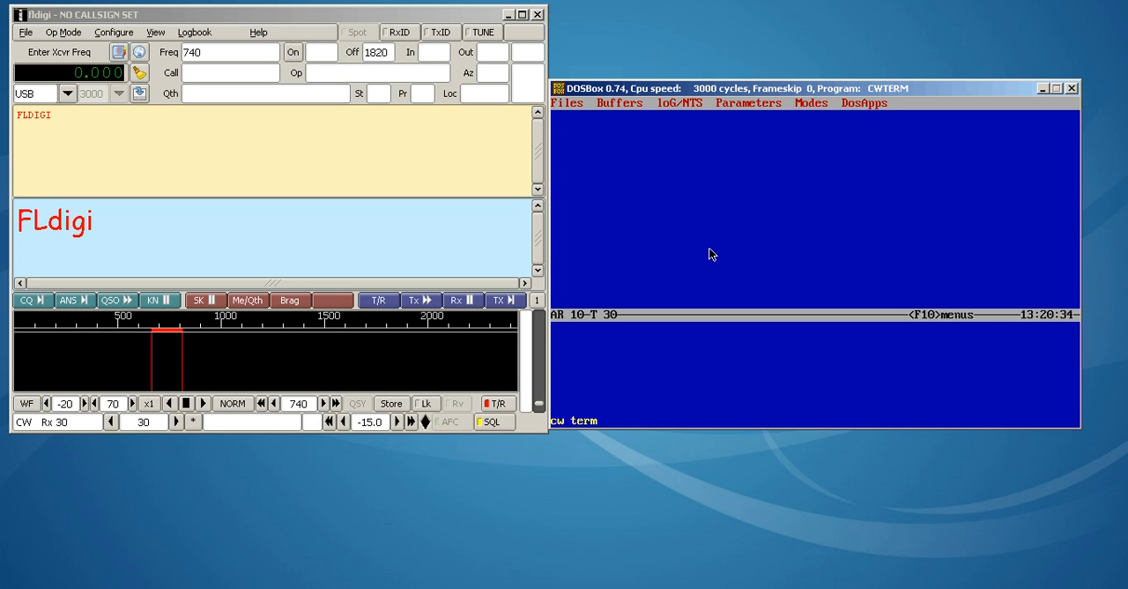
# Start the message 'testing se...' on the CWTerm input line.
pyautogui.write('testing sending cw  with cw term')
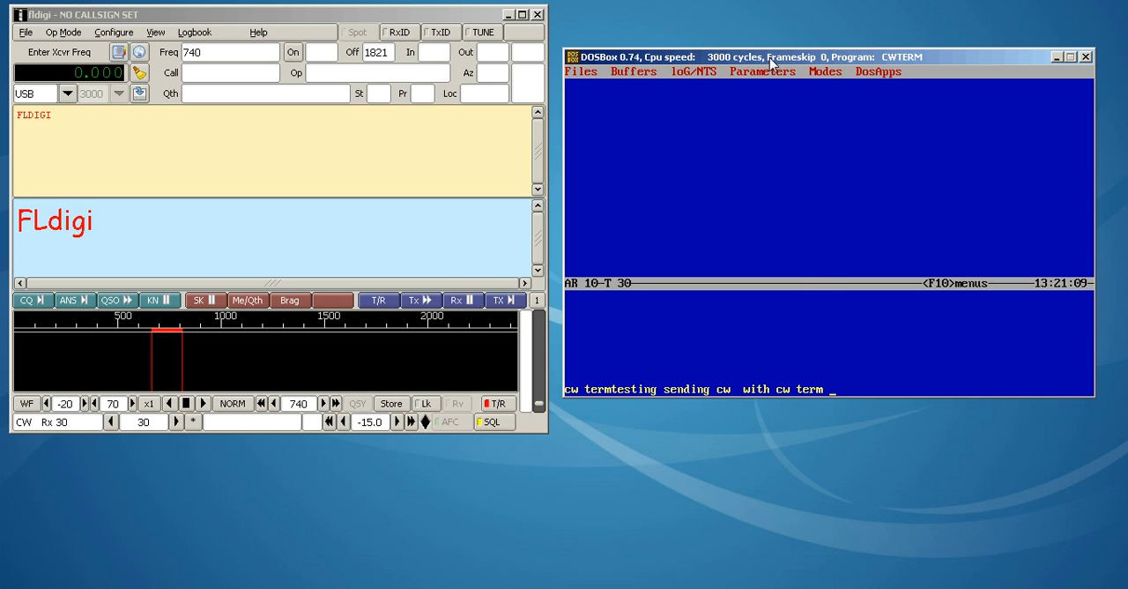
# Review CWTerm's buffer, capture/file and sending-parameter menus, then dismiss them.
pyautogui.click(633, 70)
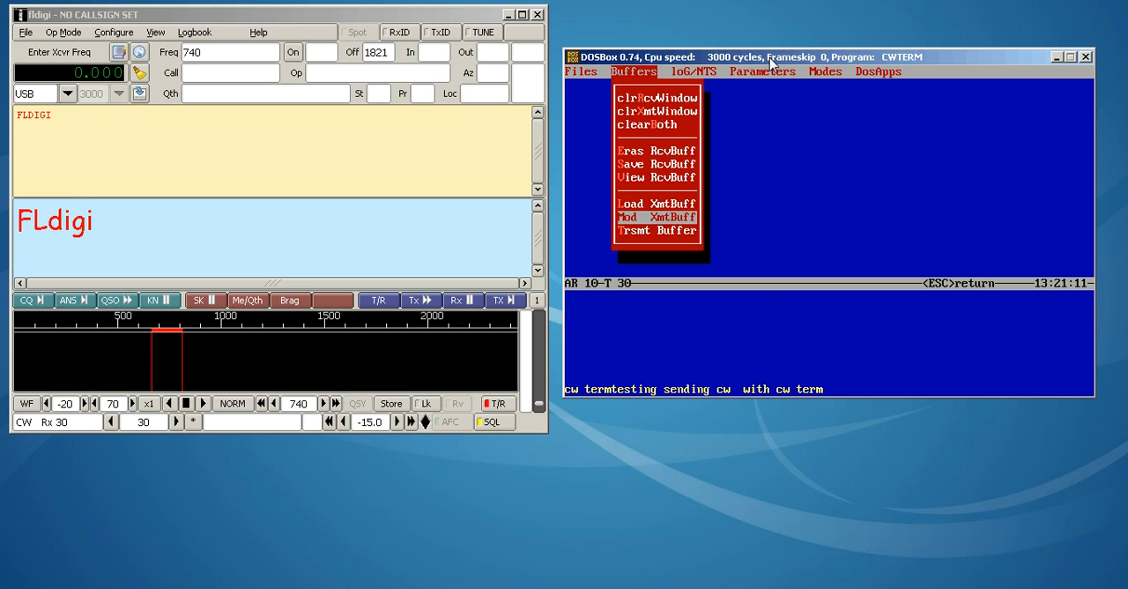
pyautogui.click(580, 71)
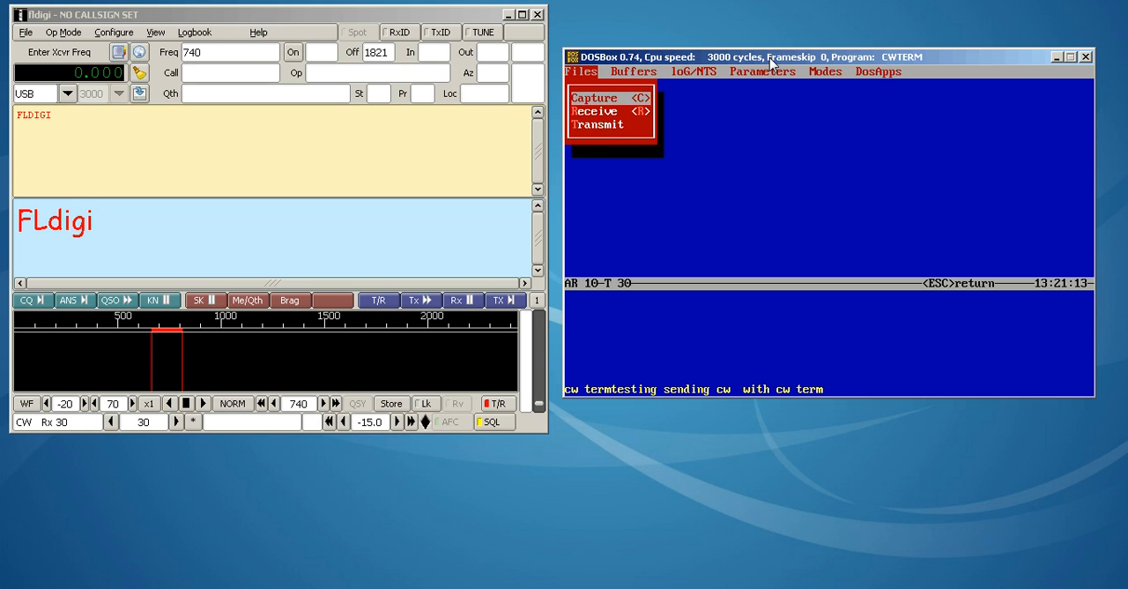
pyautogui.click(633, 70)
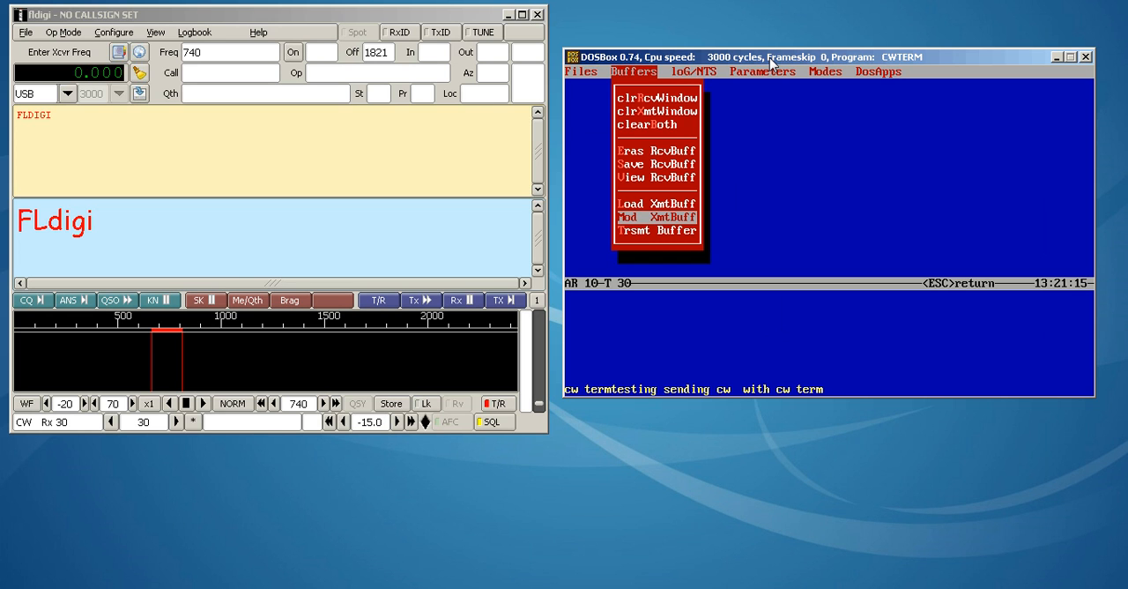
pyautogui.click(761, 70)
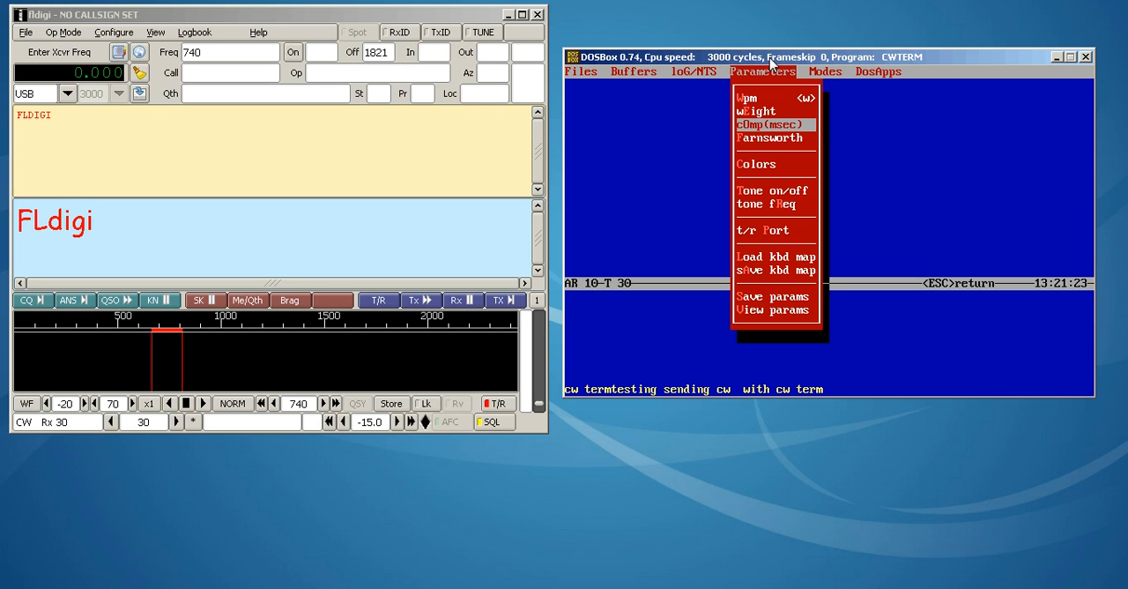
pyautogui.click(768, 124)
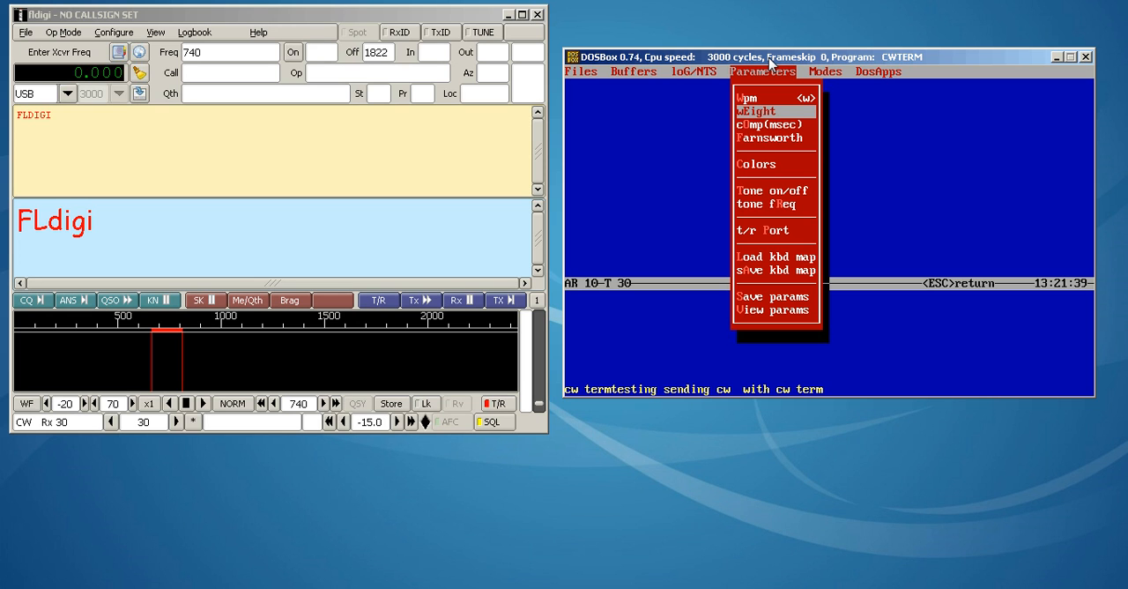
pyautogui.click(759, 111)
pyautogui.write(' ttt')
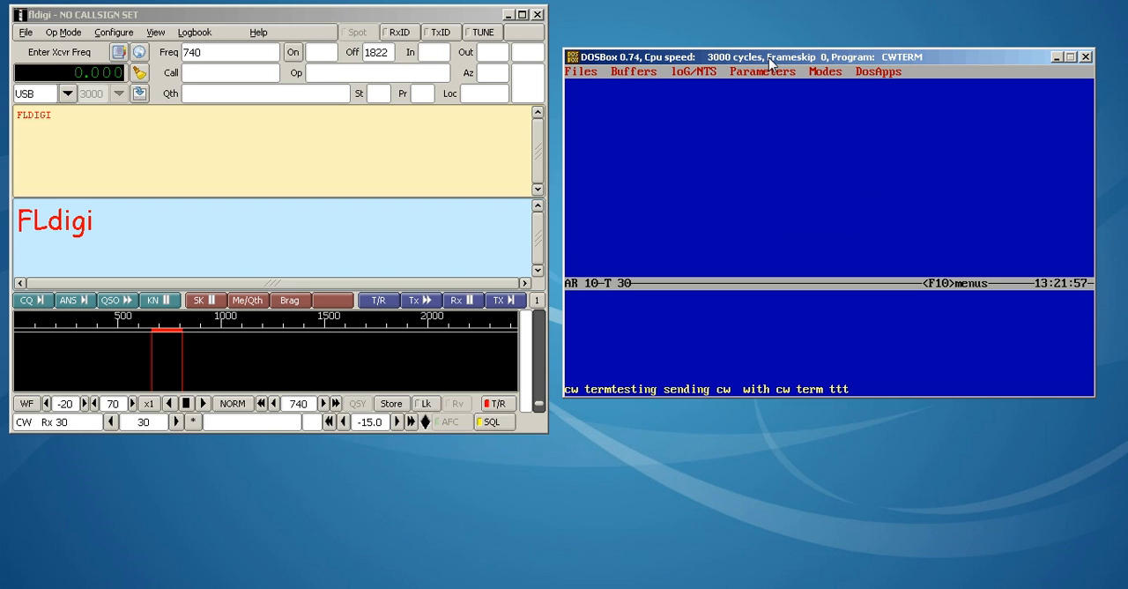
# Queue 'p' and a second 'testing' on the input line after adjusting a sending parameter.
pyautogui.write('p')
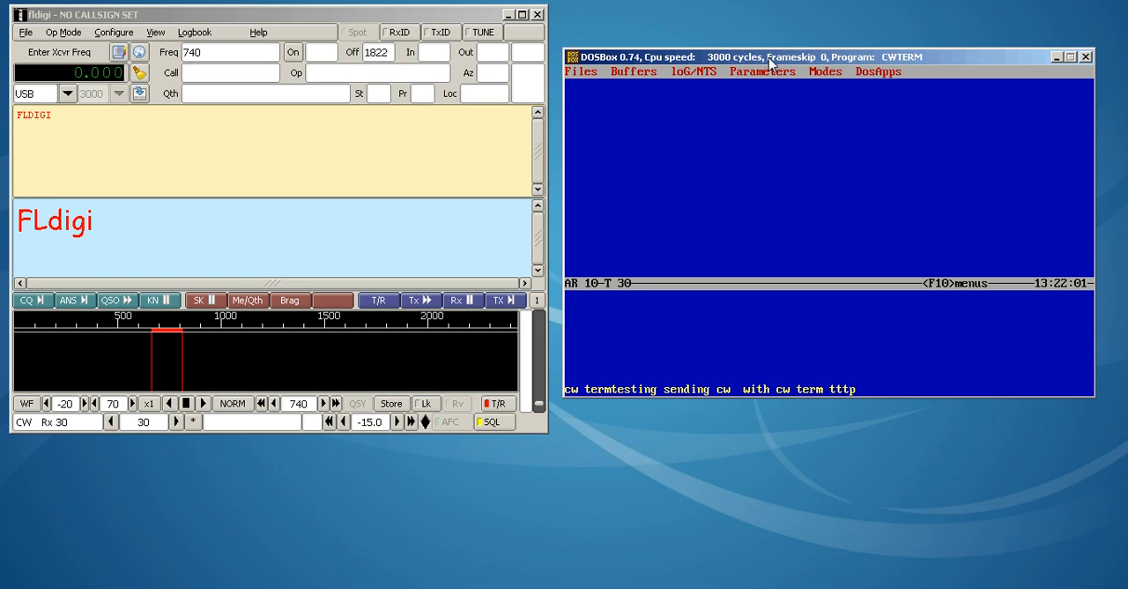
pyautogui.click(762, 70)
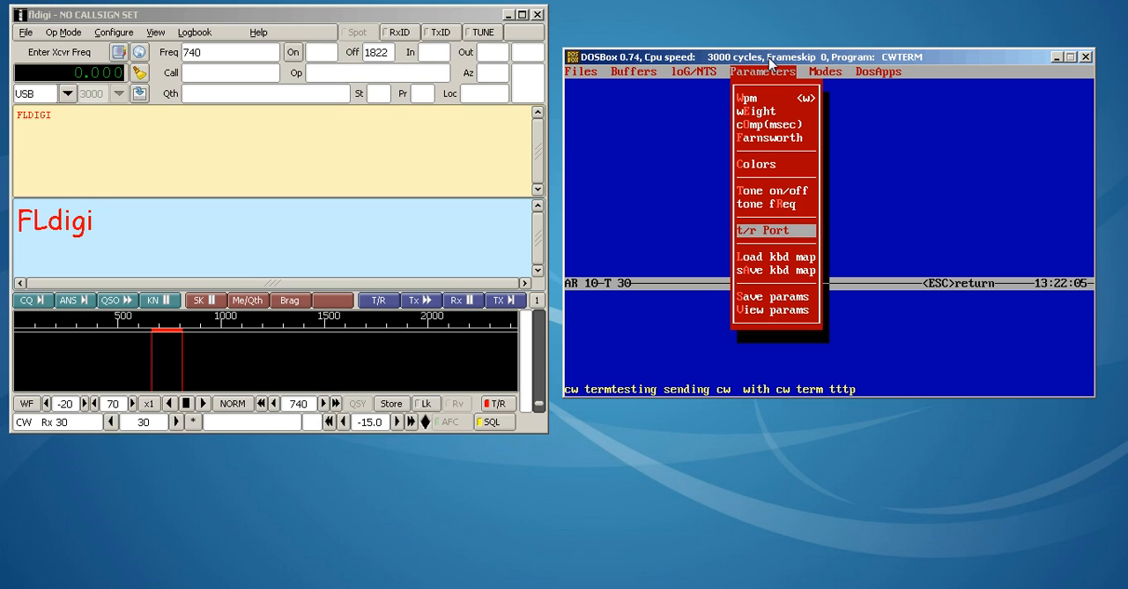
pyautogui.click(773, 191)
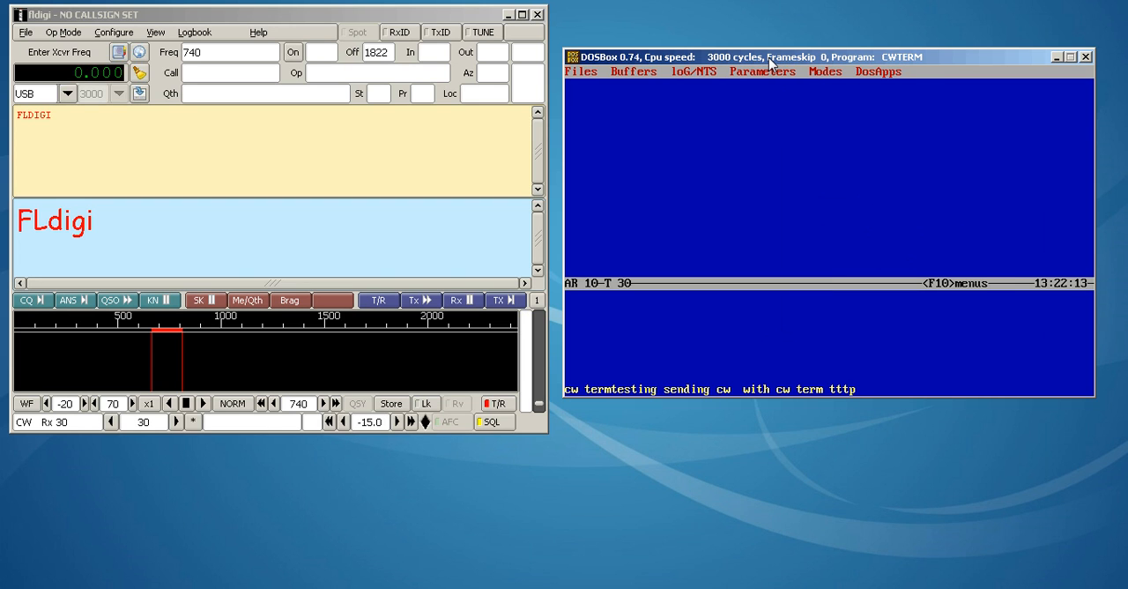
pyautogui.write('testing cw term')
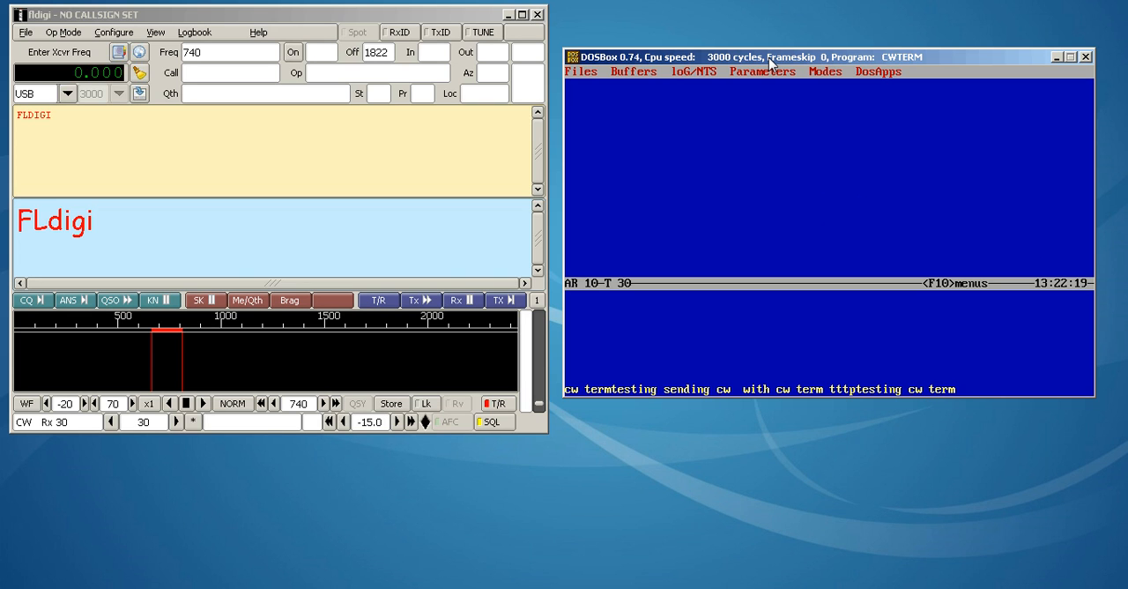
pyautogui.moveTo(656, 120)
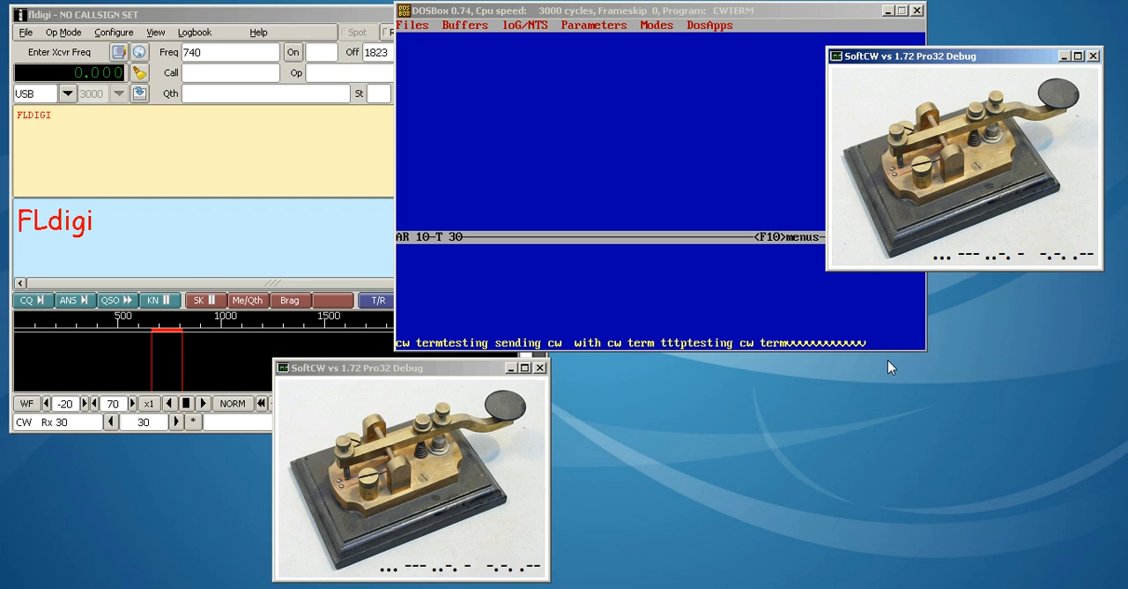
pyautogui.moveTo(907, 261)
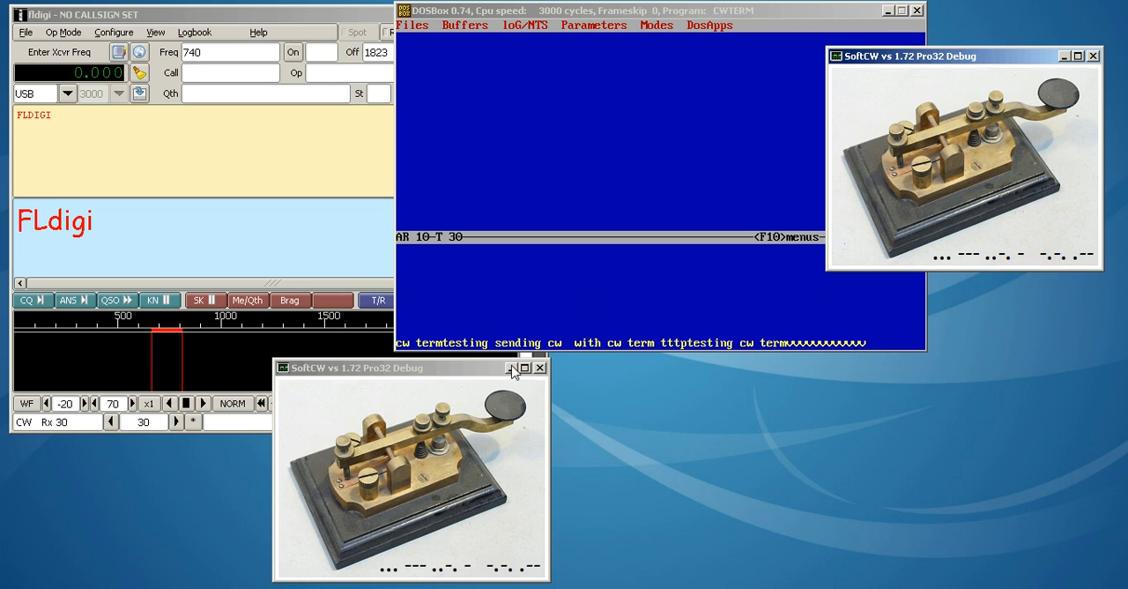
# Close the SoftCW key windows after the CWTerm line ends in a run of A's.
pyautogui.click(540, 366)
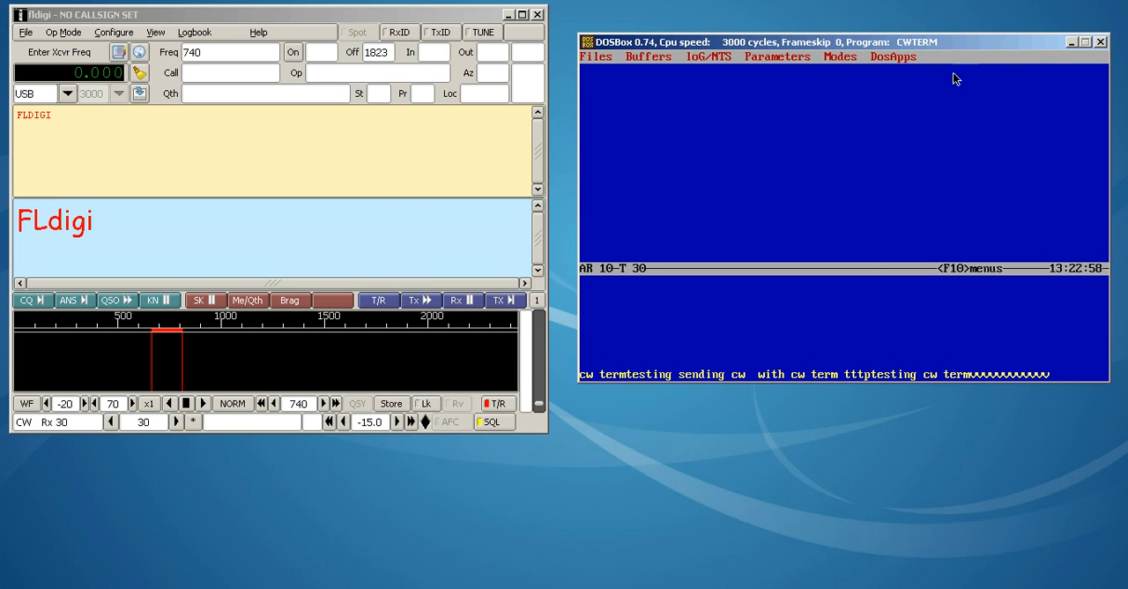
pyautogui.moveTo(844, 258)
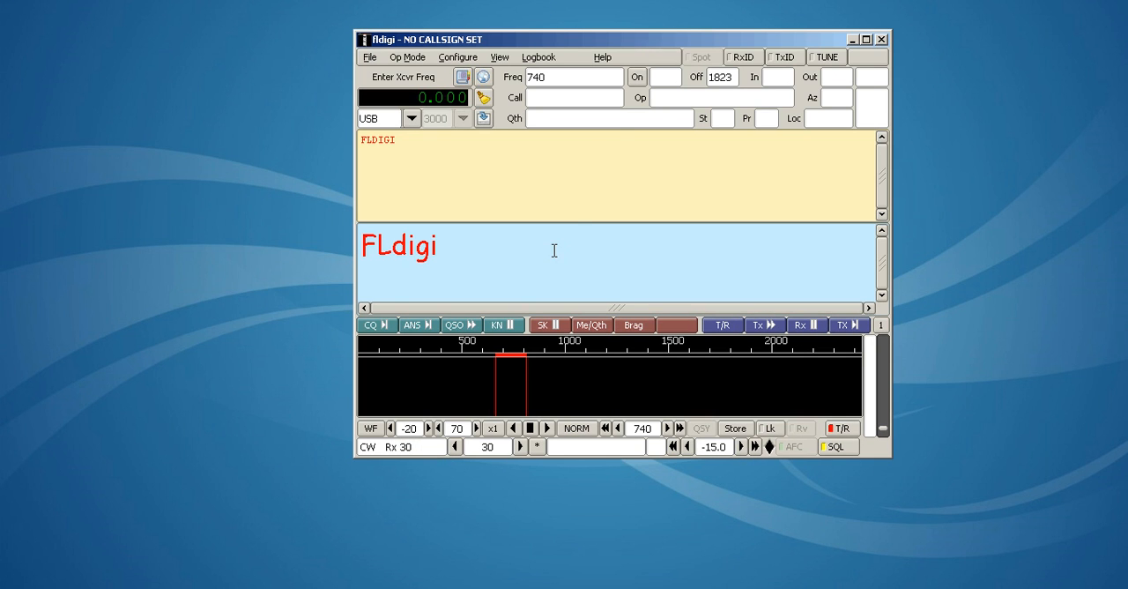
# Send 'TESTING sending with fldigi' from the transmit pane and move the window up-left.
pyautogui.write('TESTING')
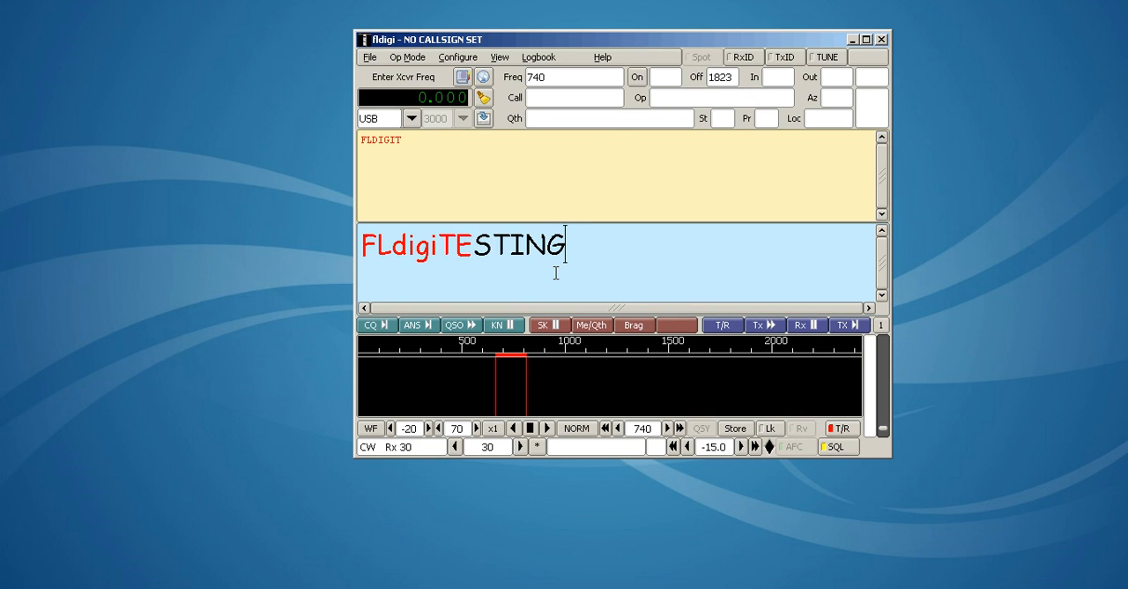
pyautogui.write('sending with fldigi')
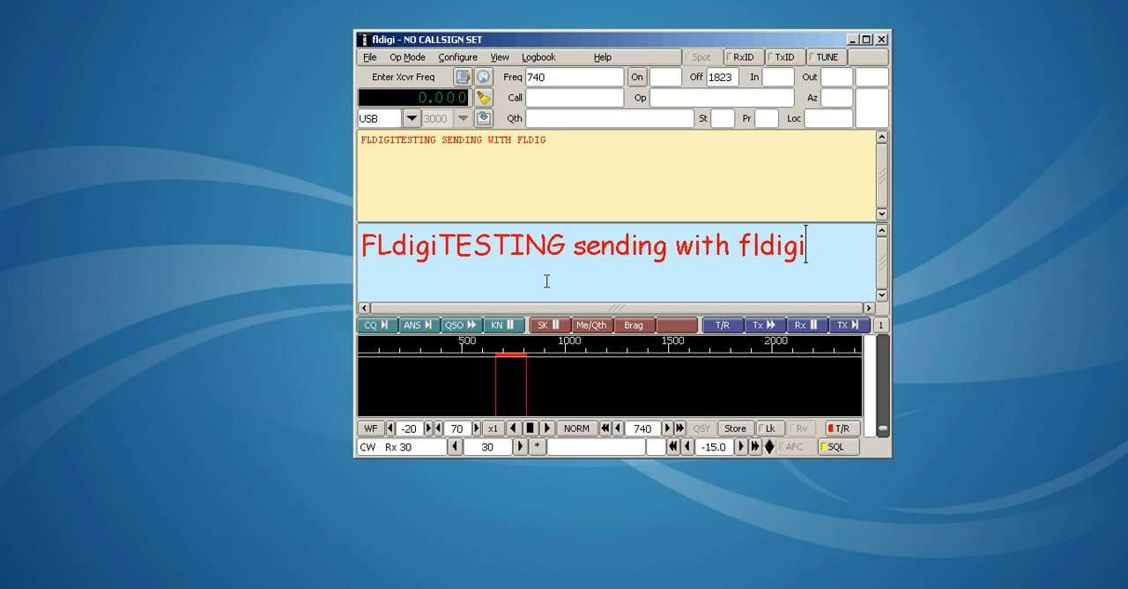
pyautogui.moveTo(423, 37); pyautogui.dragTo(397, 19)
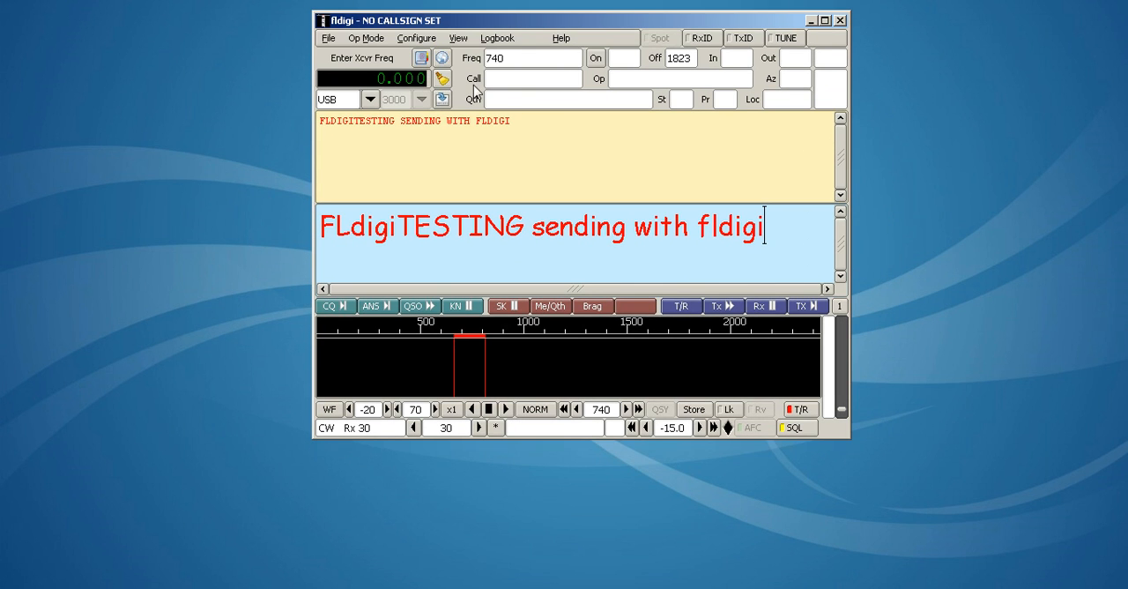
# Show the CW modem's Timing and QSK settings in the configuration window.
pyautogui.click(416, 37)
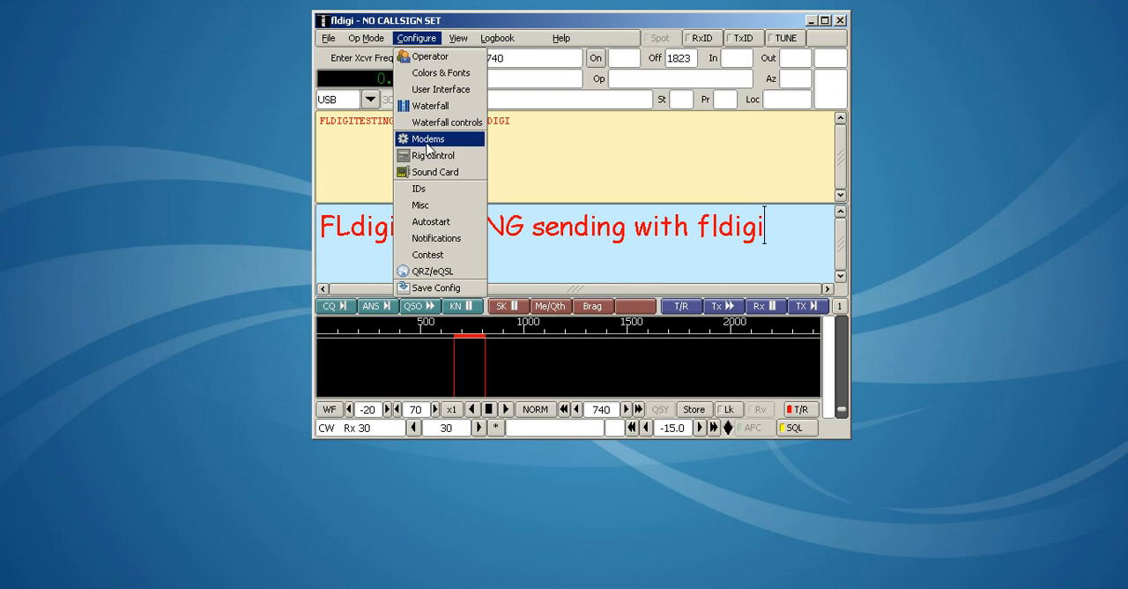
pyautogui.click(428, 137)
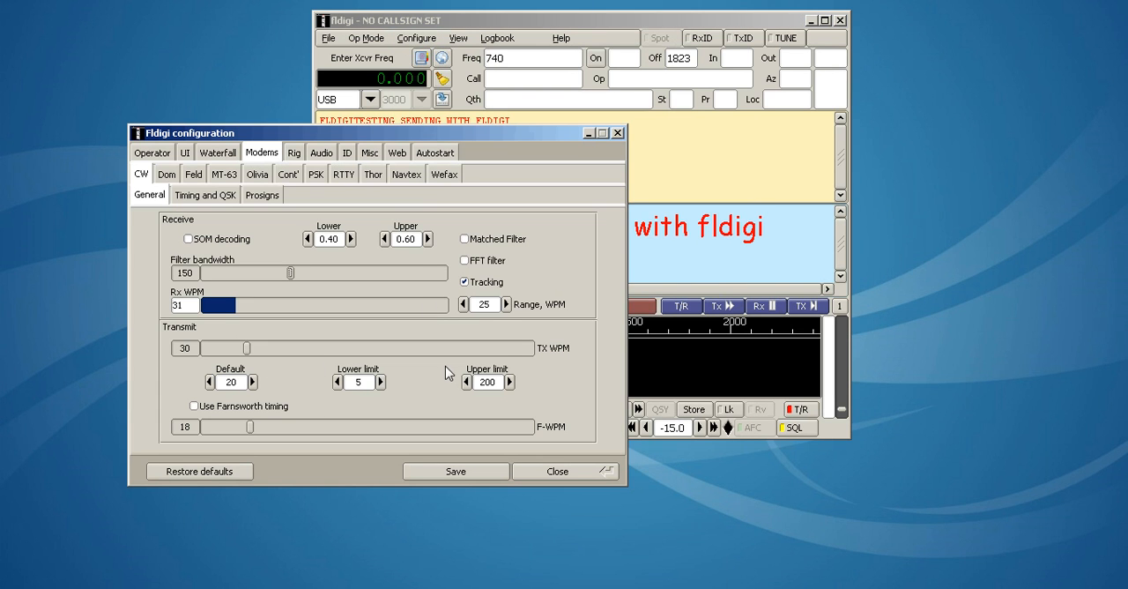
pyautogui.moveTo(375, 346)
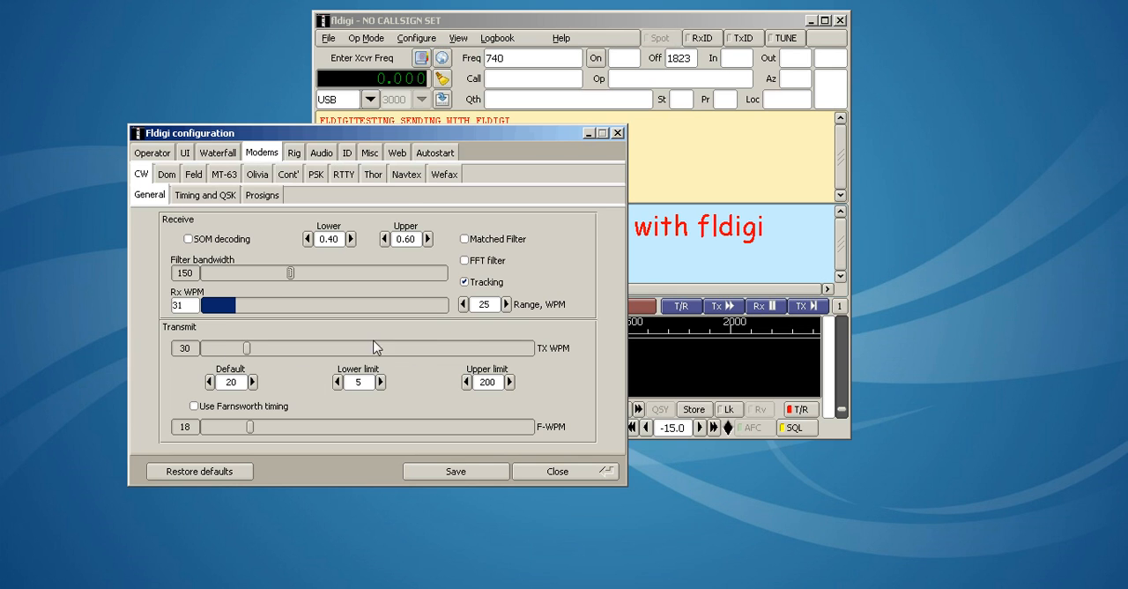
pyautogui.moveTo(222, 200)
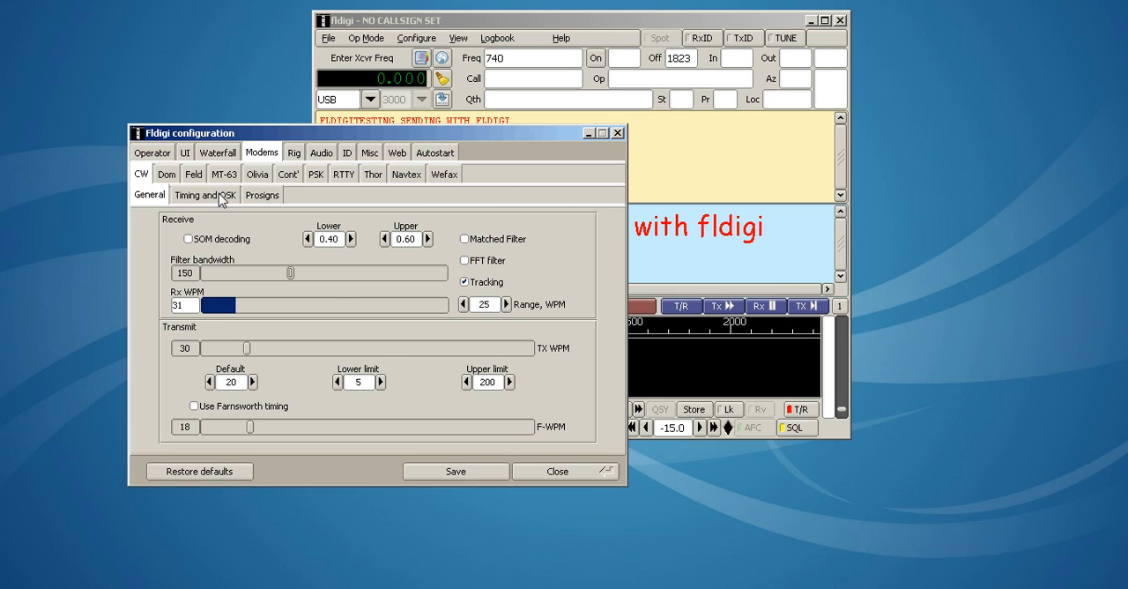
pyautogui.click(205, 194)
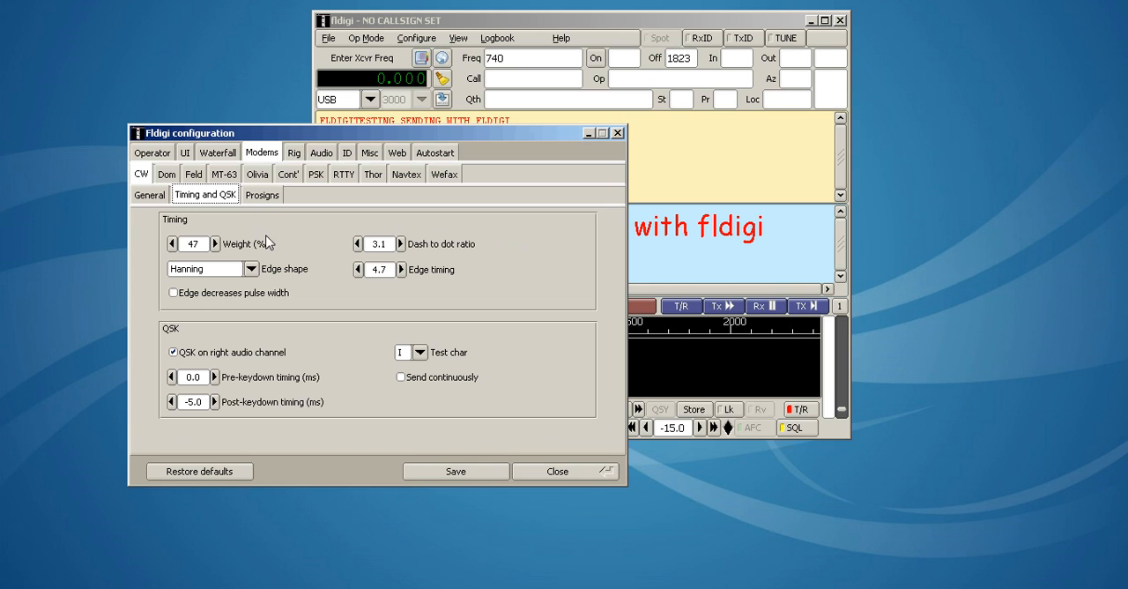
pyautogui.moveTo(451, 268)
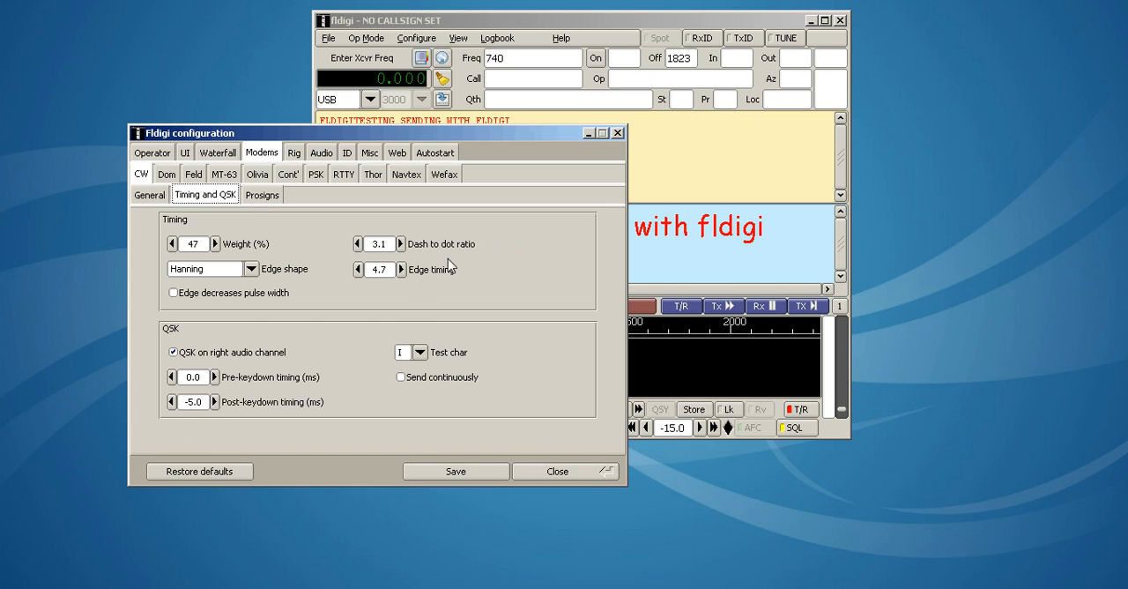
pyautogui.moveTo(422, 256)
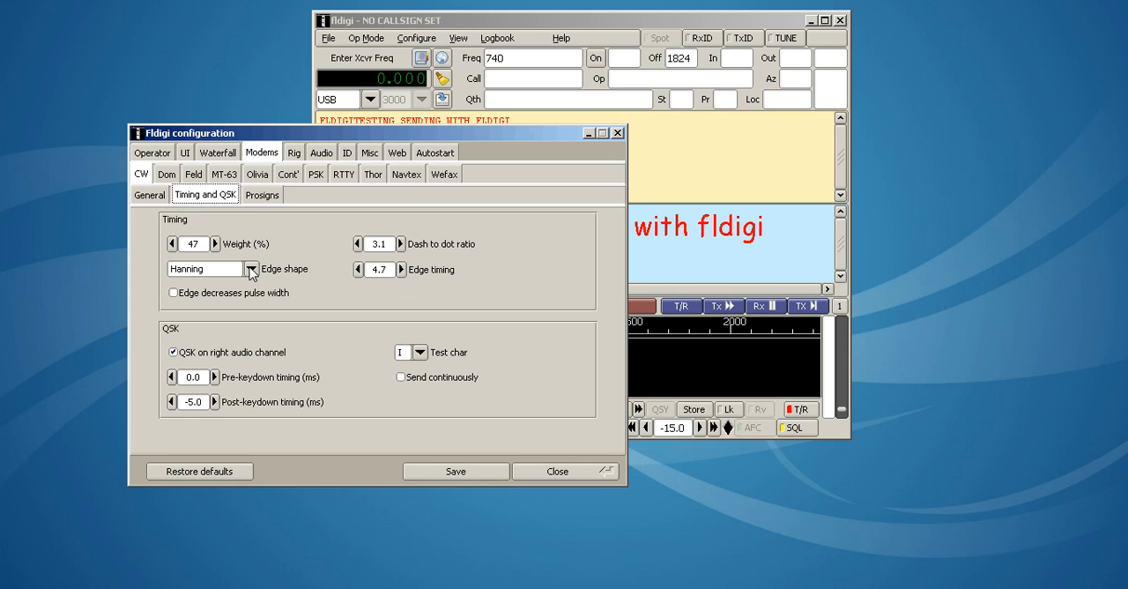
# Keep Hanning as the edge shape and toggle QSK on right audio channel, leaving it enabled.
pyautogui.click(251, 268)
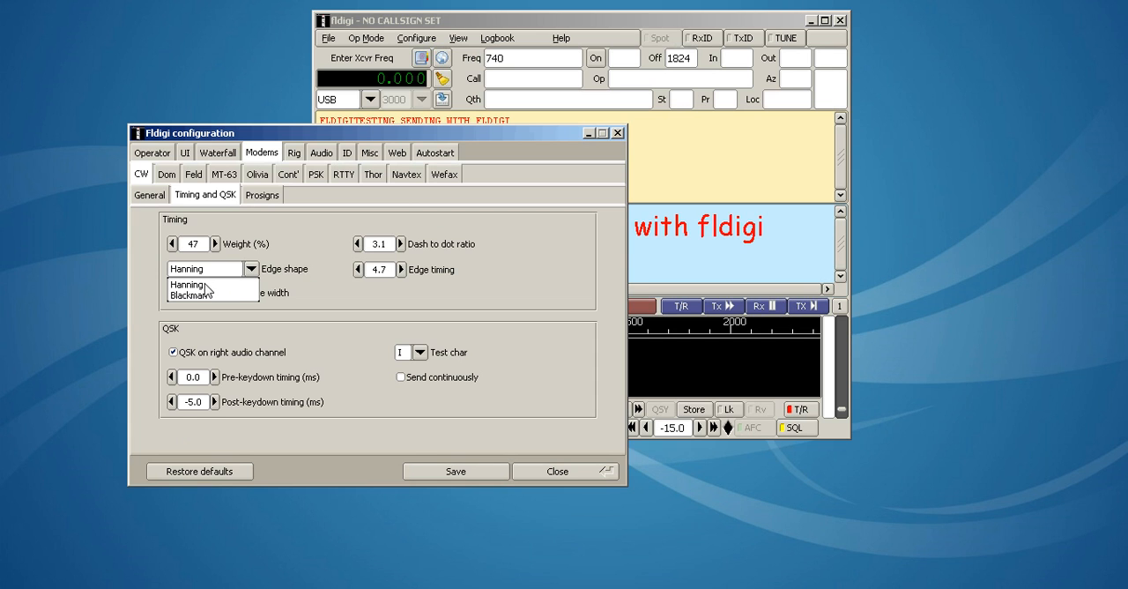
pyautogui.click(205, 268)
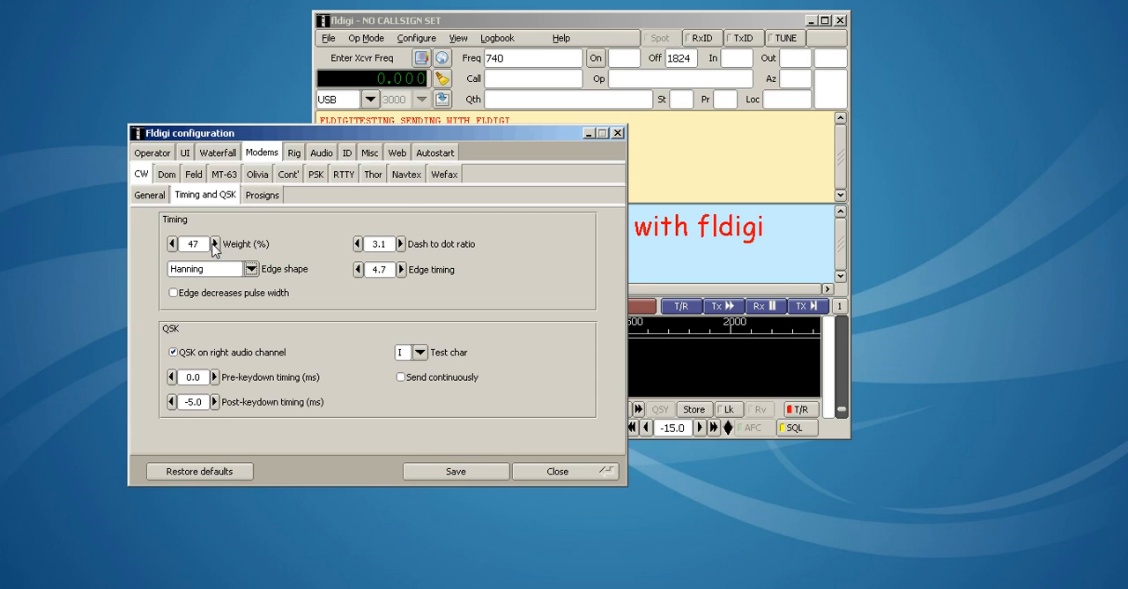
pyautogui.moveTo(254, 338)
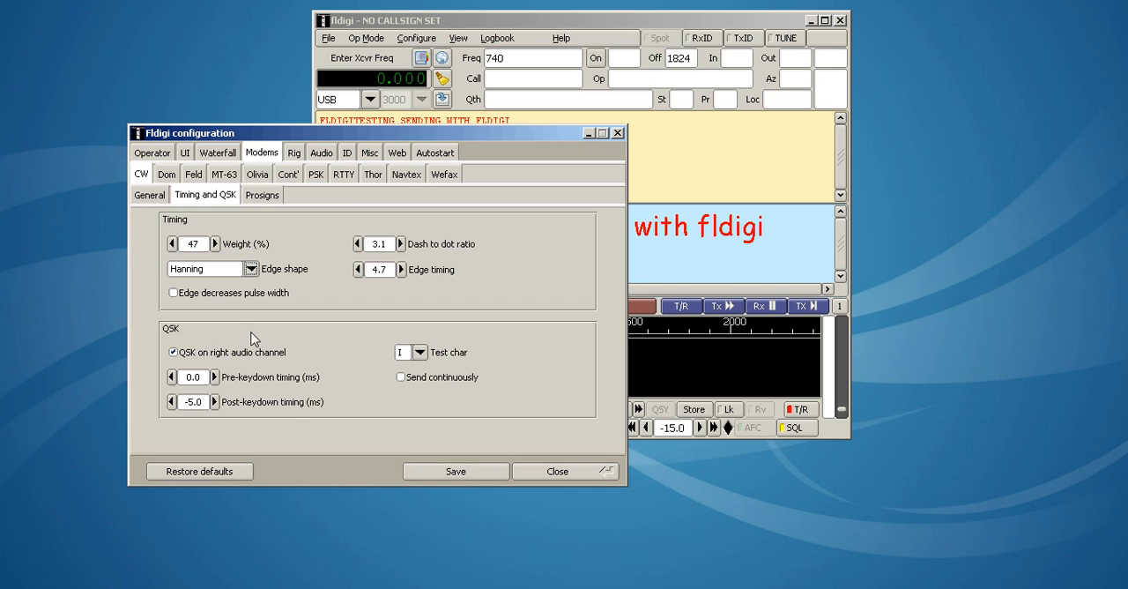
pyautogui.moveTo(214, 314)
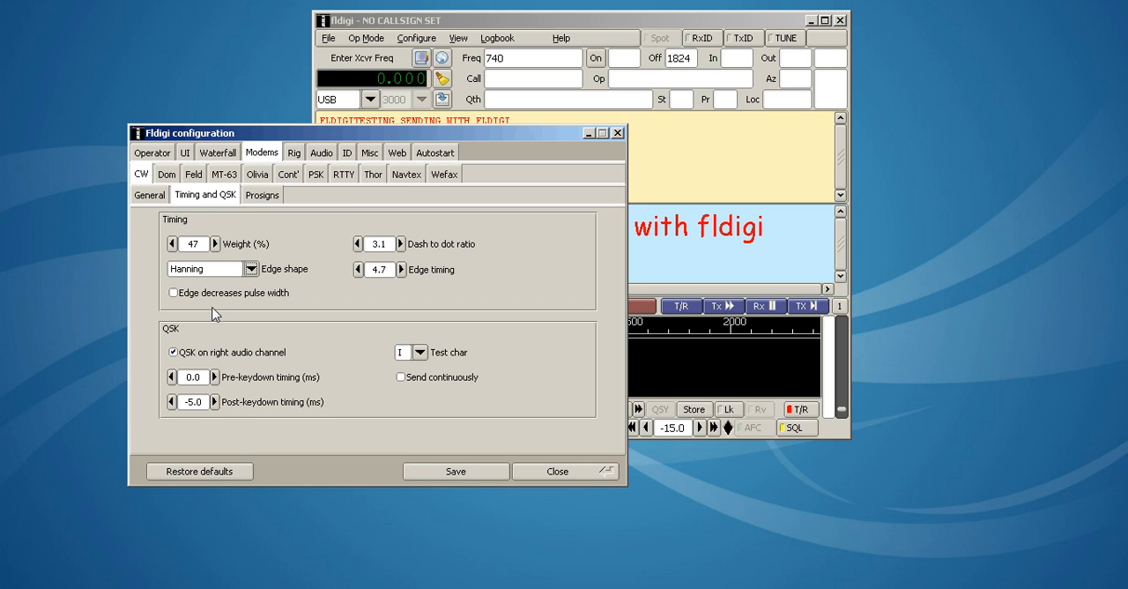
pyautogui.moveTo(180, 430)
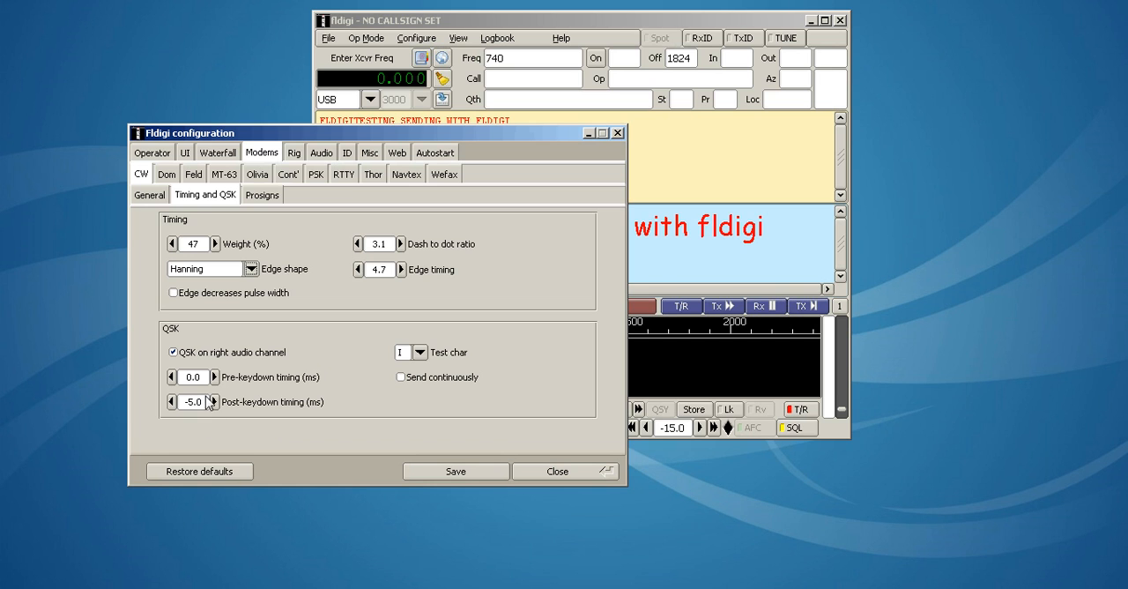
pyautogui.moveTo(183, 346)
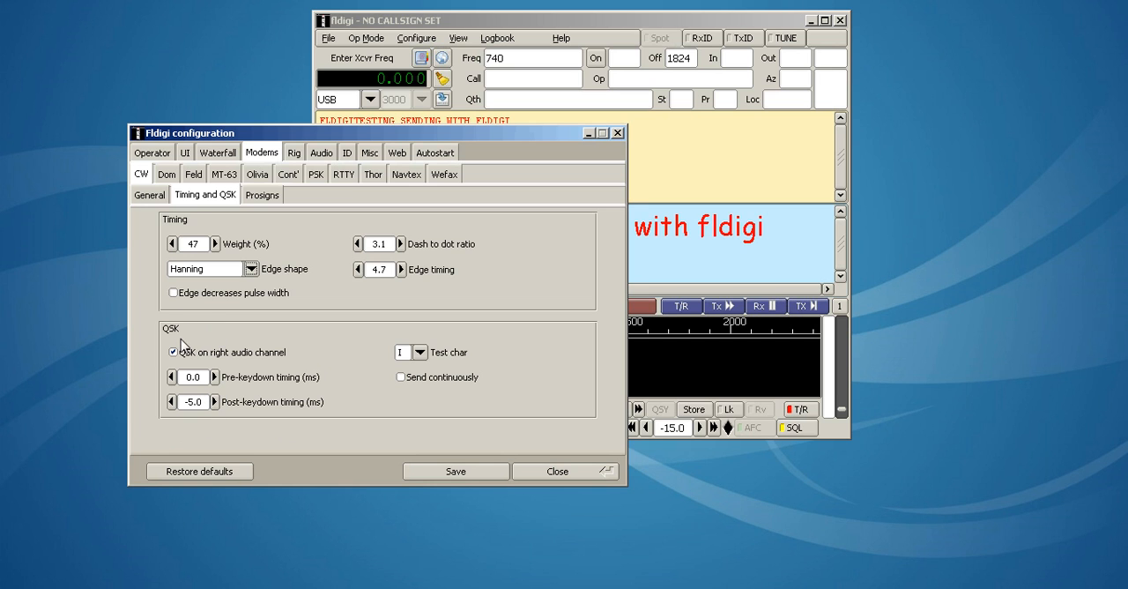
pyautogui.click(173, 352)
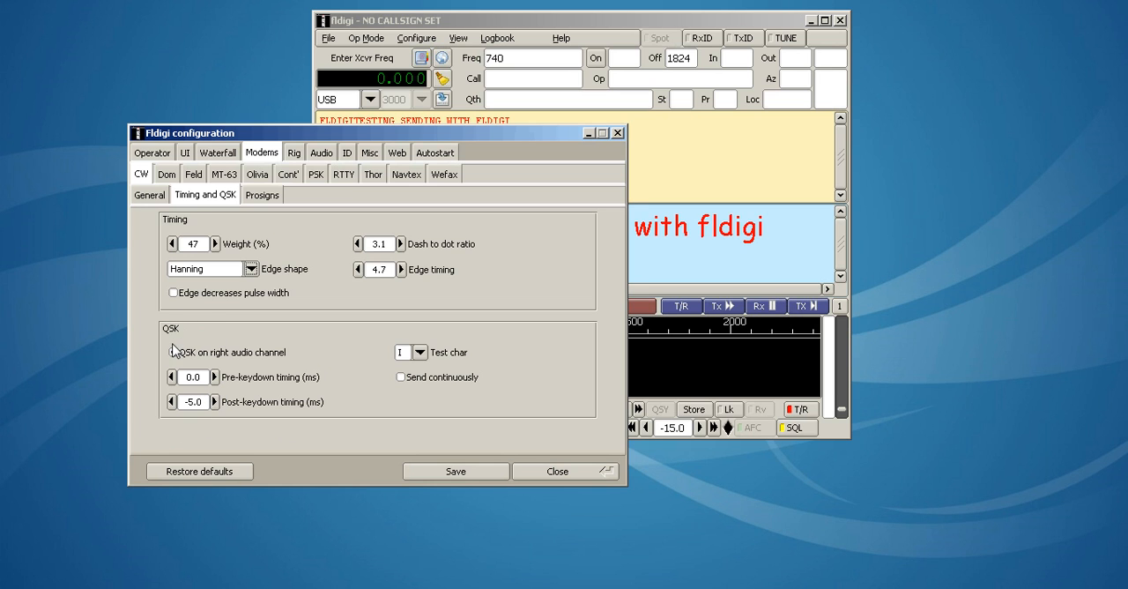
pyautogui.click(173, 353)
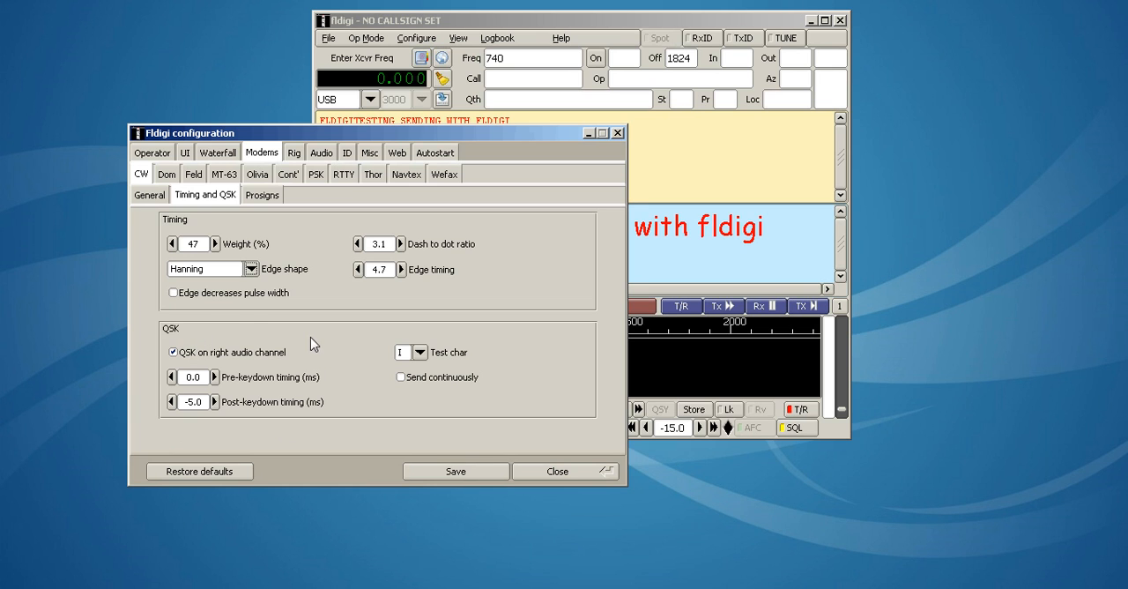
pyautogui.moveTo(167, 344)
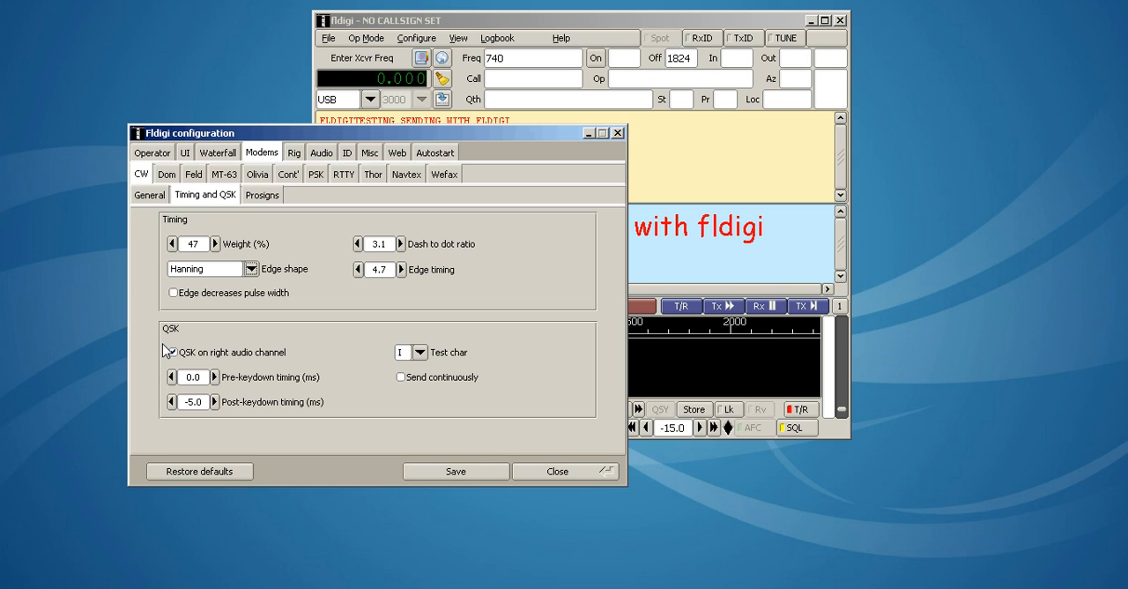
pyautogui.click(173, 351)
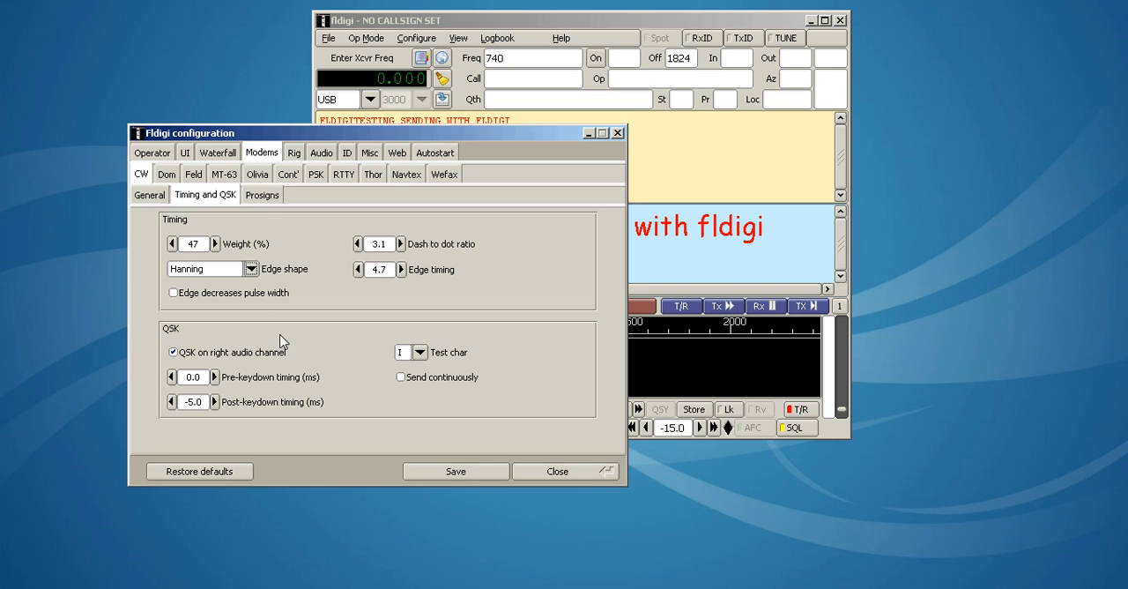
pyautogui.moveTo(229, 215)
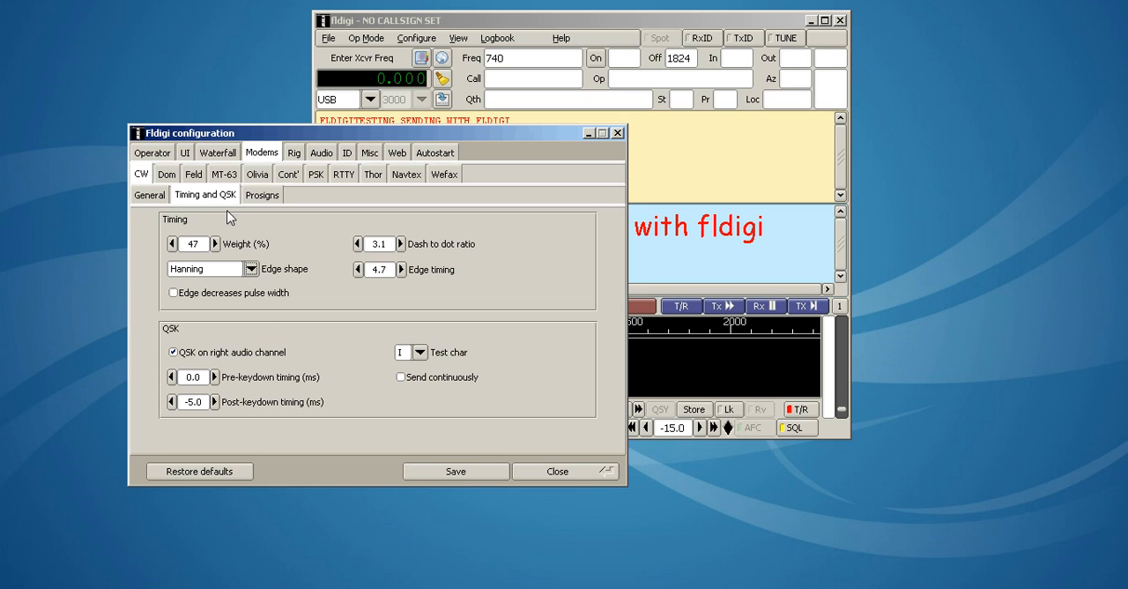
# Review CW General and the Audio right-channel options, then close the configuration window.
pyautogui.click(148, 194)
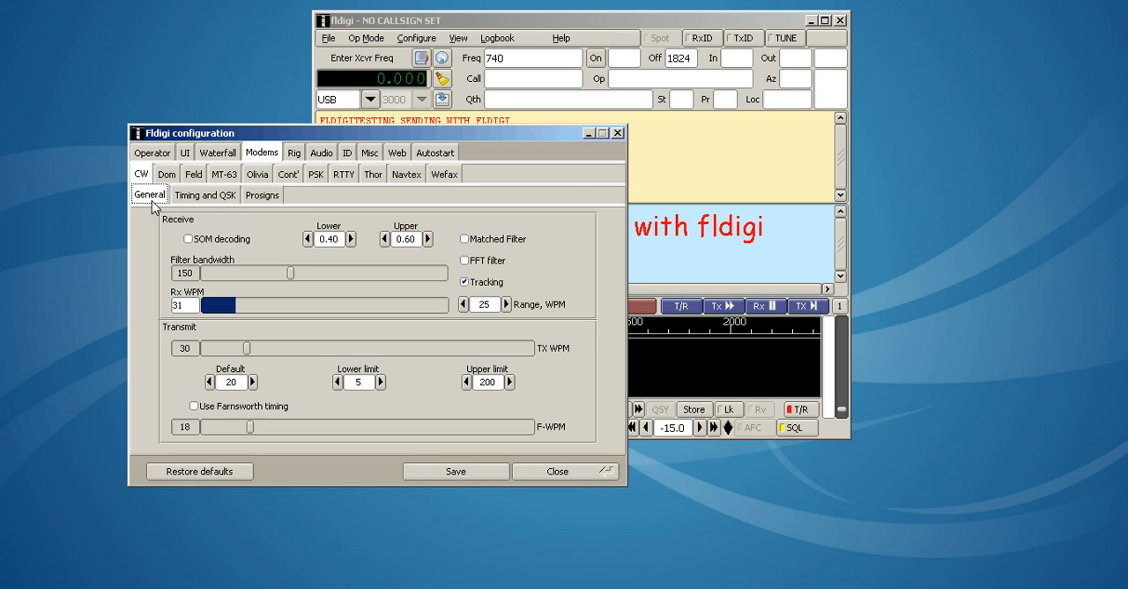
pyautogui.click(321, 152)
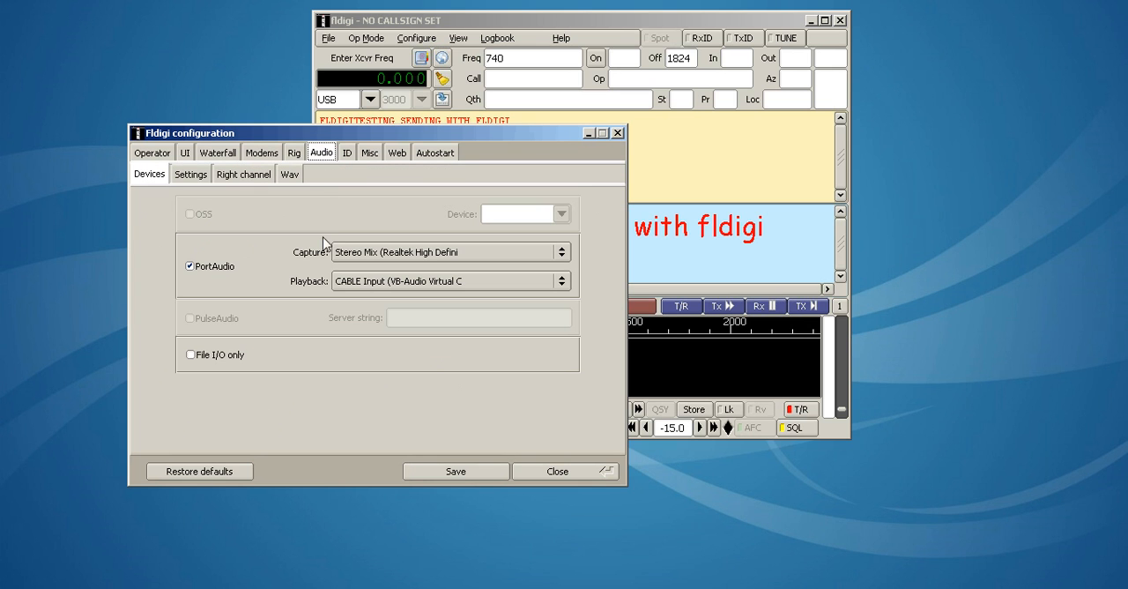
pyautogui.moveTo(236, 182)
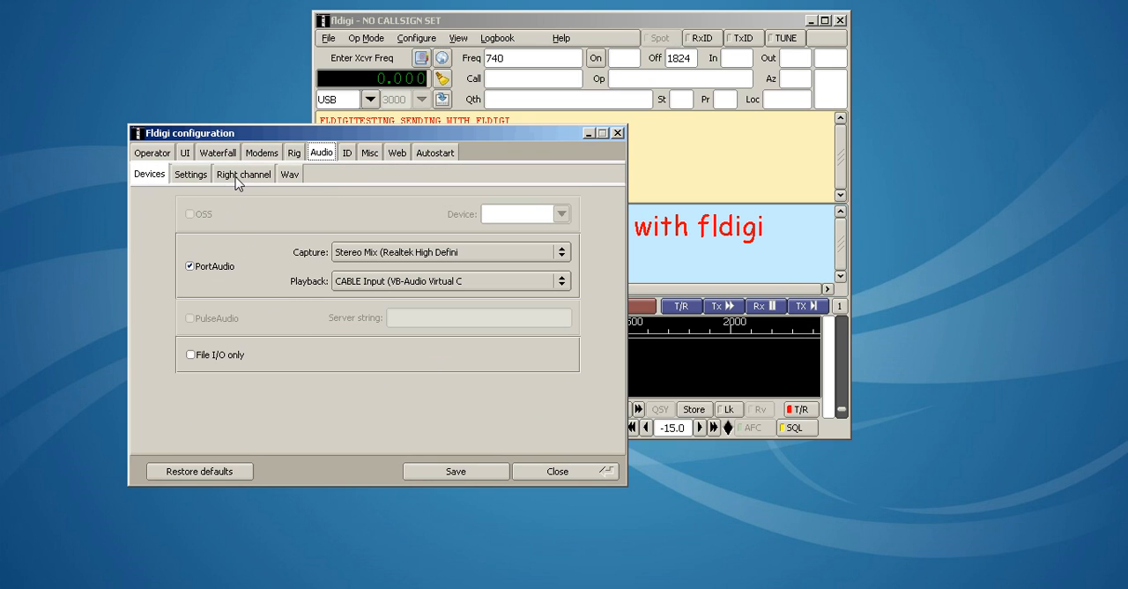
pyautogui.click(243, 173)
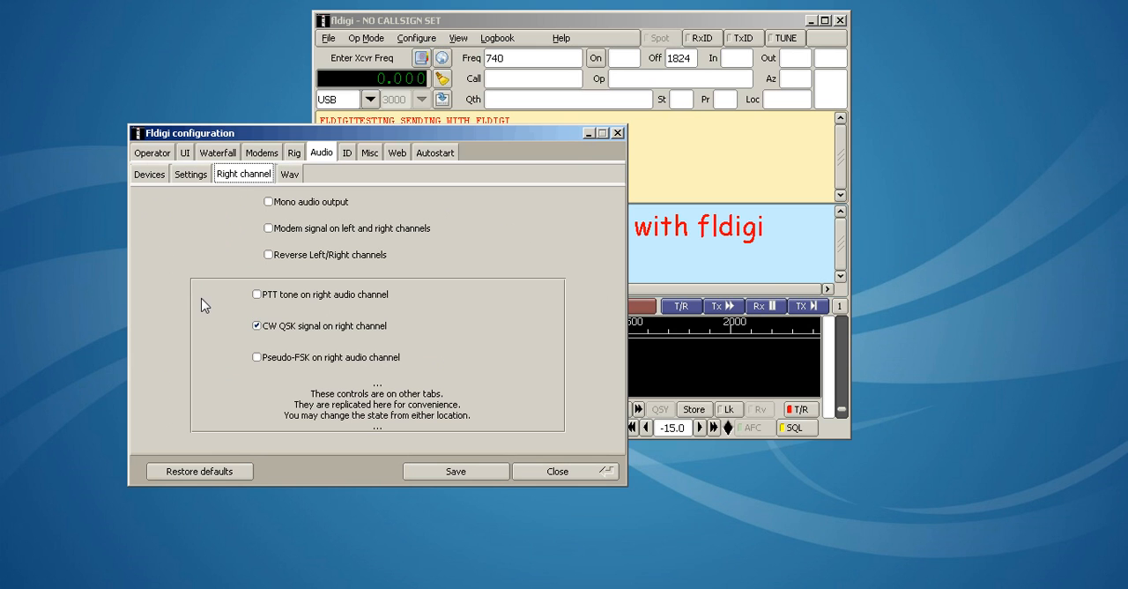
pyautogui.click(557, 471)
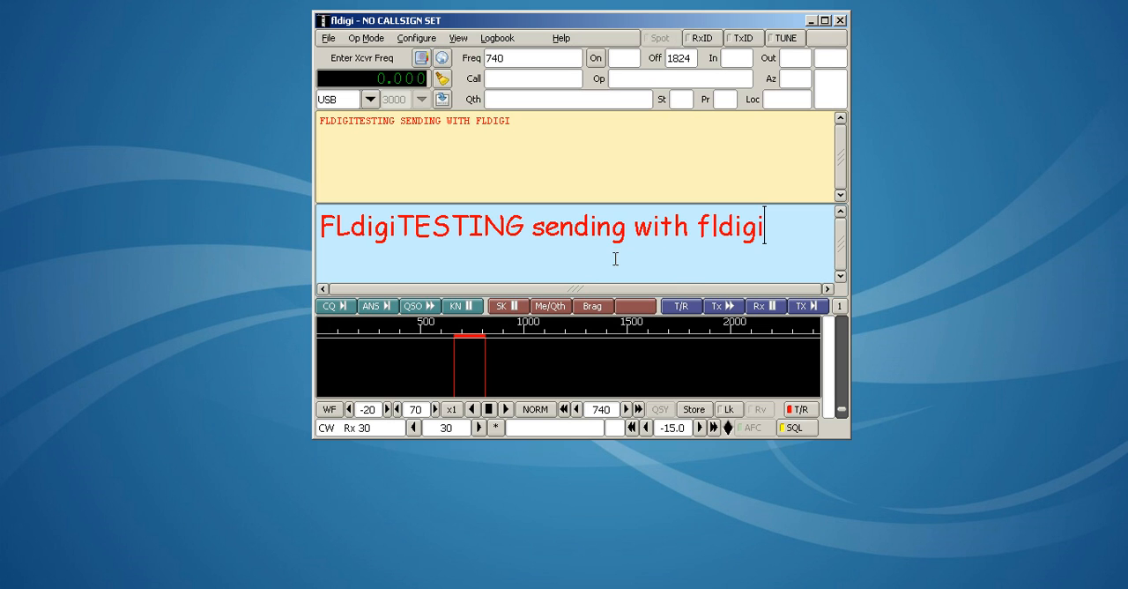
pyautogui.moveTo(711, 438)
pyautogui.write('ing')
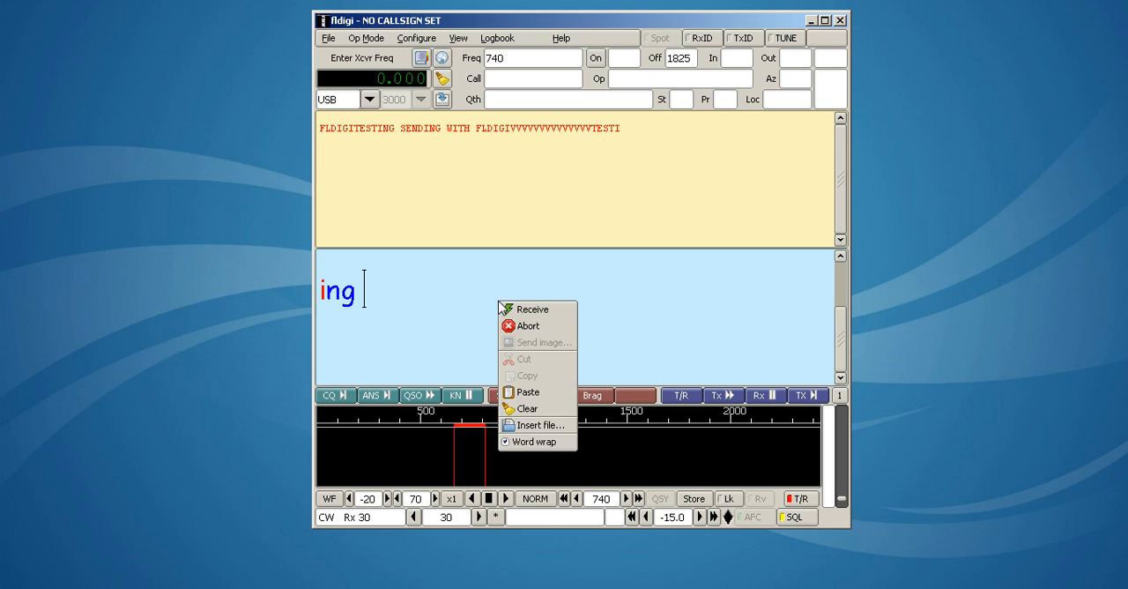
# Dismiss the transmit pane's context menu after sending a long run of V's.
pyautogui.click(479, 339)
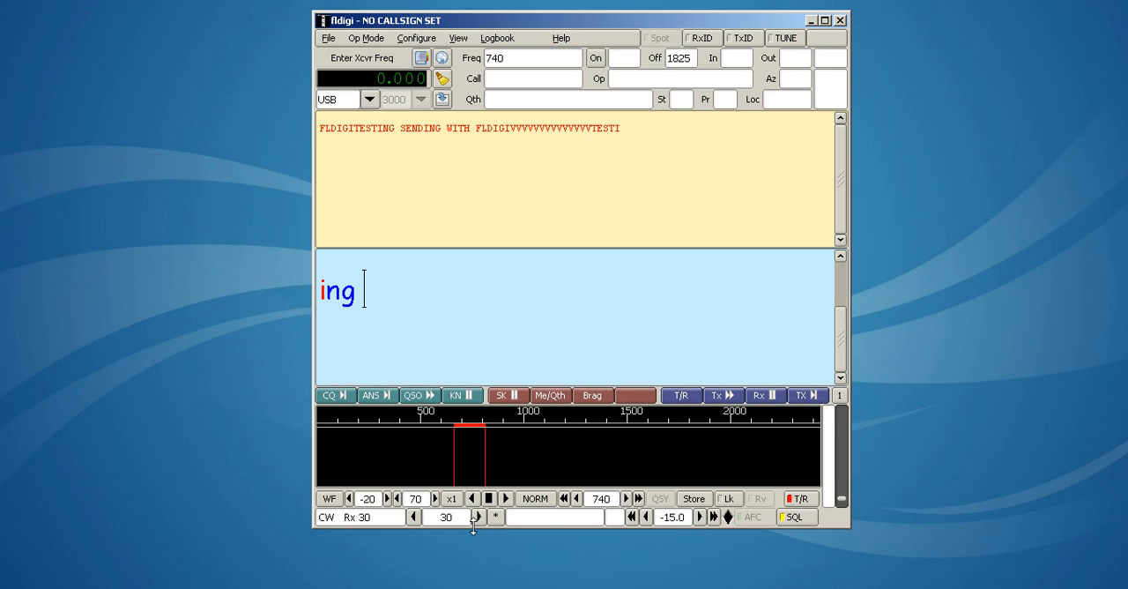
pyautogui.click(478, 516)
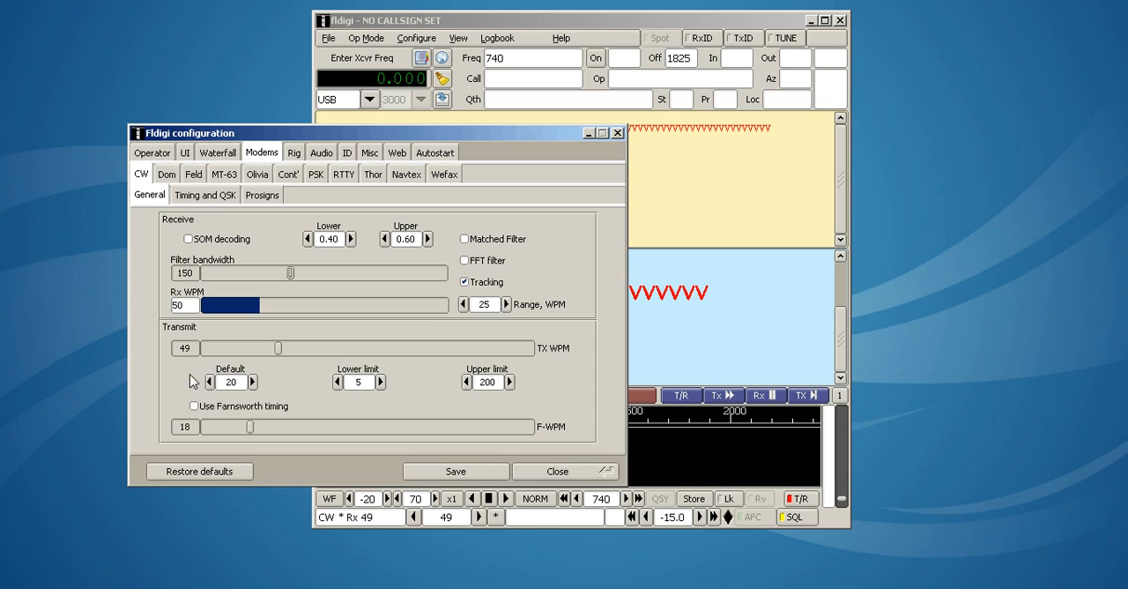
pyautogui.moveTo(501, 245)
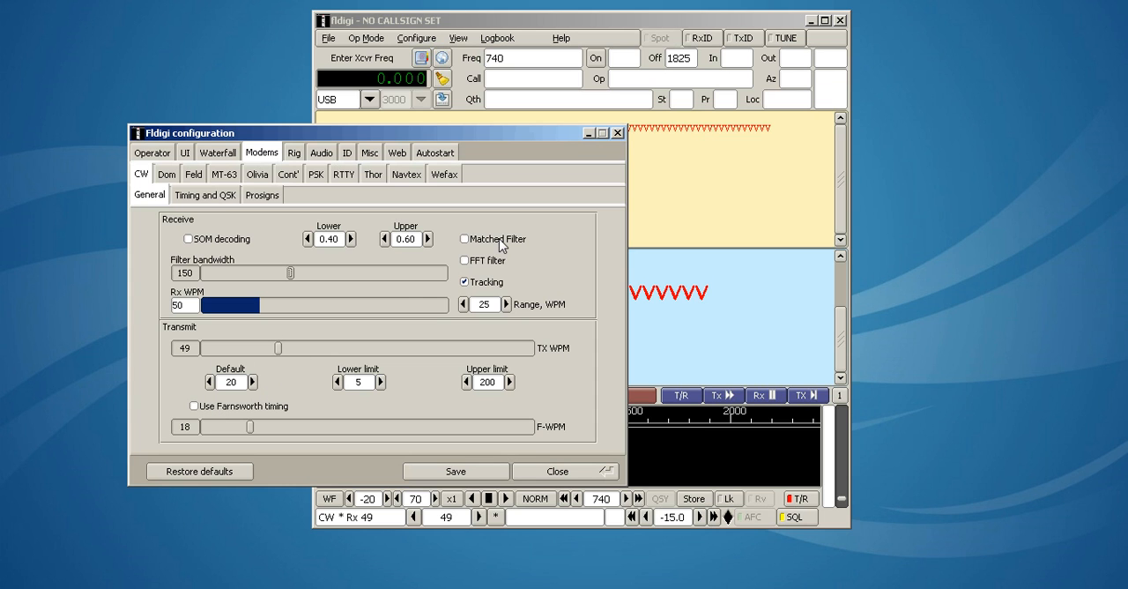
pyautogui.moveTo(501, 244)
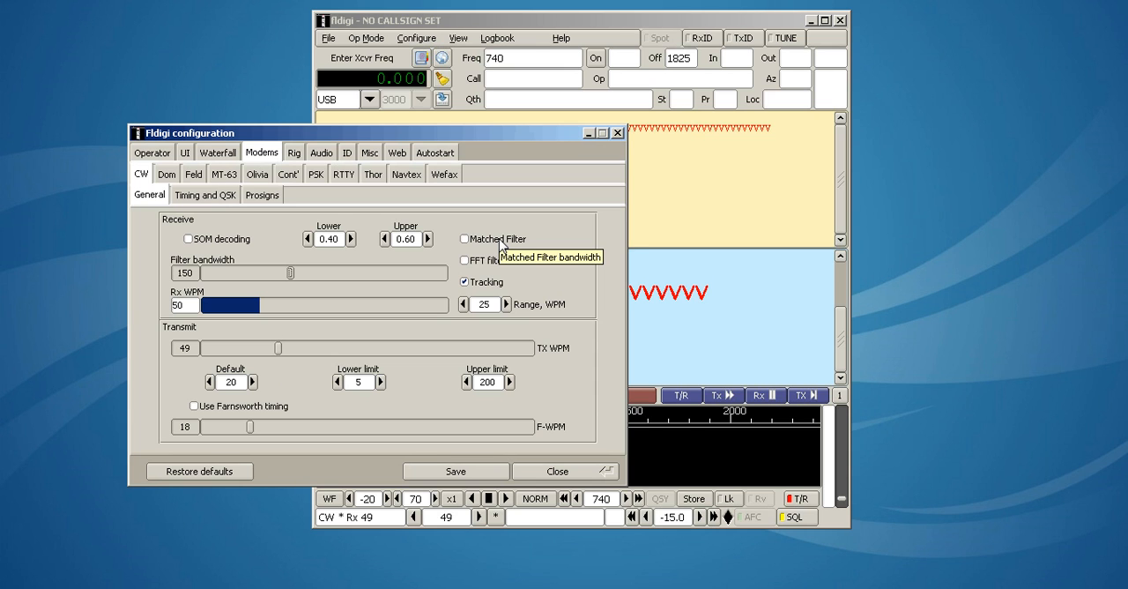
pyautogui.moveTo(203, 335)
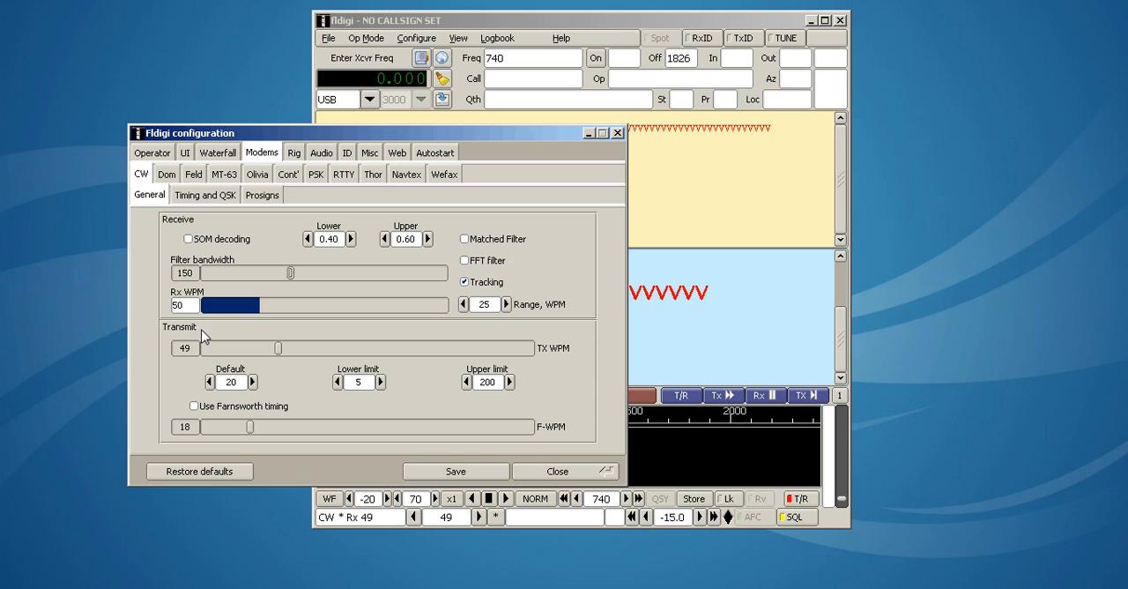
pyautogui.moveTo(483, 243)
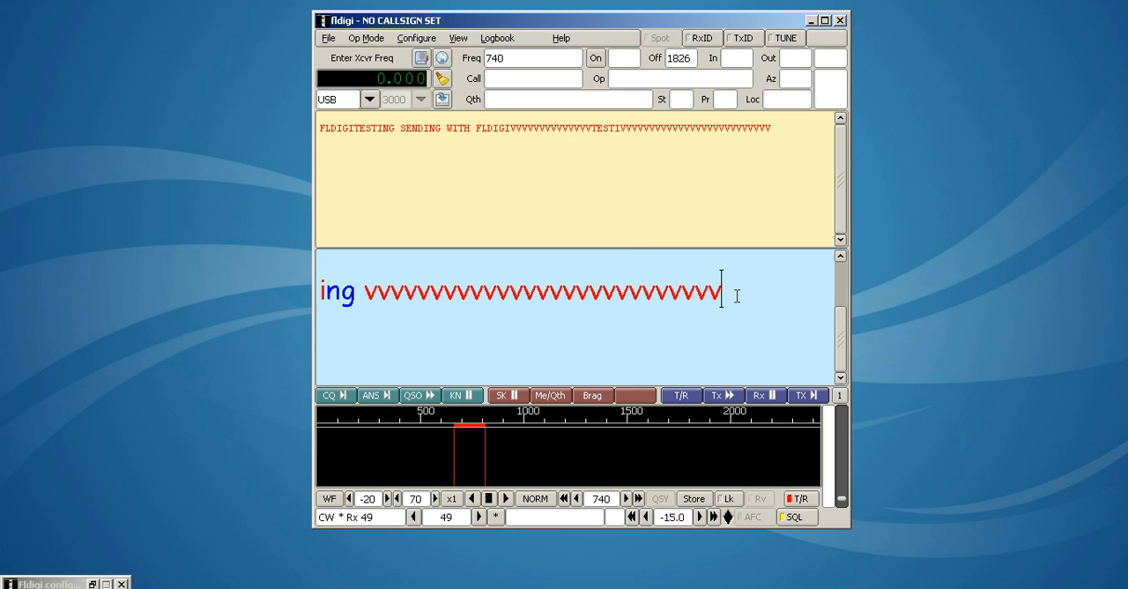
pyautogui.moveTo(274, 414)
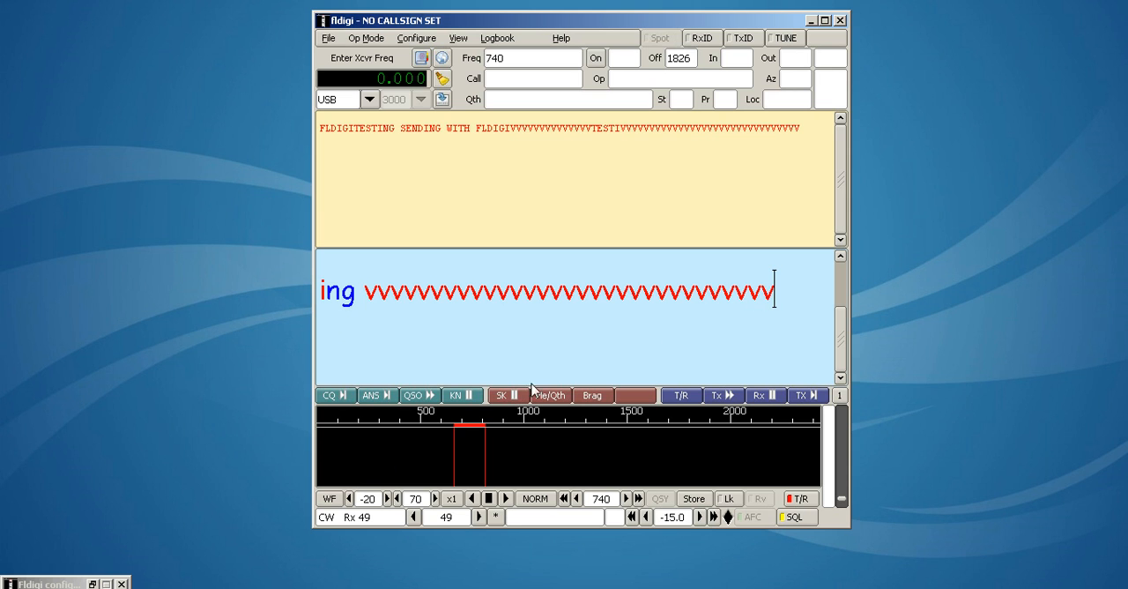
pyautogui.moveTo(641, 345)
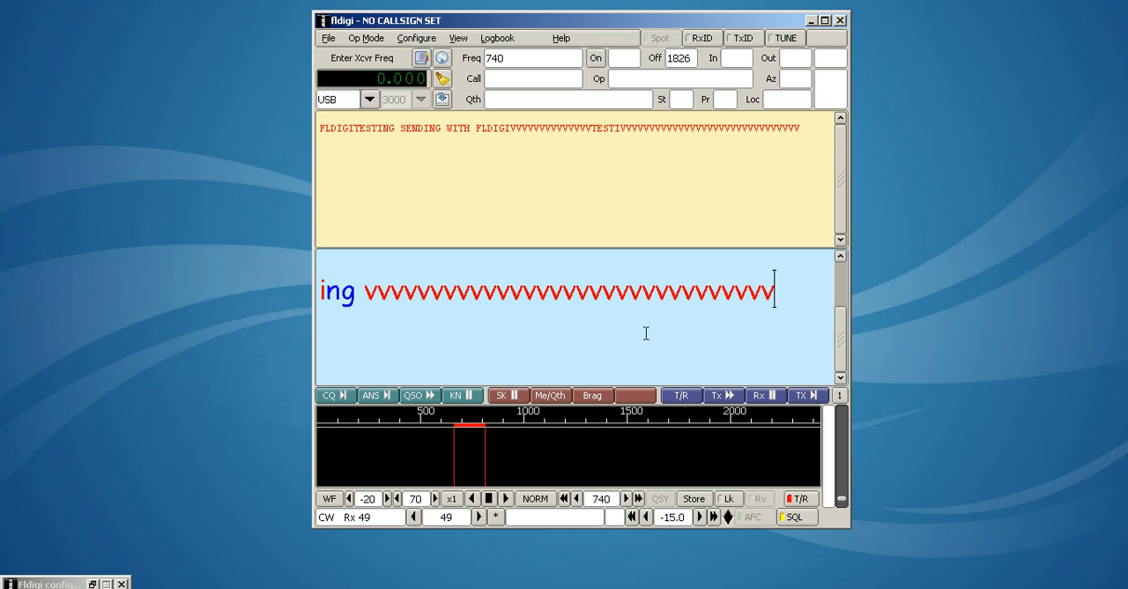
pyautogui.moveTo(441, 342)
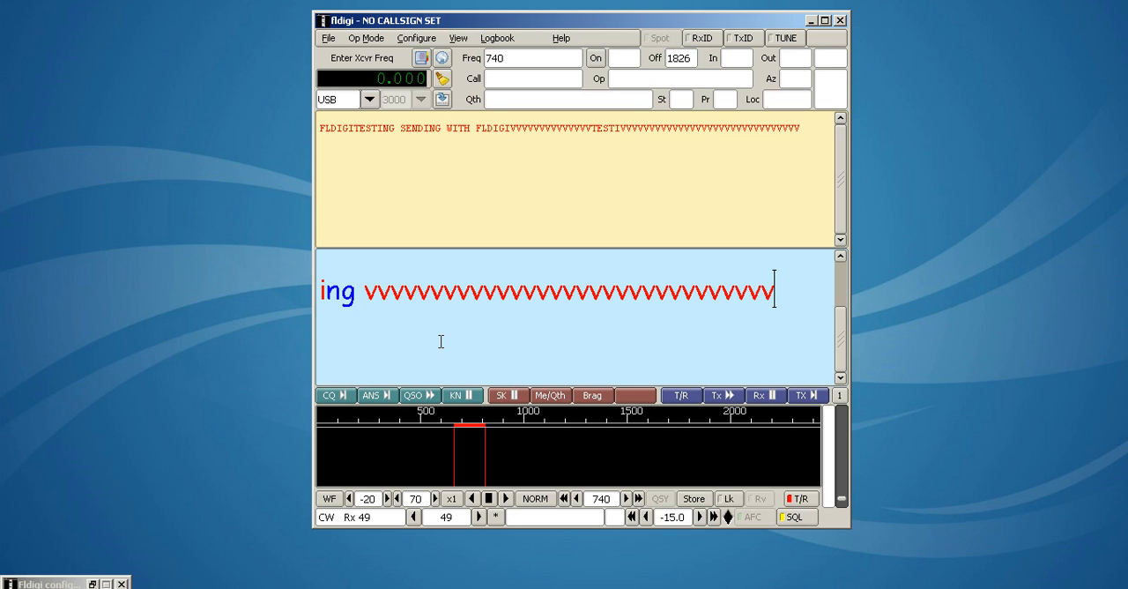
pyautogui.moveTo(399, 364)
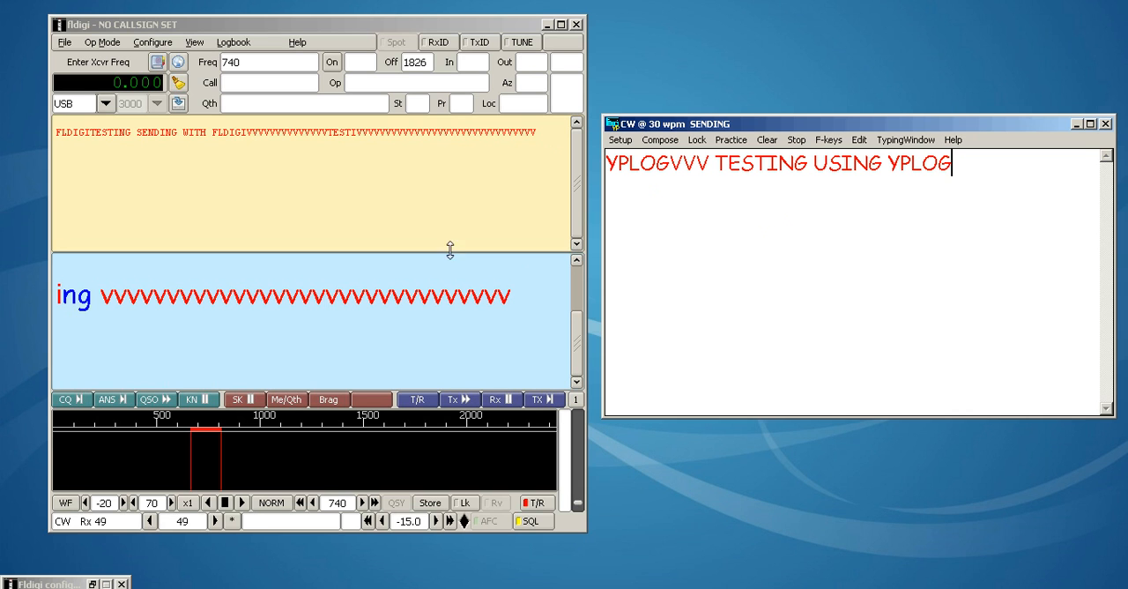
pyautogui.moveTo(678, 245)
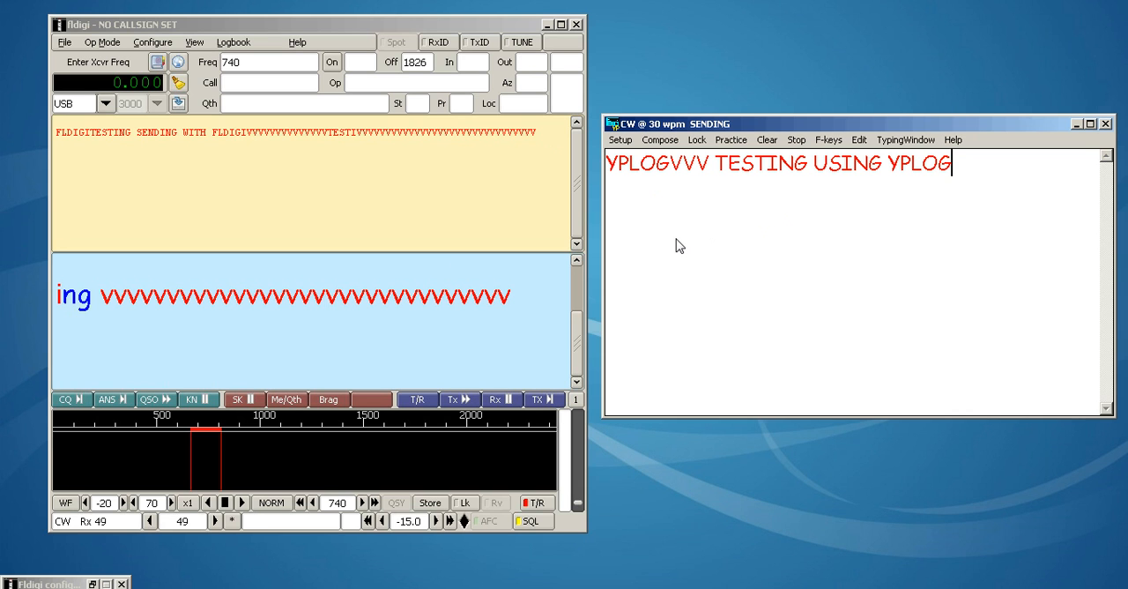
pyautogui.moveTo(733, 240)
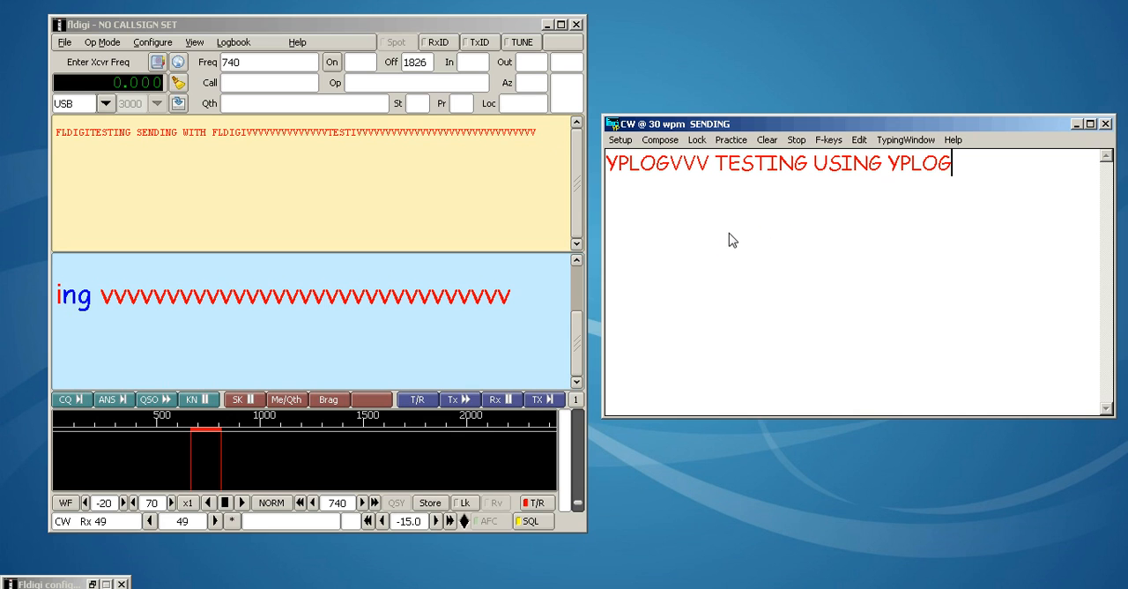
pyautogui.moveTo(716, 195)
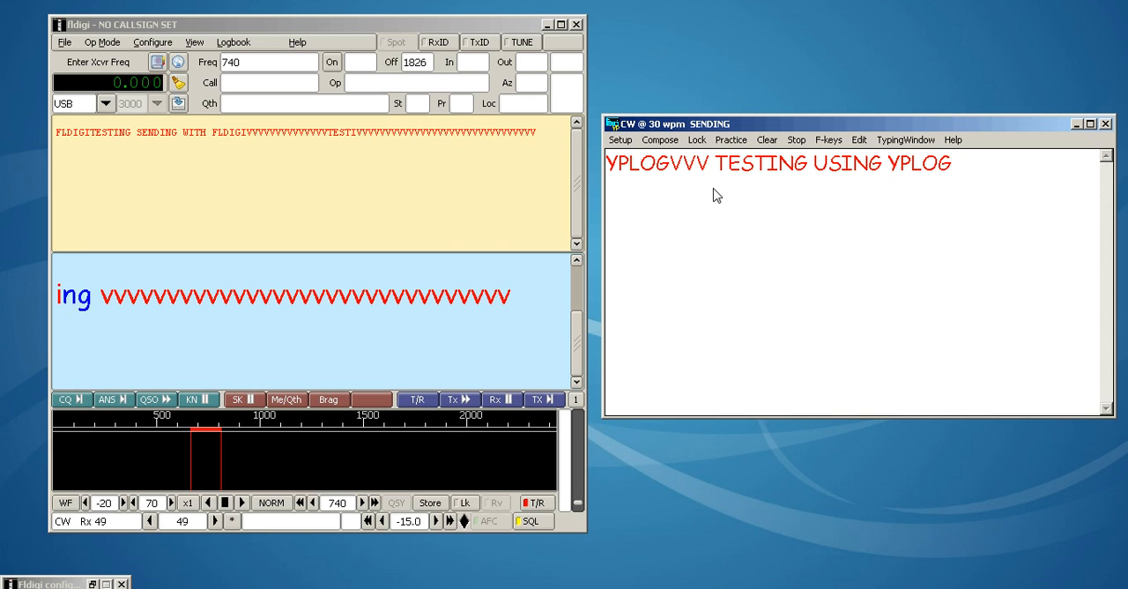
pyautogui.moveTo(427, 222)
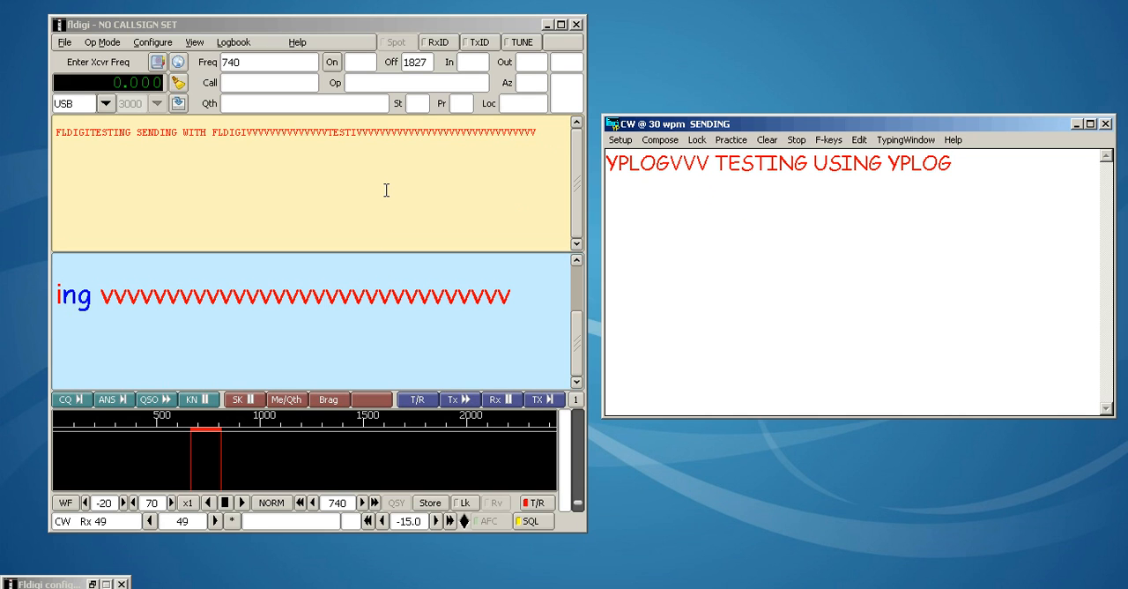
pyautogui.moveTo(391, 194)
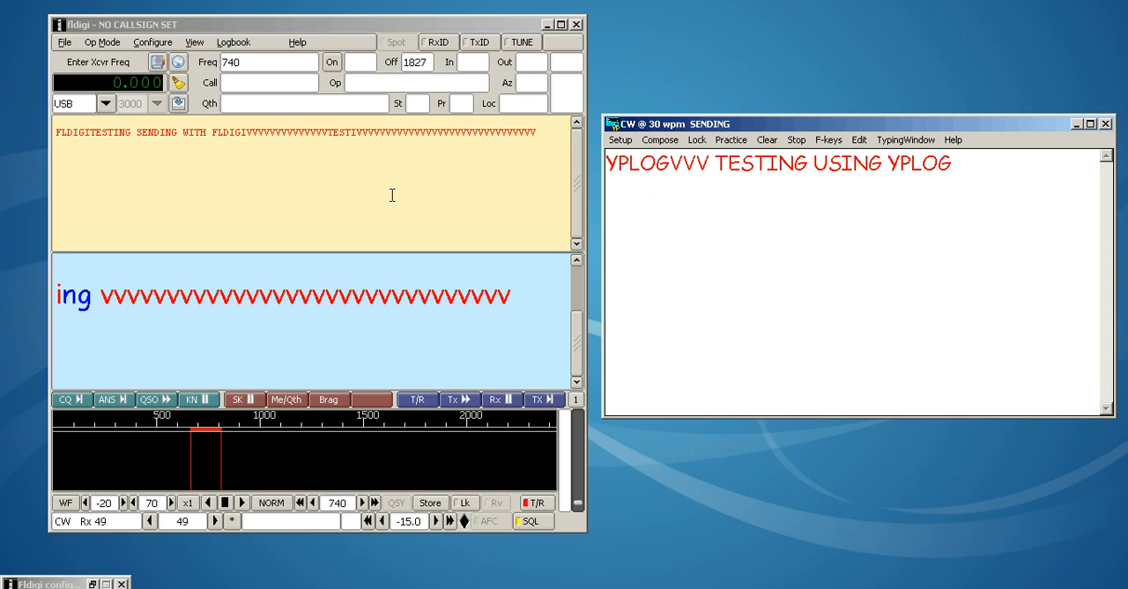
pyautogui.moveTo(756, 236)
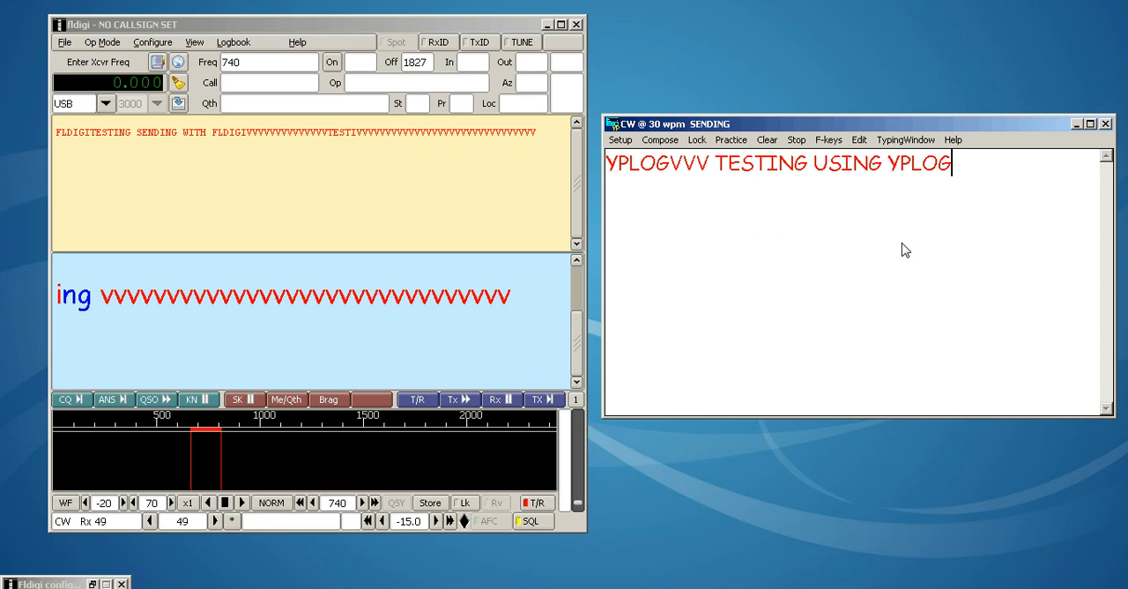
pyautogui.moveTo(793, 229)
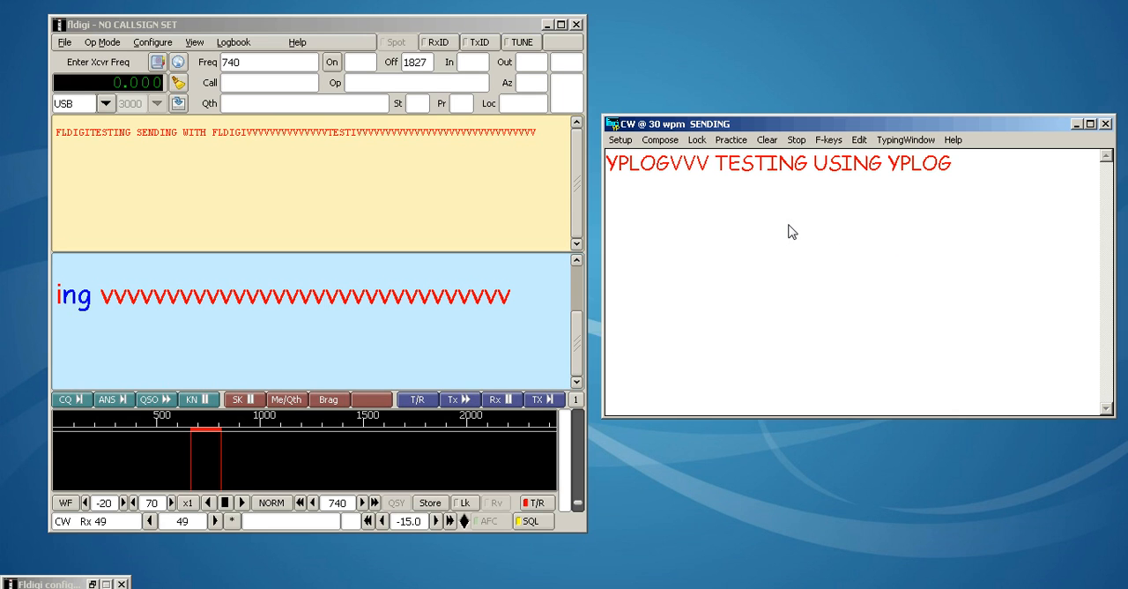
pyautogui.moveTo(638, 273)
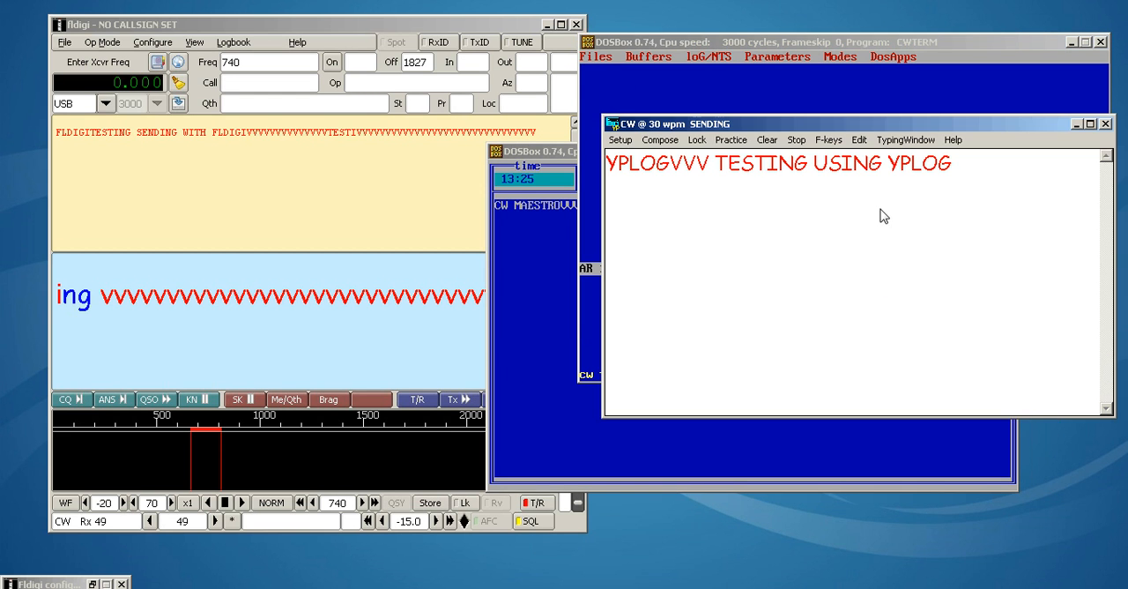
# Move the YPLOG sending window down-right over the CWTerm DOSBox window.
pyautogui.moveTo(838, 124); pyautogui.dragTo(895, 275)
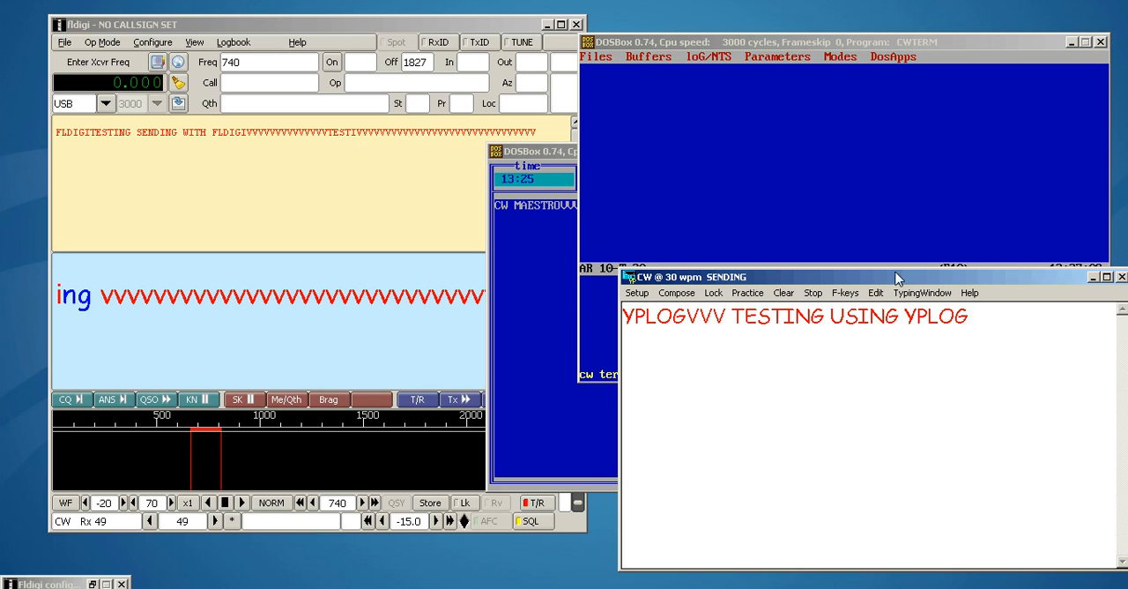